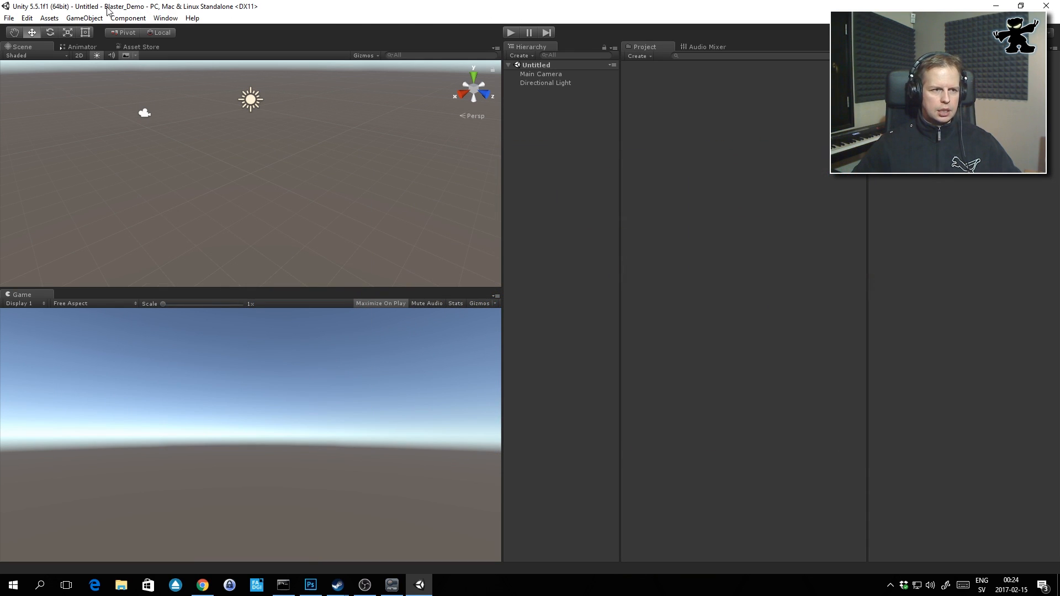
mouse_move(163, 17)
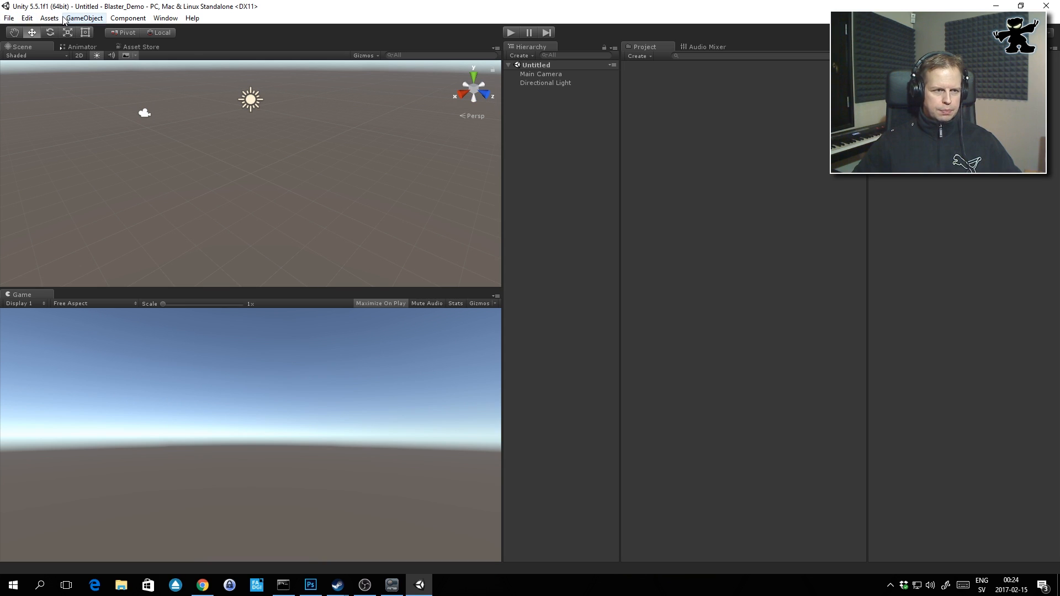
Start a custom package import from the Assets menu, reaching the package file chooser
left_click(49, 18)
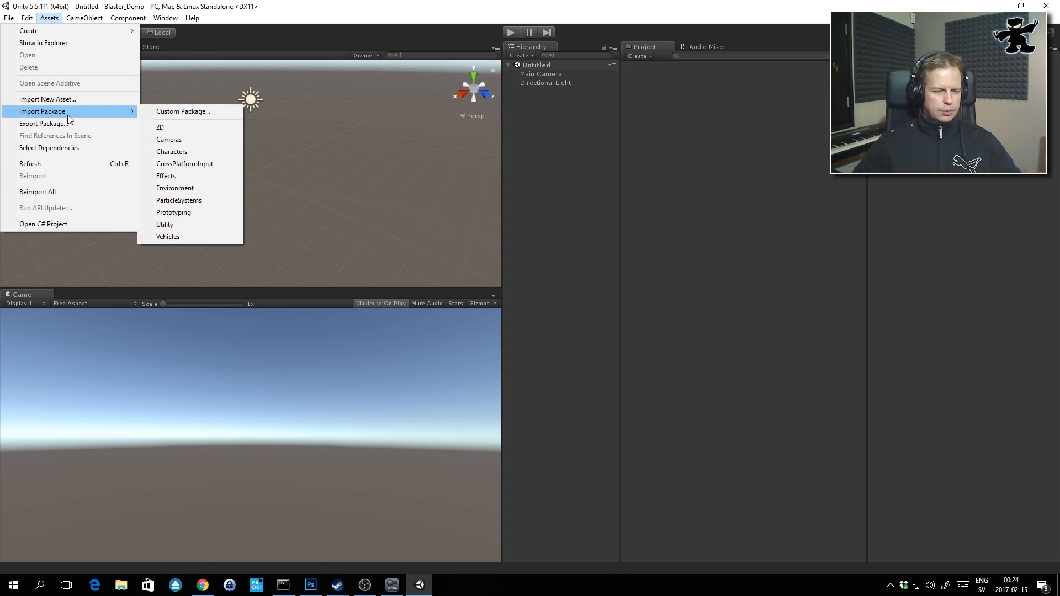
mouse_move(182, 111)
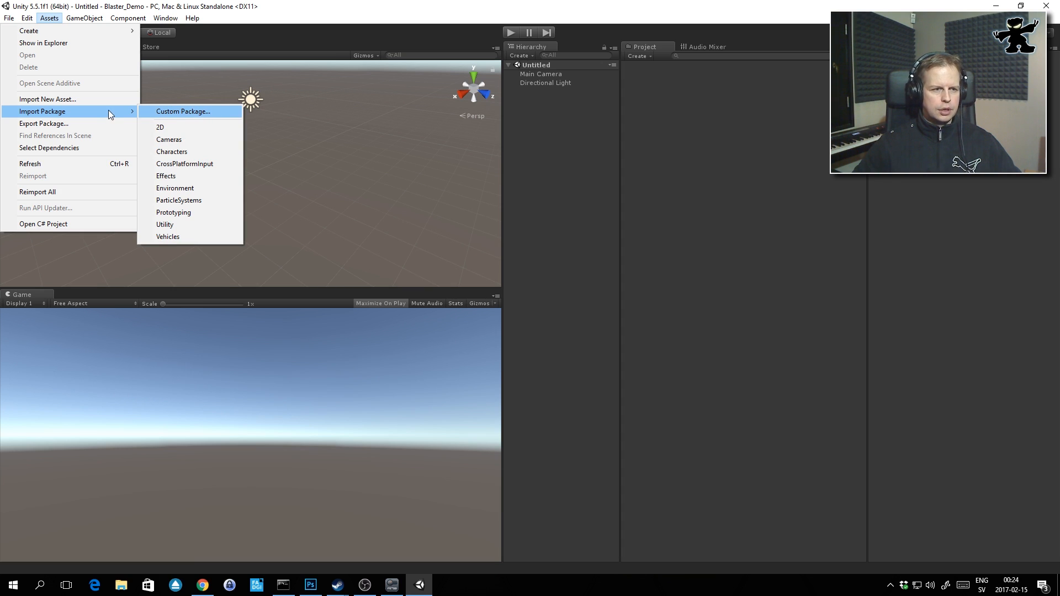
left_click(182, 111)
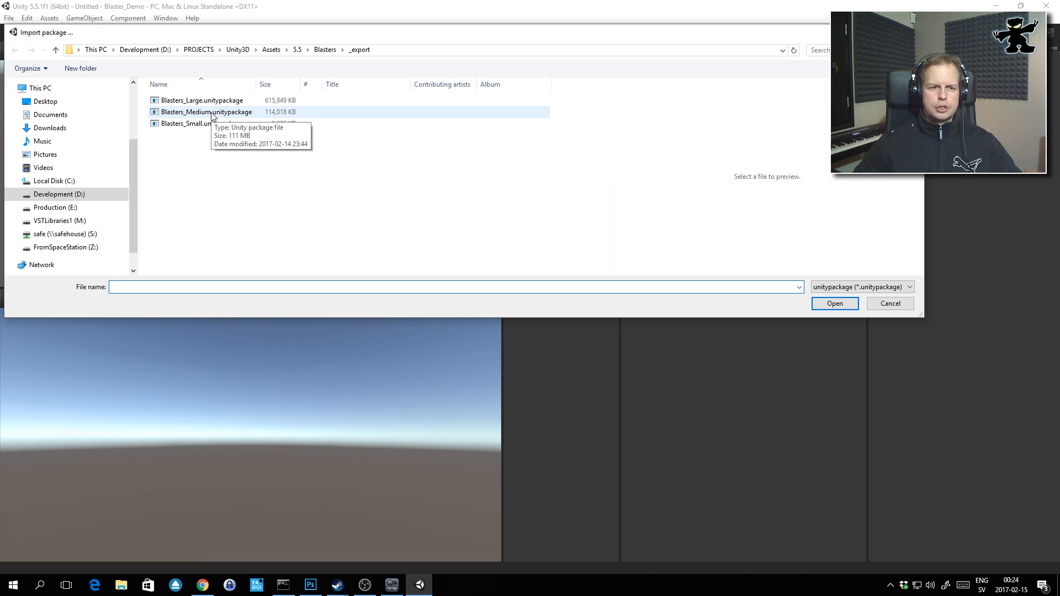
left_click(201, 123)
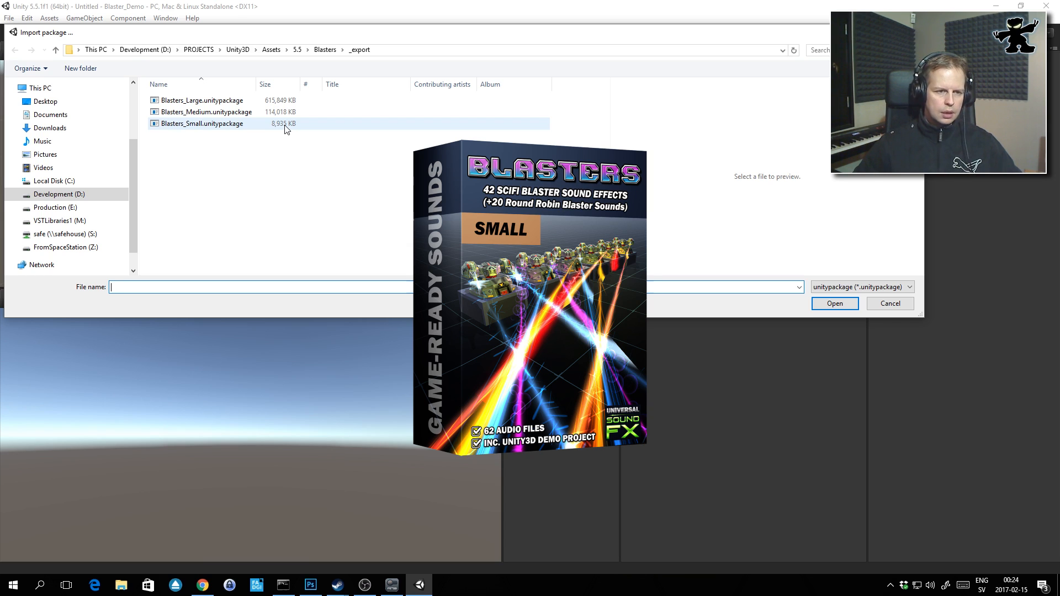
mouse_move(206, 128)
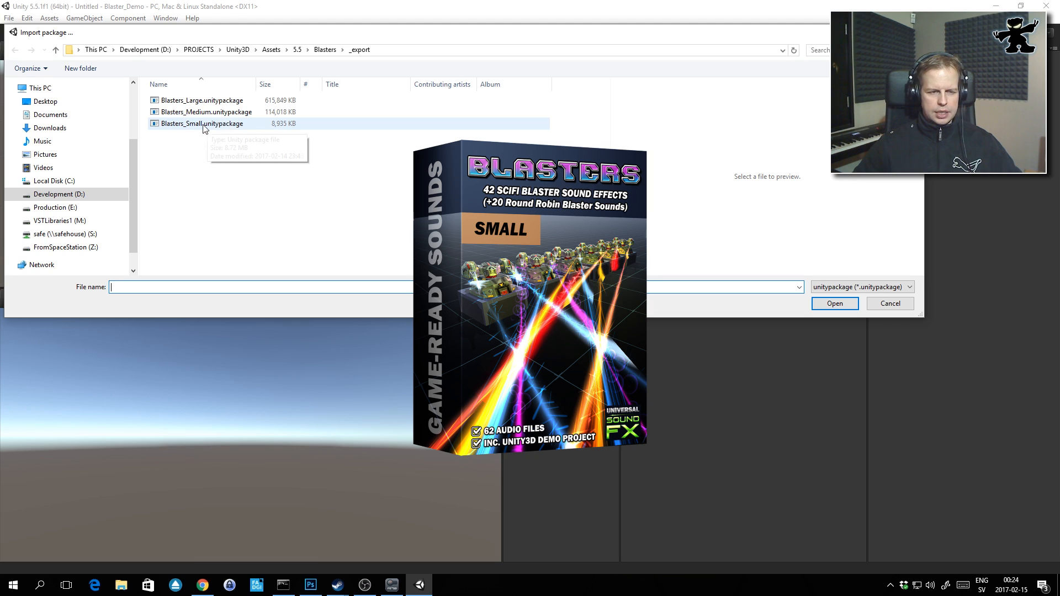
mouse_move(210, 125)
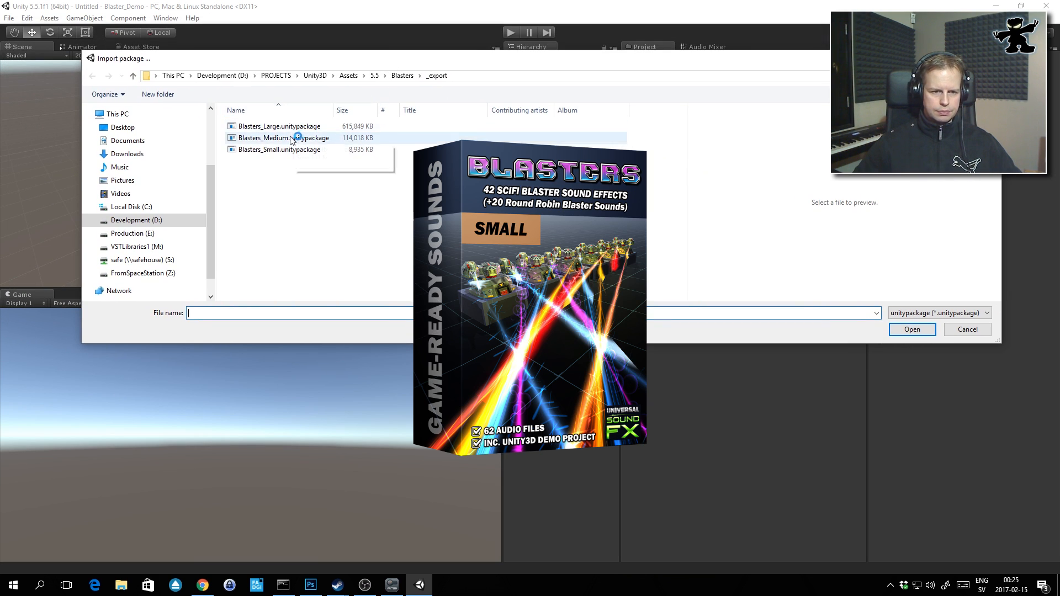
mouse_move(278, 149)
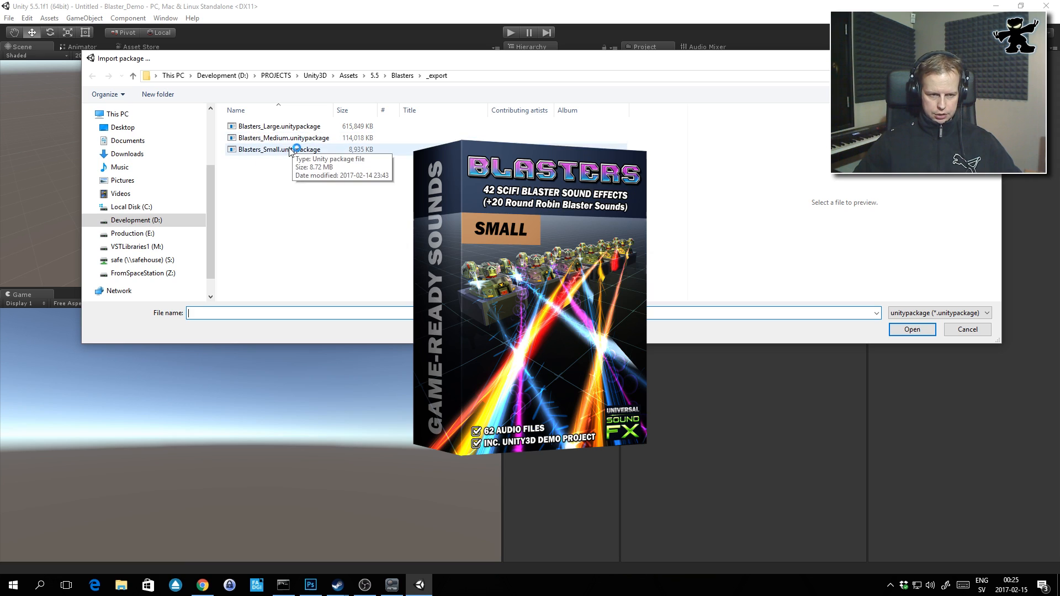
mouse_move(284, 139)
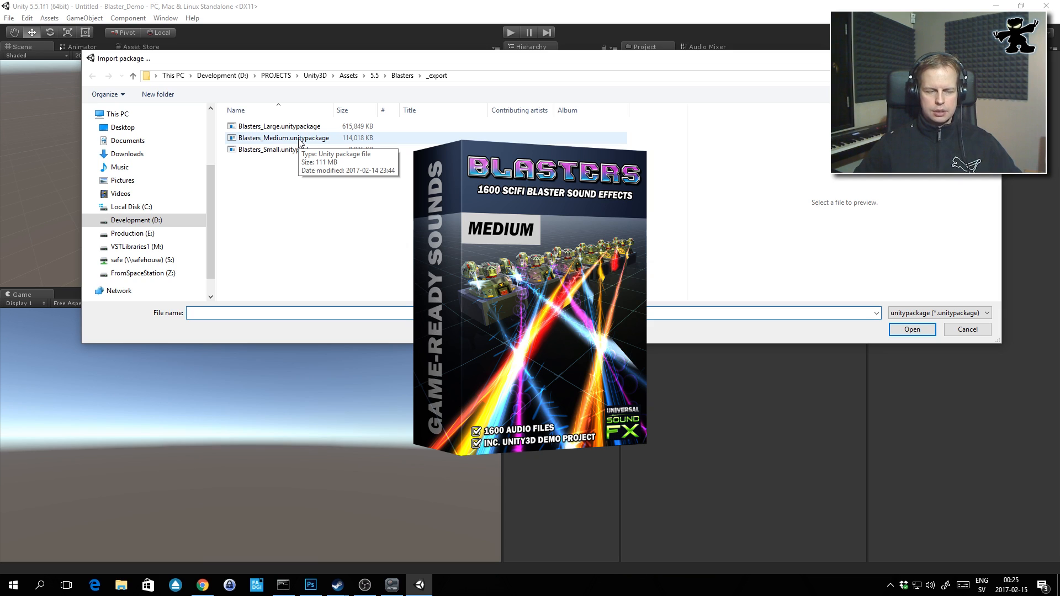
mouse_move(314, 142)
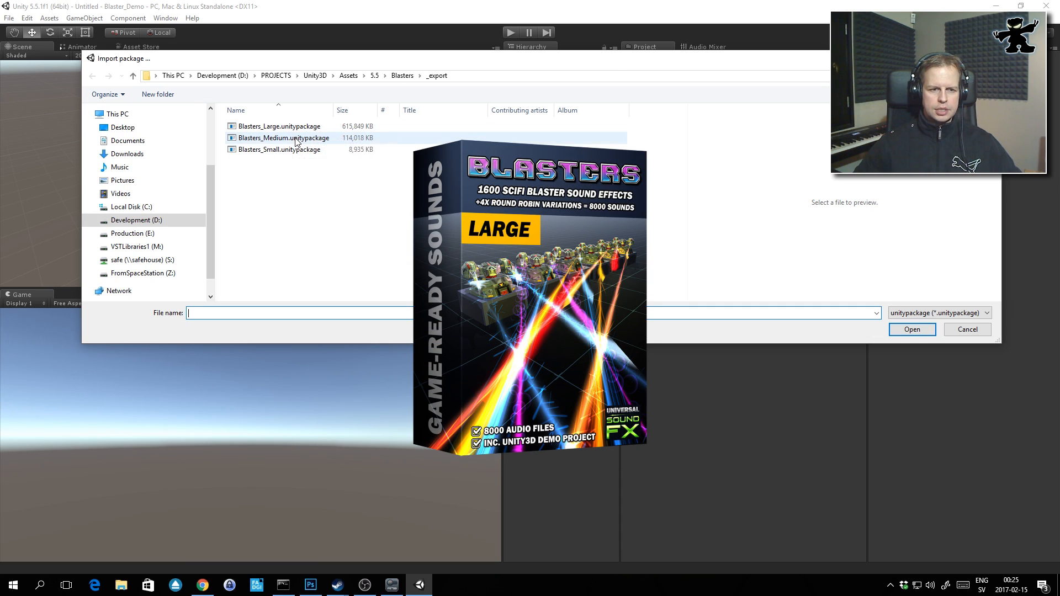
left_click(277, 126)
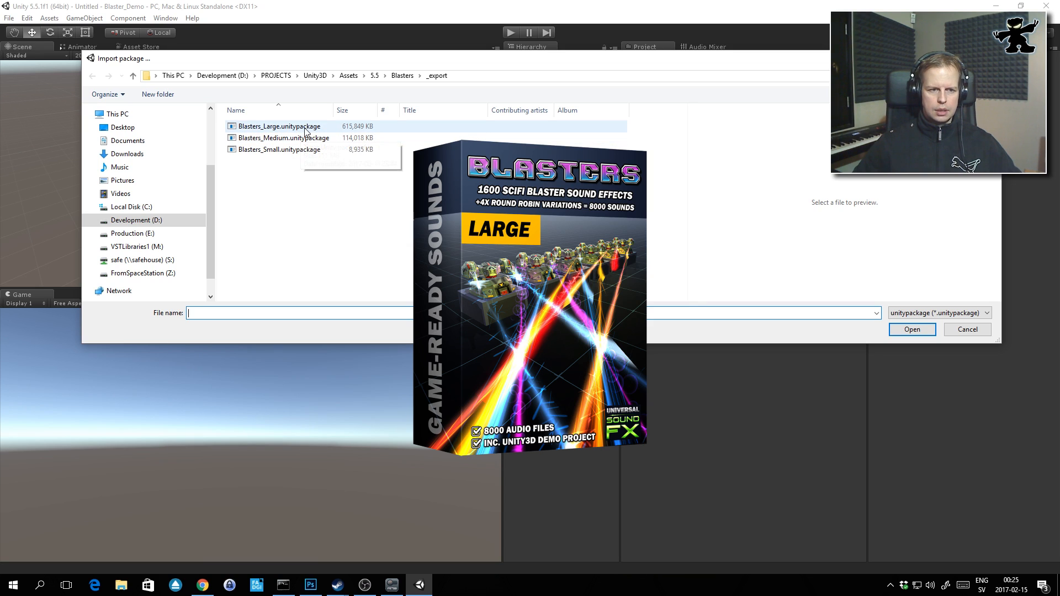
mouse_move(318, 132)
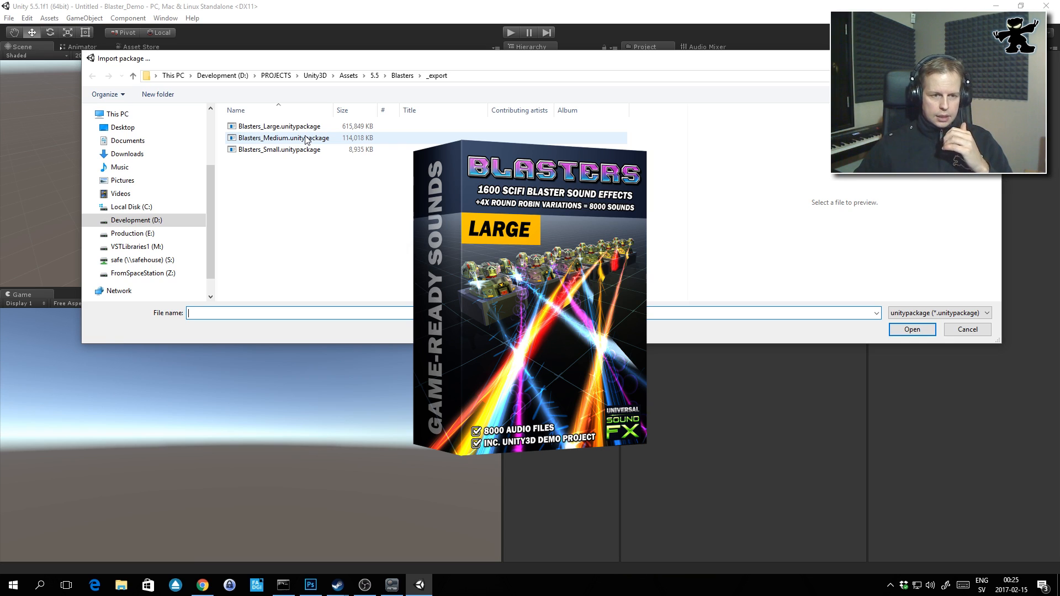
left_click(278, 126)
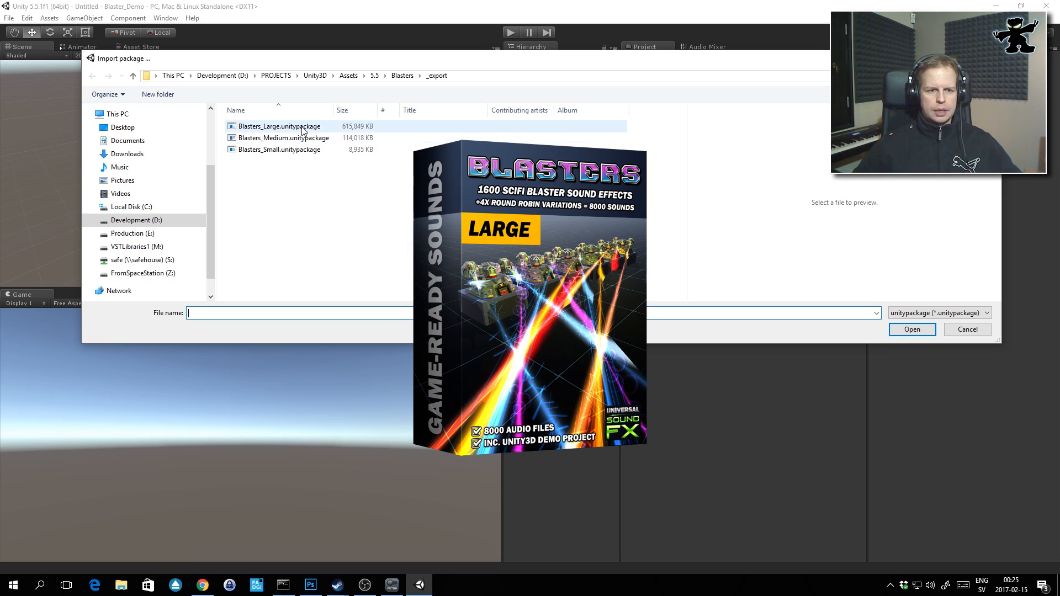
mouse_move(278, 126)
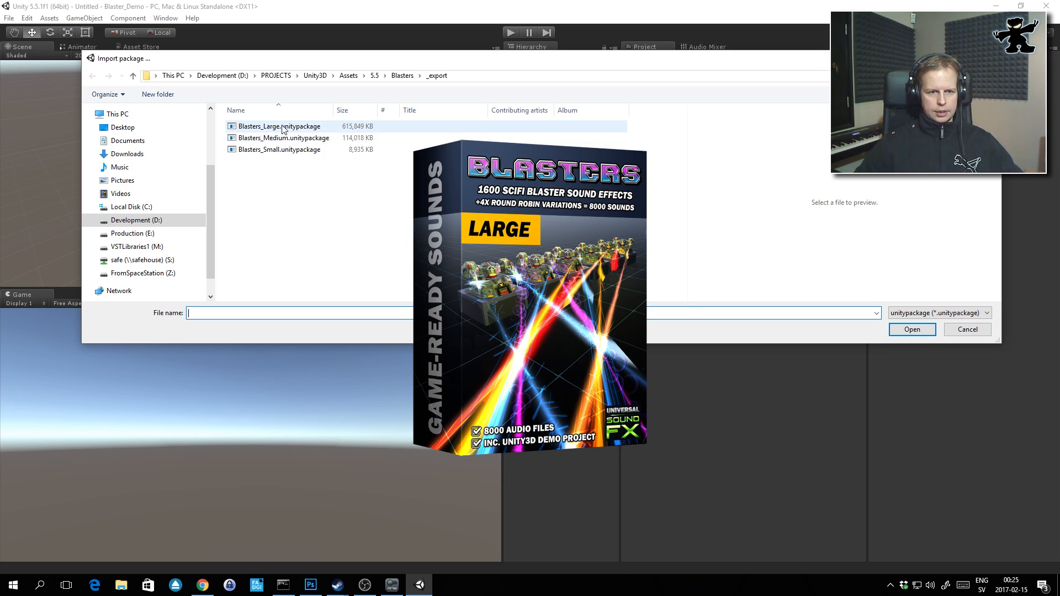
mouse_move(300, 130)
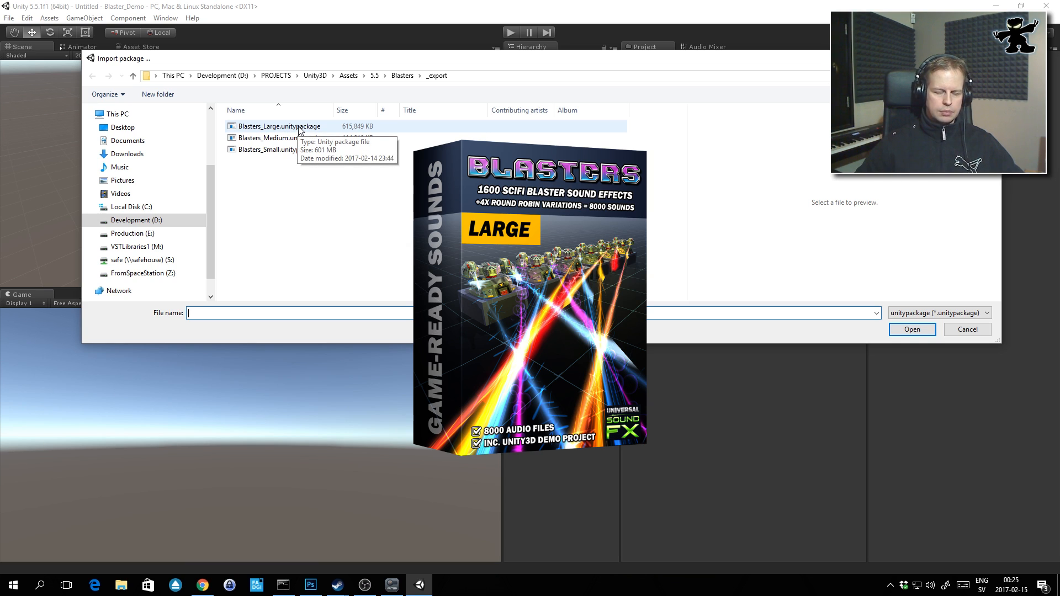
Import all contents of Blasters_Large.unitypackage into the project
left_click(278, 126)
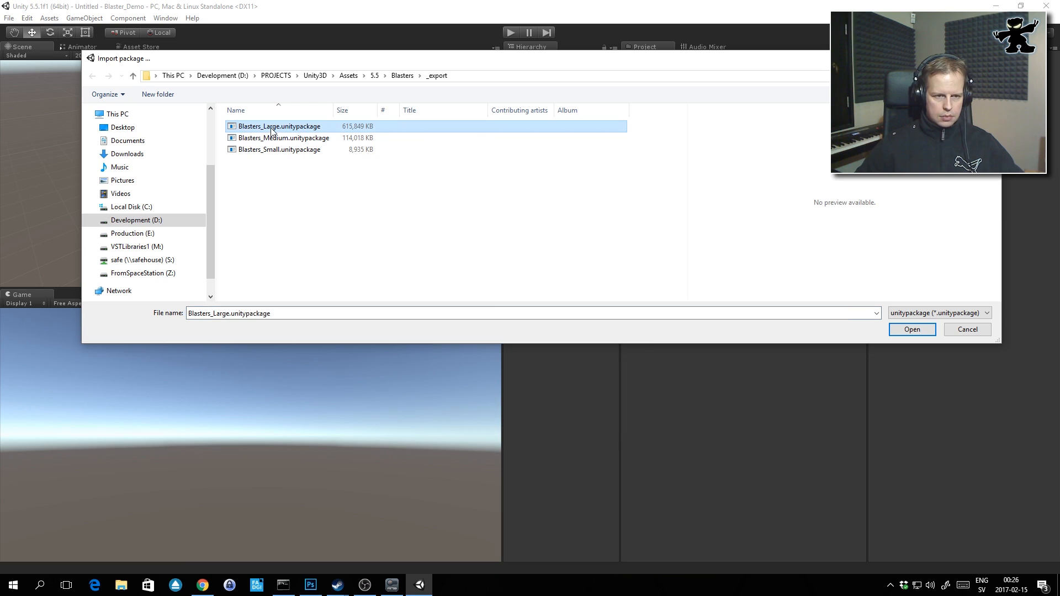
left_click(911, 329)
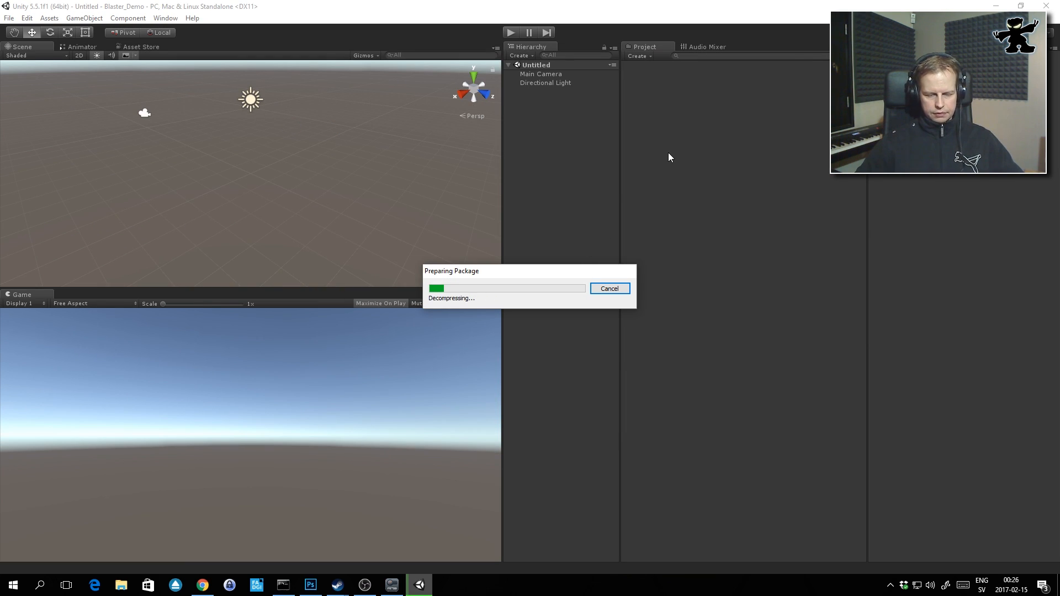
mouse_move(472, 144)
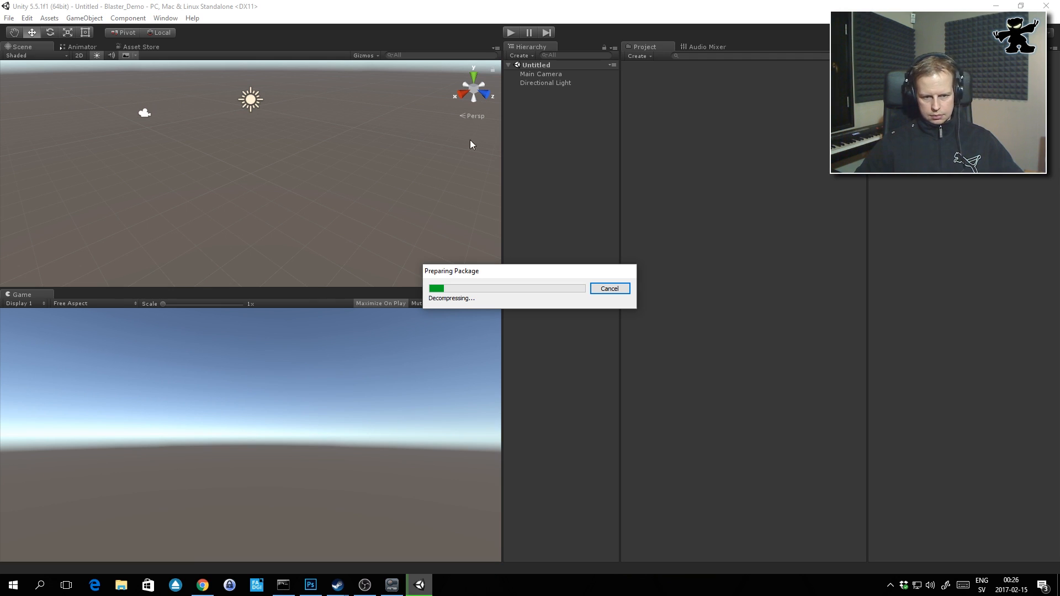
mouse_move(587, 287)
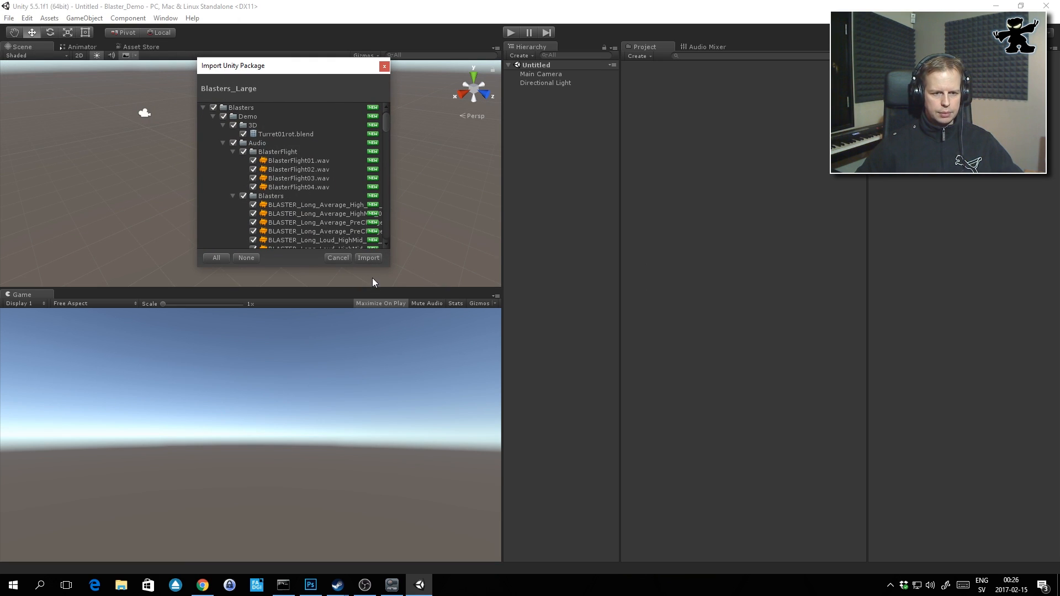
left_click(368, 258)
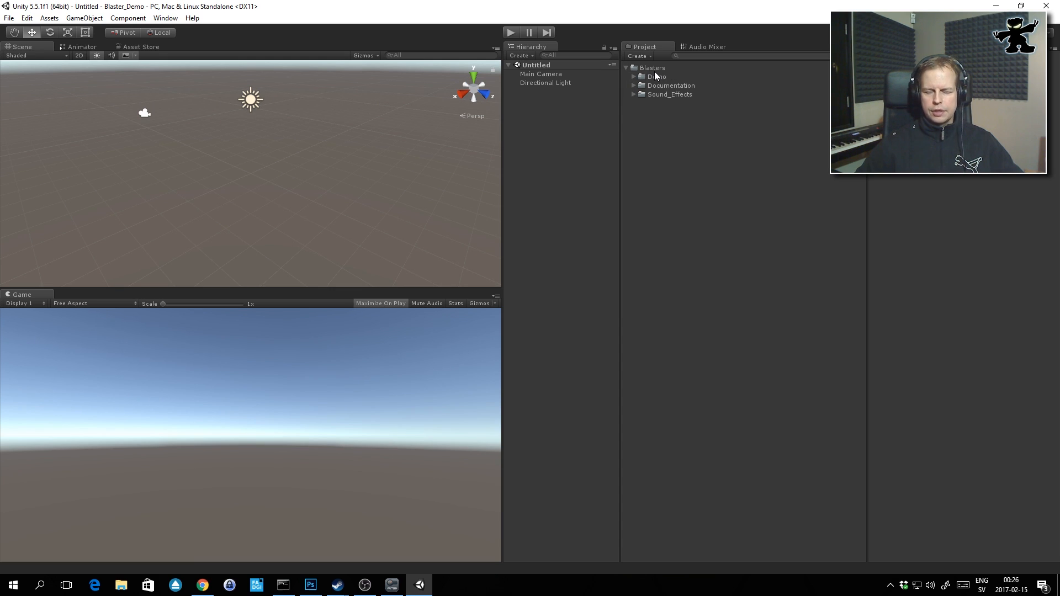
mouse_move(656, 76)
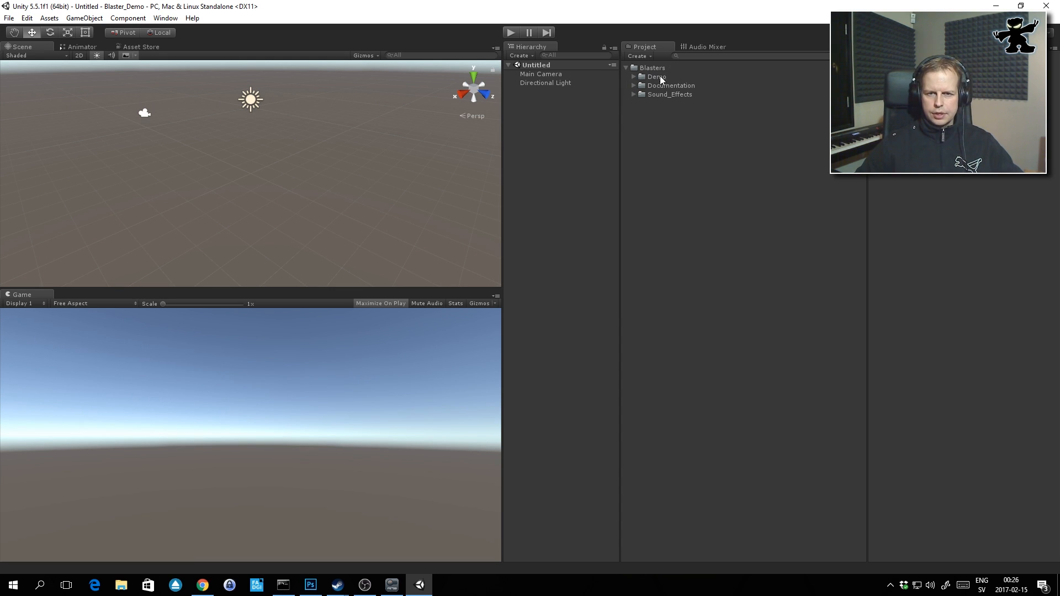
mouse_move(691, 96)
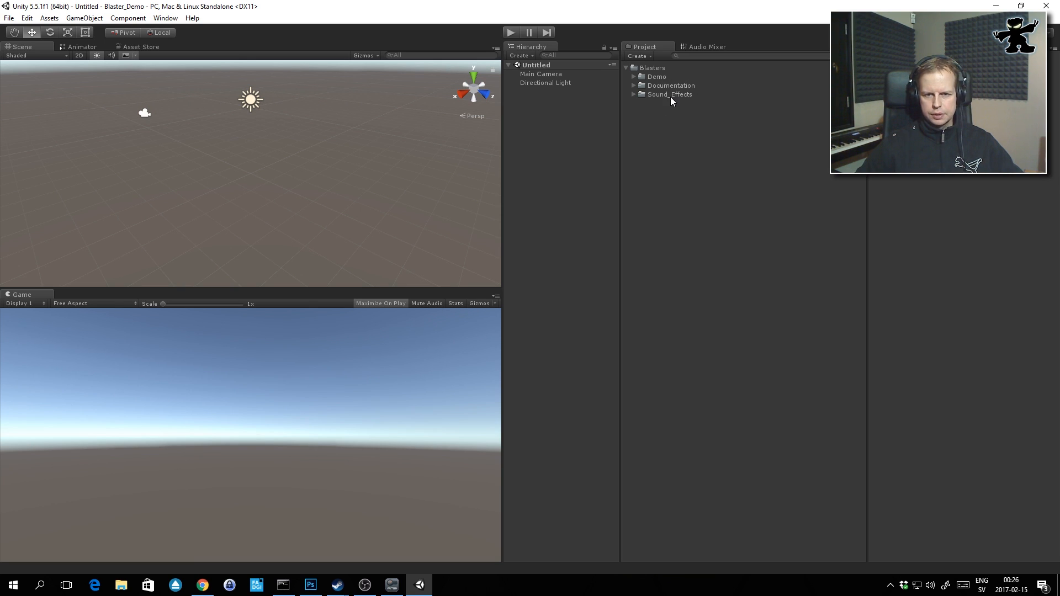
Expand Sound_Effects and show the READ-WHERE-ARE-THE-FILES note in the Inspector
left_click(634, 94)
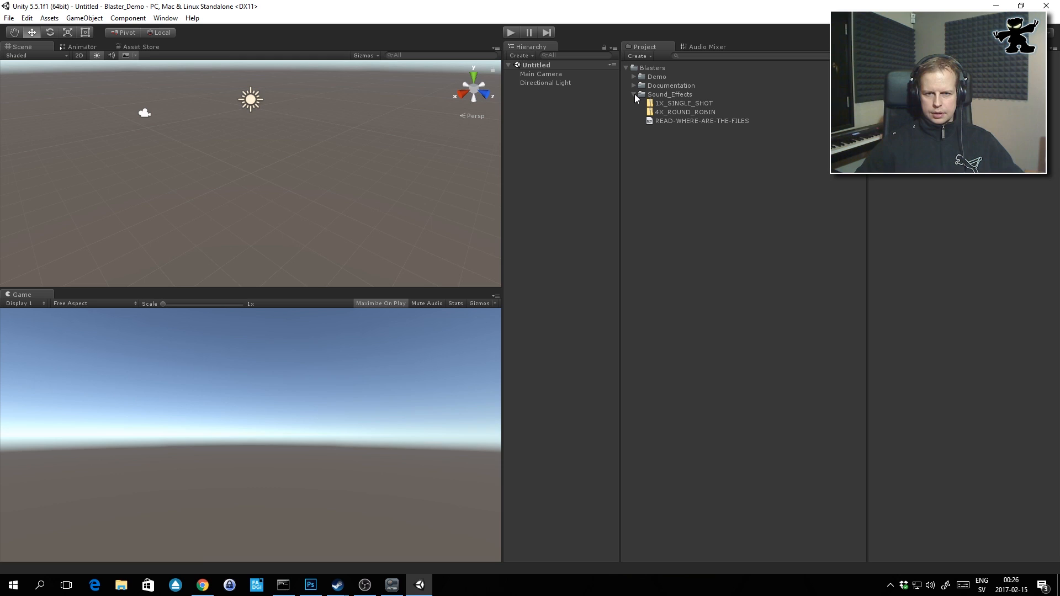
mouse_move(676, 99)
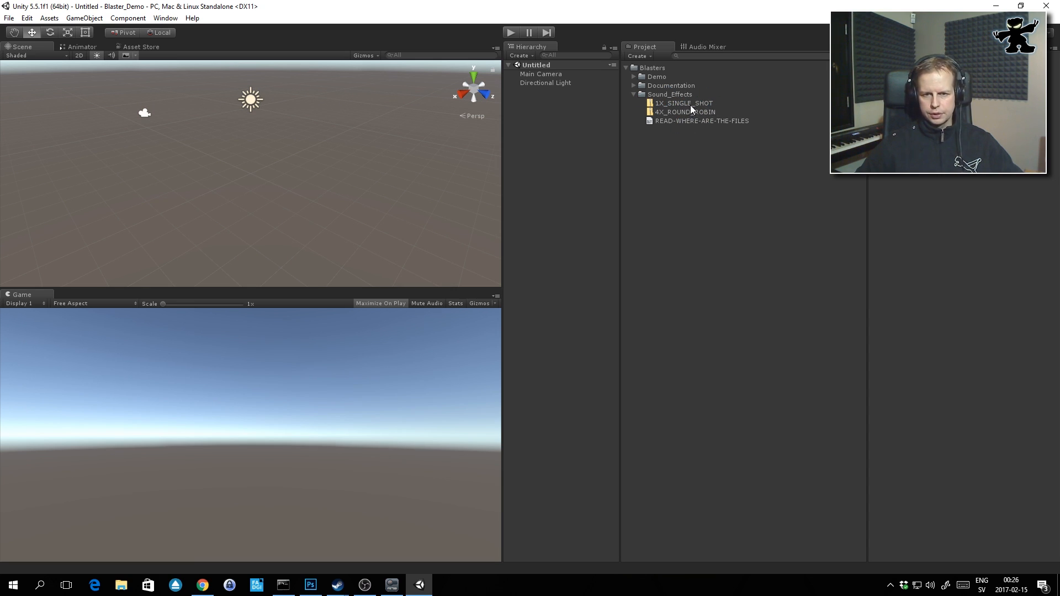
mouse_move(688, 113)
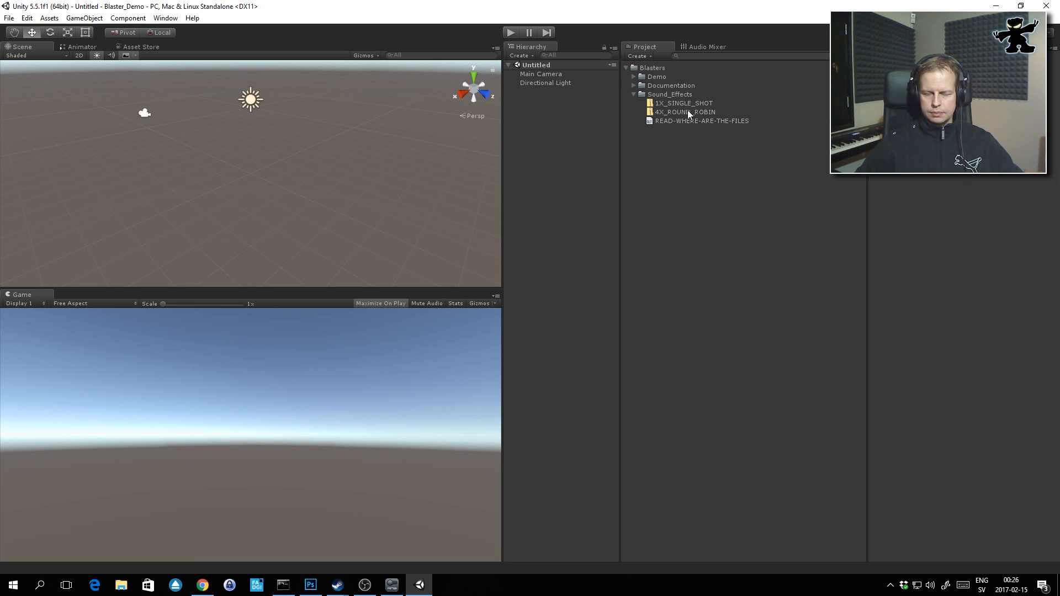
mouse_move(706, 152)
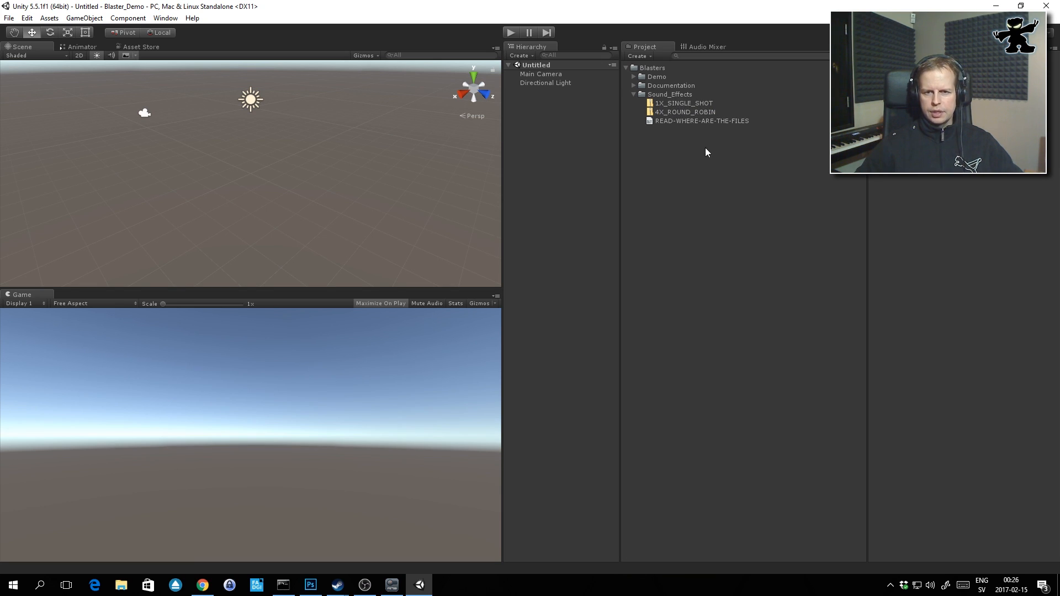
mouse_move(706, 140)
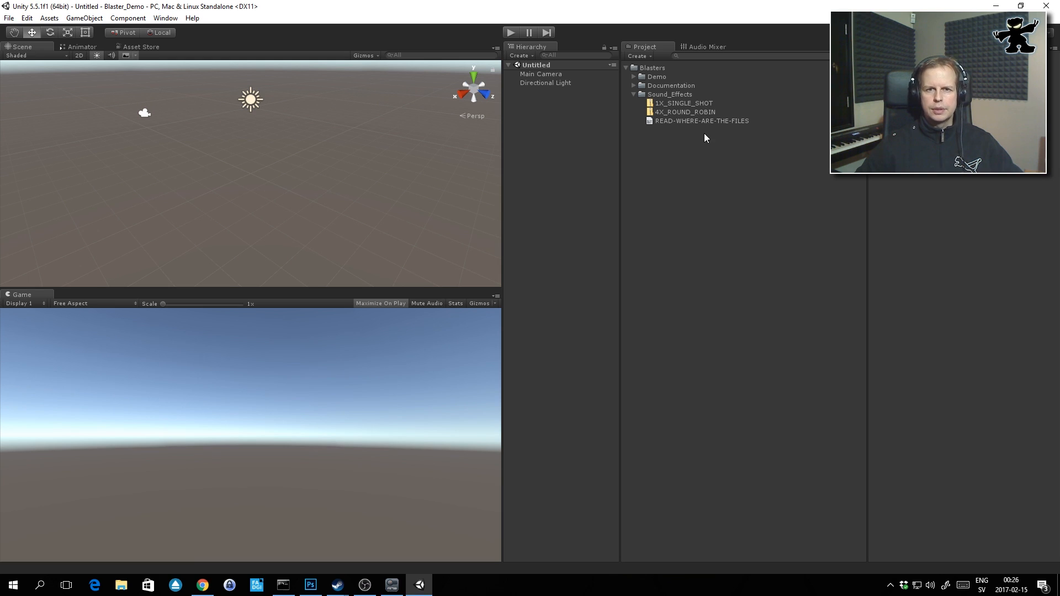
mouse_move(673, 108)
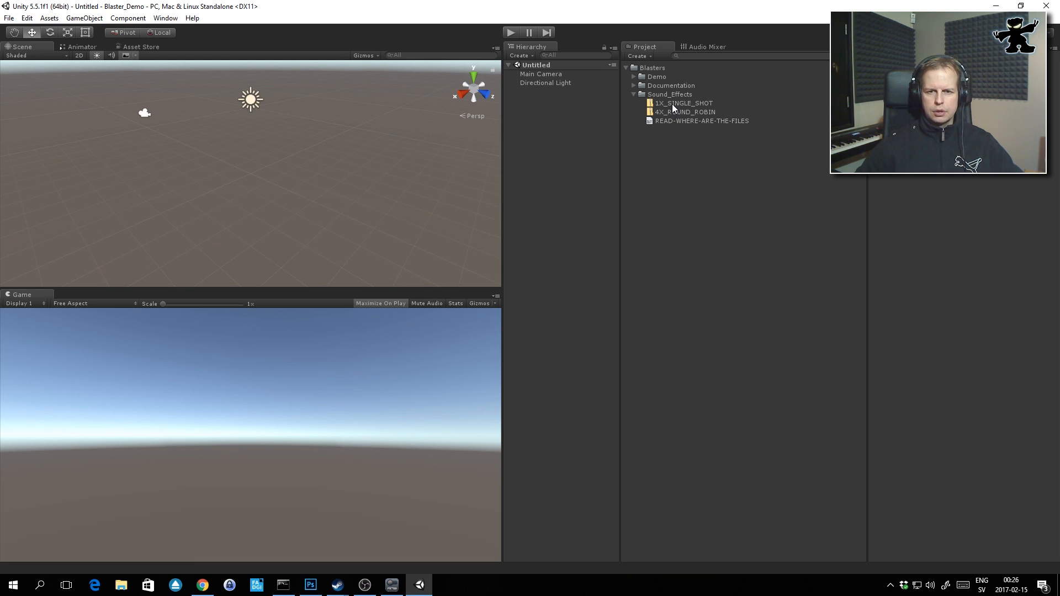
mouse_move(663, 66)
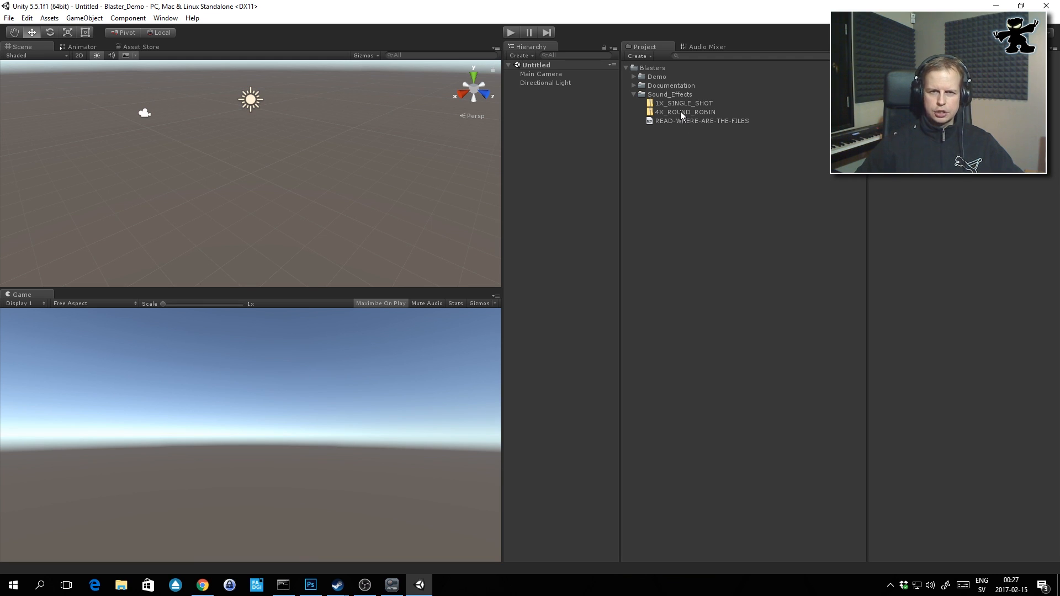
mouse_move(721, 116)
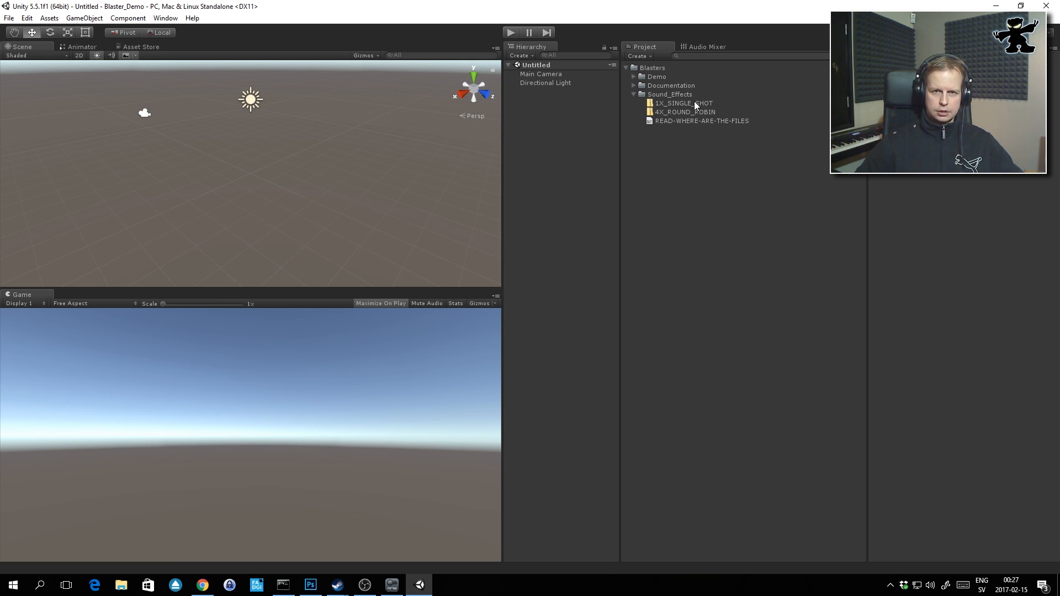
mouse_move(694, 100)
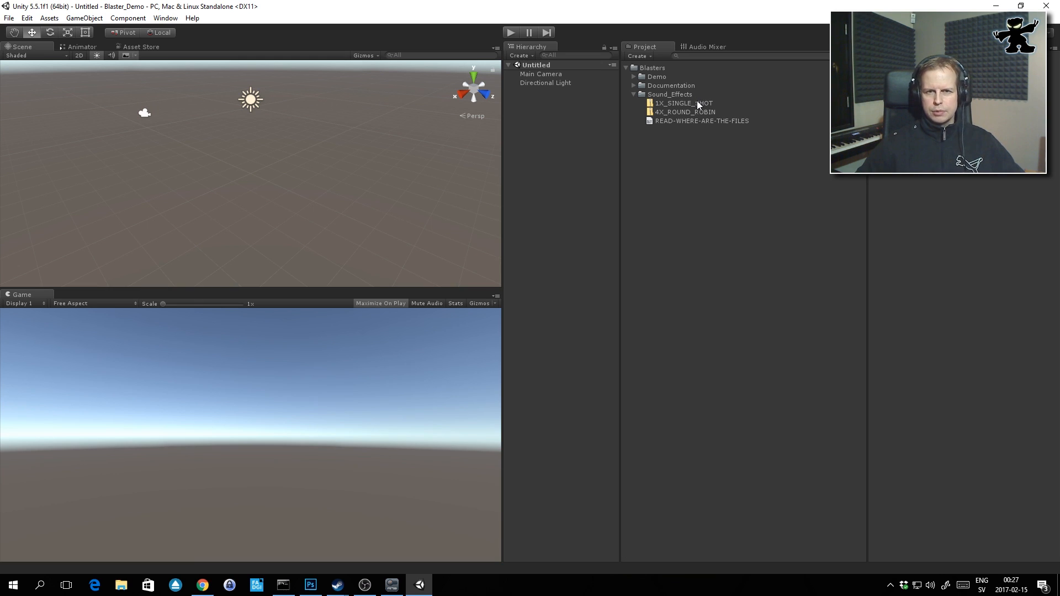
mouse_move(730, 126)
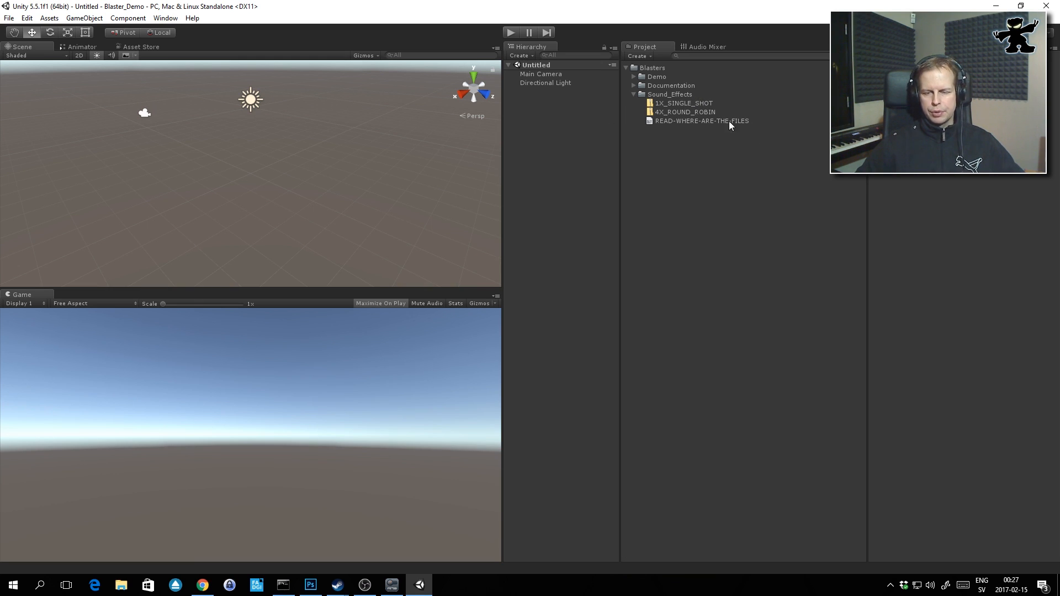
mouse_move(720, 124)
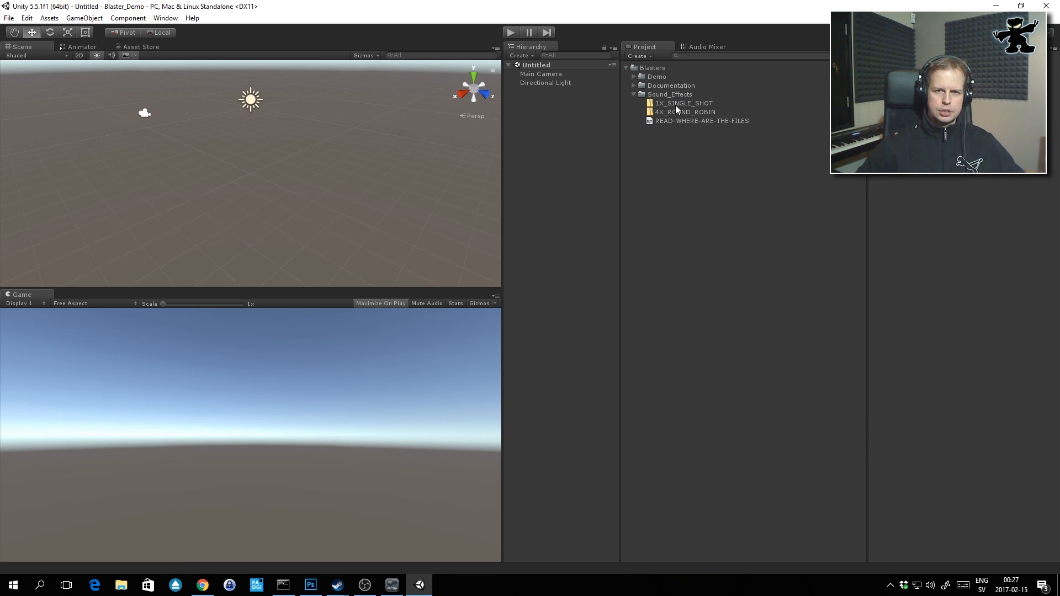
mouse_move(681, 126)
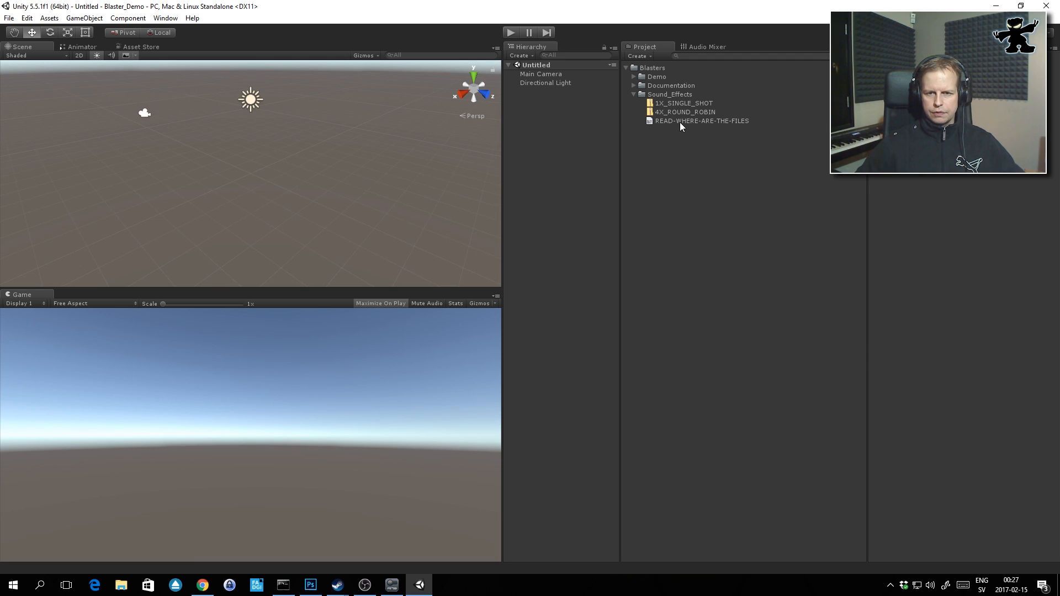
left_click(701, 121)
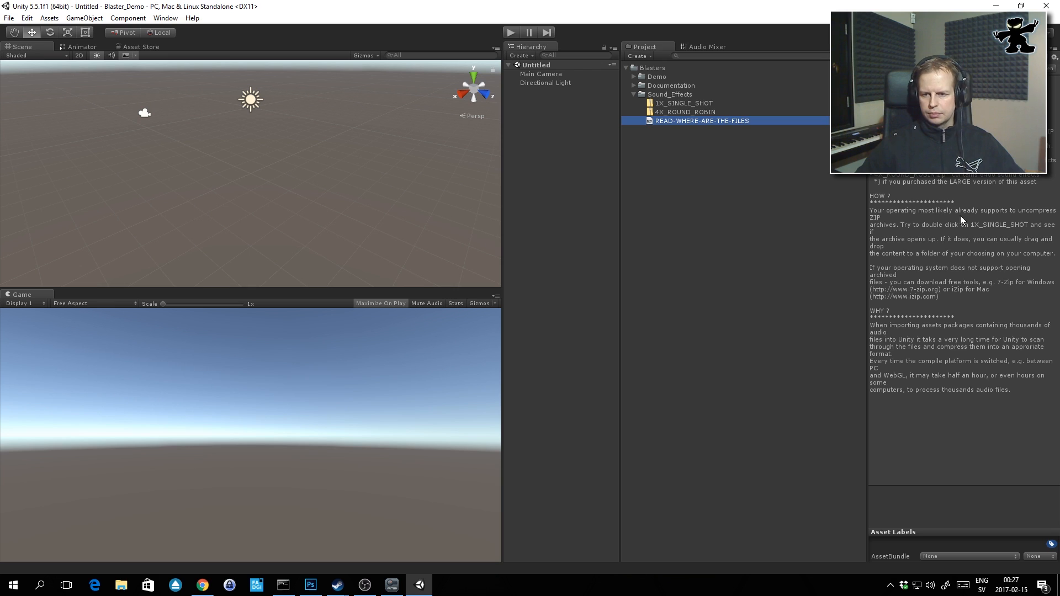
Select the 1X_SINGLE_SHOT and 4X_ROUND_ROBIN archives in turn, ending on 1X_SINGLE_SHOT
left_click(682, 103)
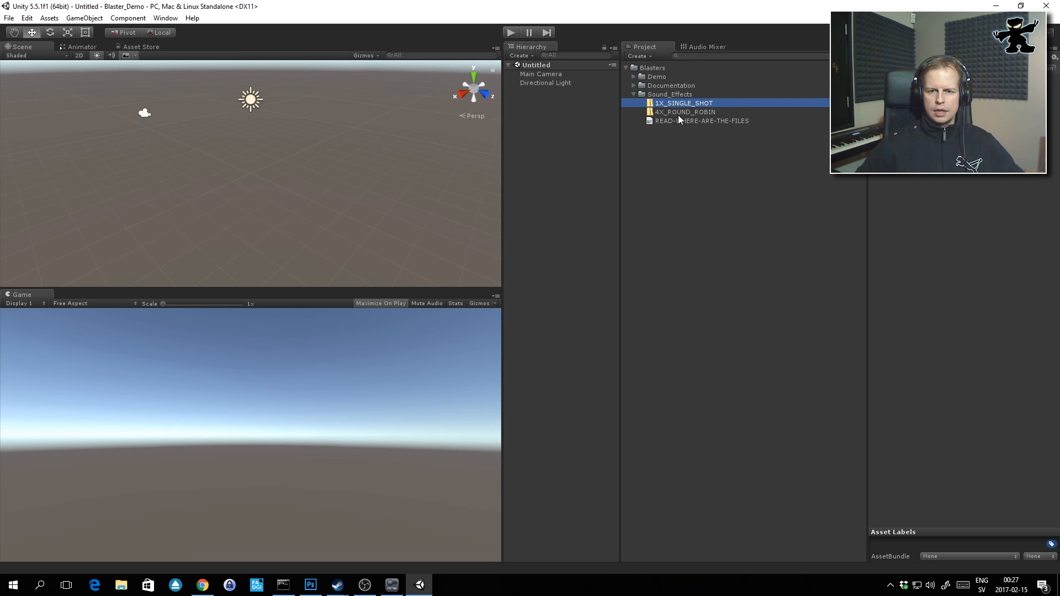
left_click(685, 112)
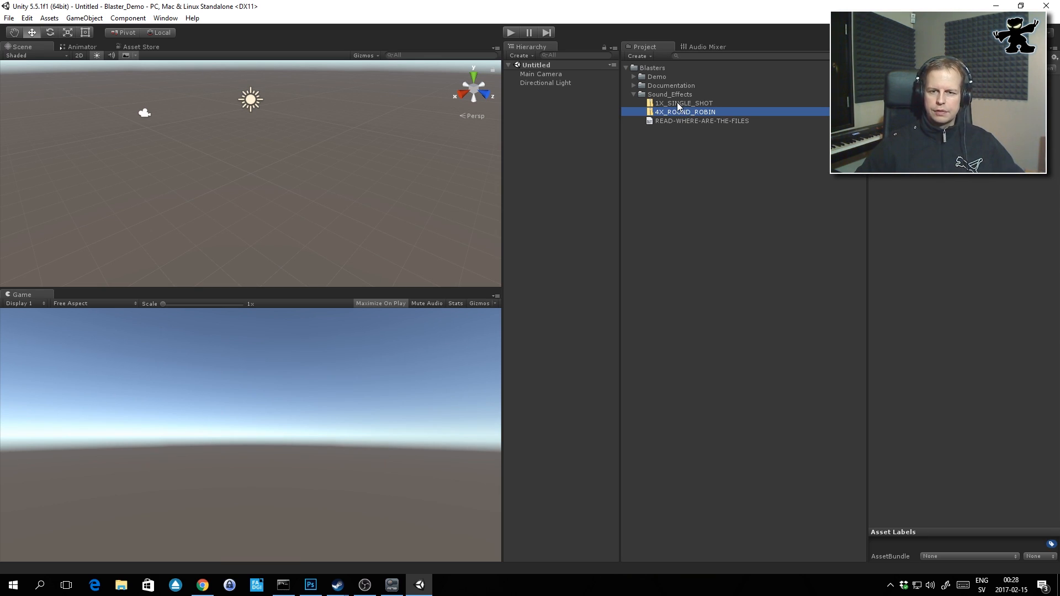
left_click(683, 103)
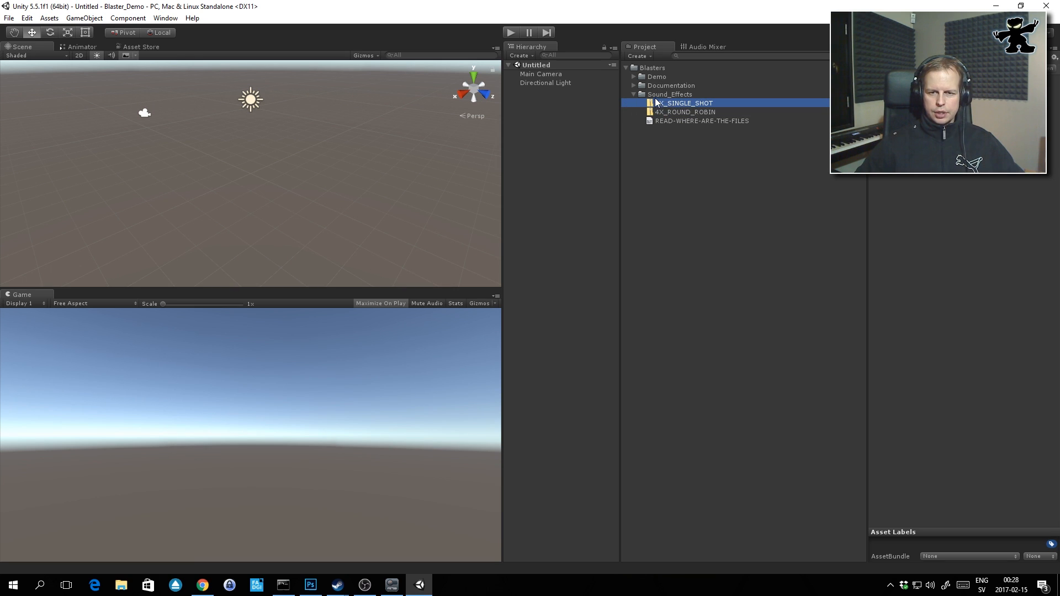
Reveal the 1X_SINGLE_SHOT archive in its Sound_Effects folder via Show in Explorer
right_click(683, 102)
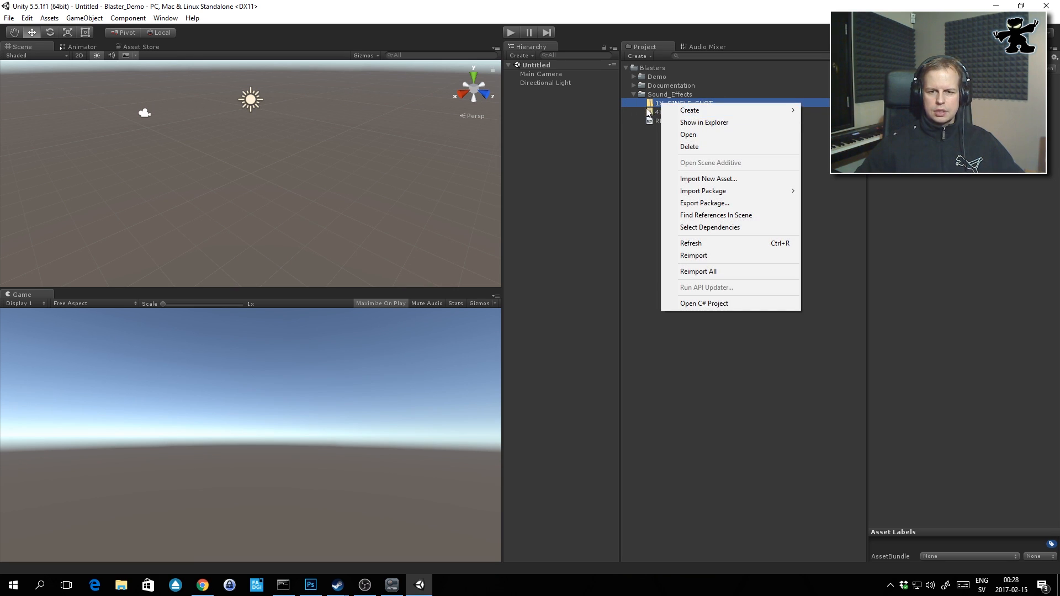
mouse_move(704, 123)
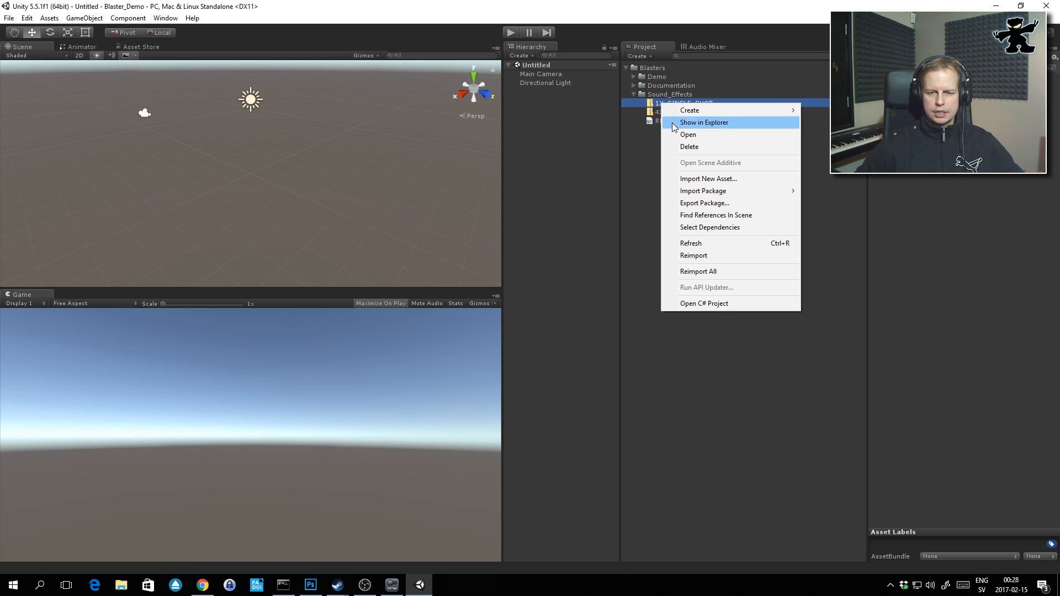
mouse_move(683, 105)
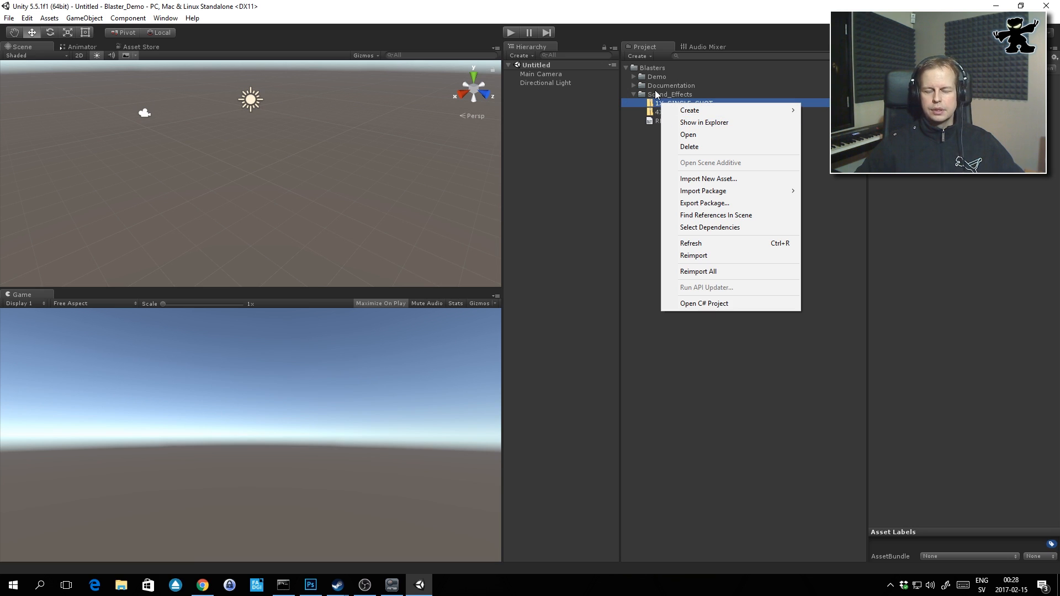
mouse_move(689, 111)
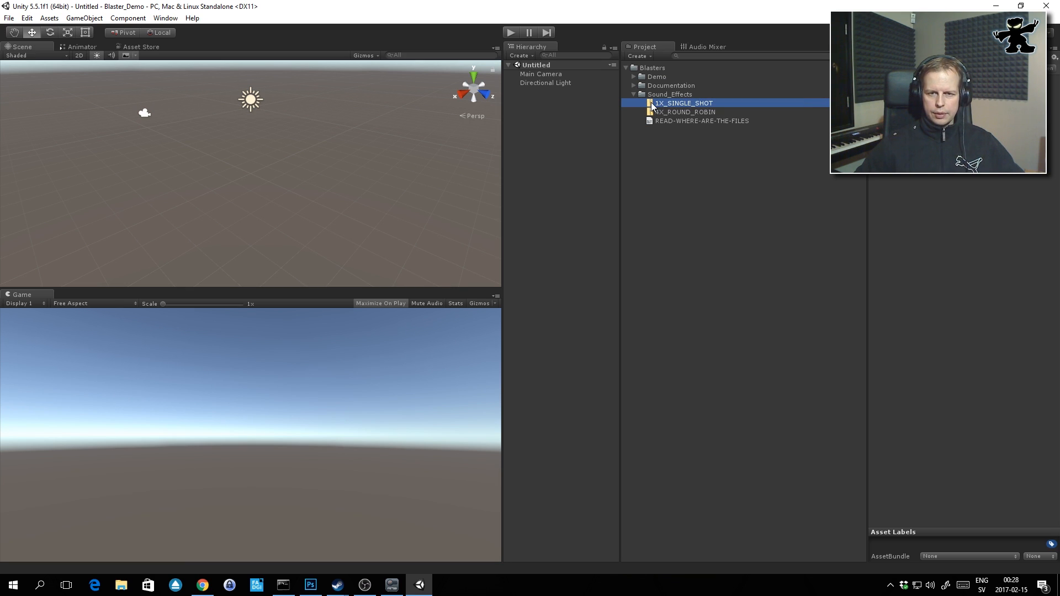
right_click(682, 103)
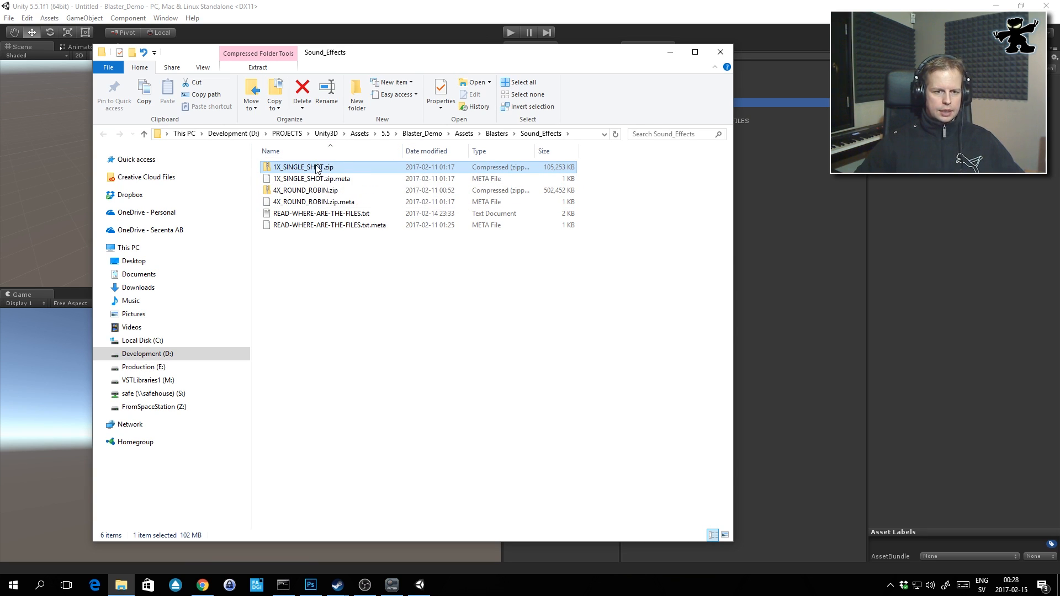
Extract 1X_SINGLE_SHOT.zip into e:\BLASTER_SOUNDS
right_click(302, 166)
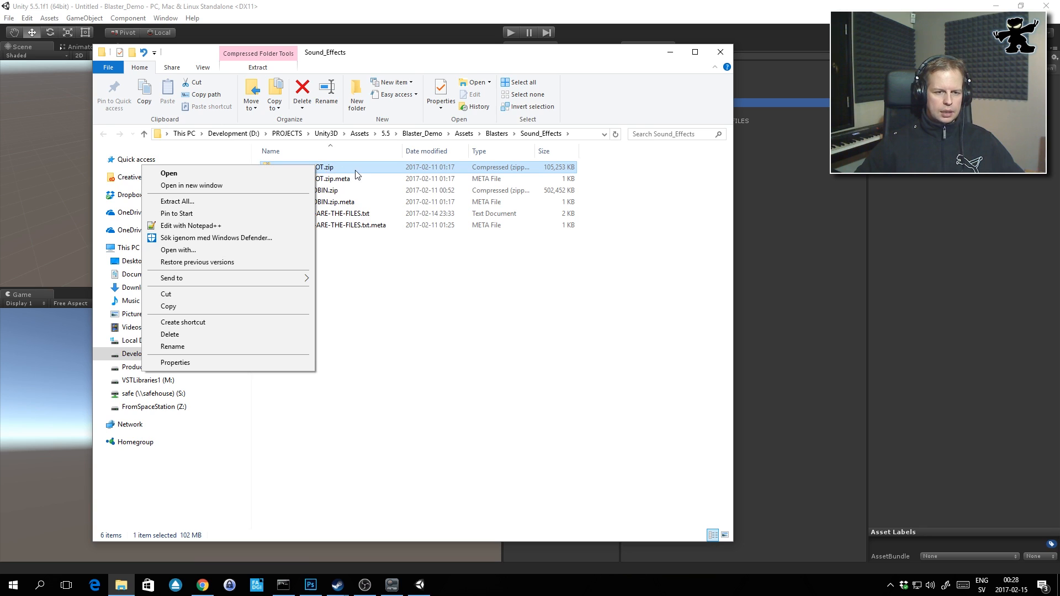
left_click(177, 201)
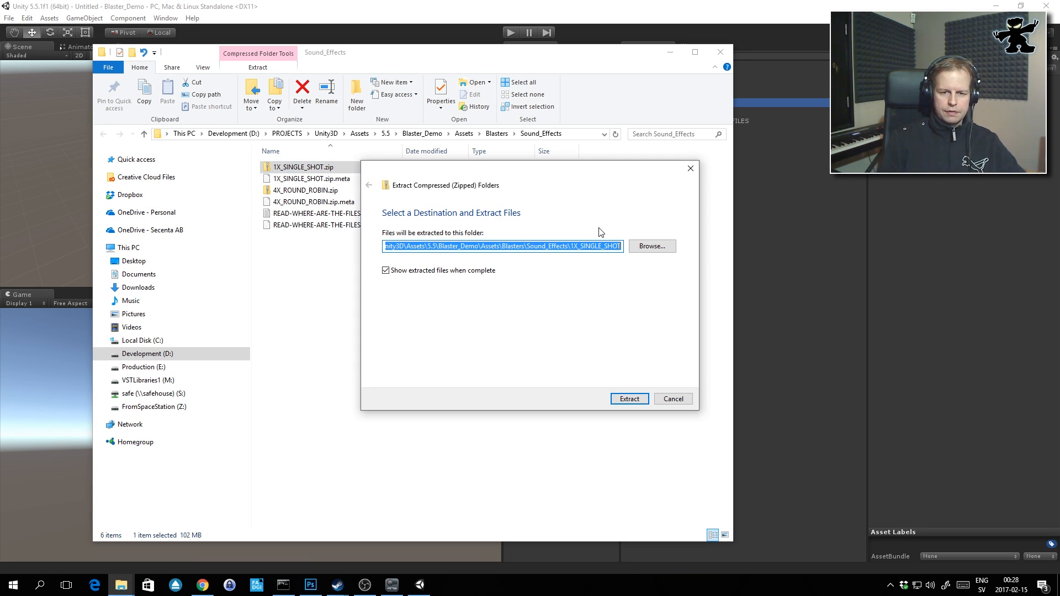
type("c")
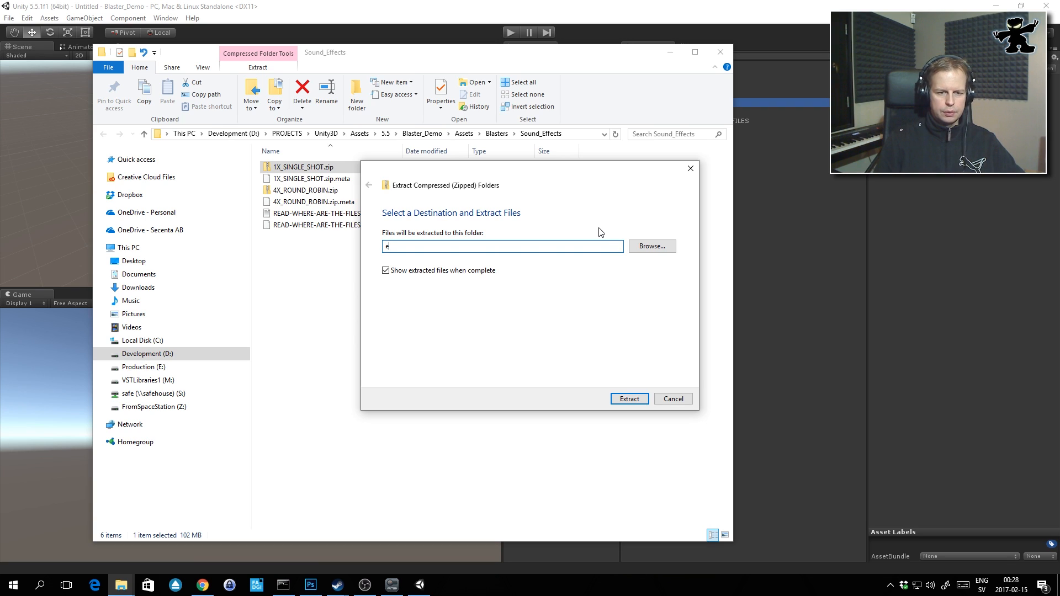
type("e:\\")
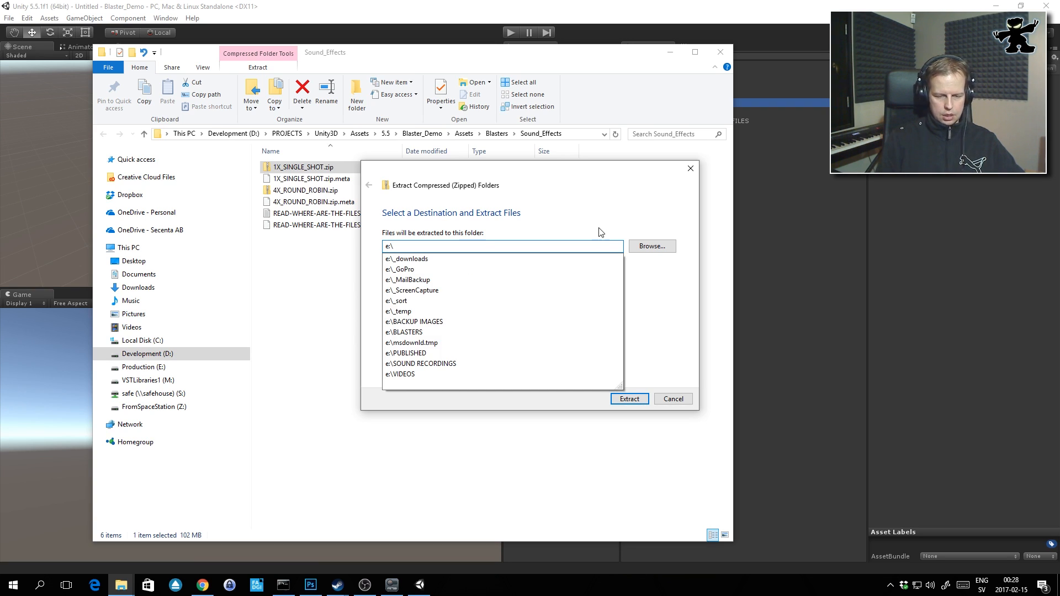
type("BLASTER_SOUNDS")
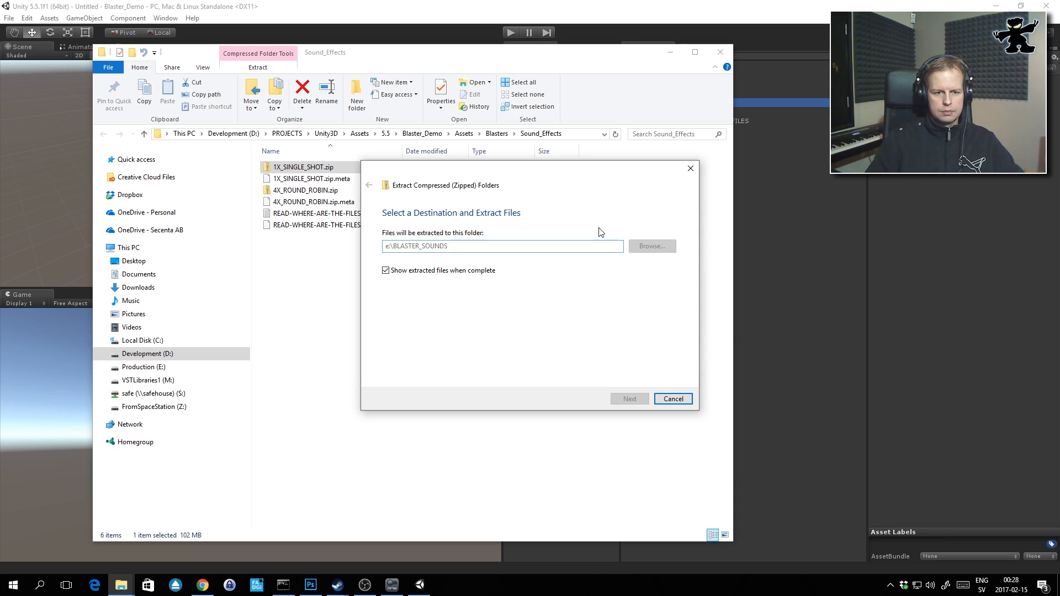
left_click(627, 399)
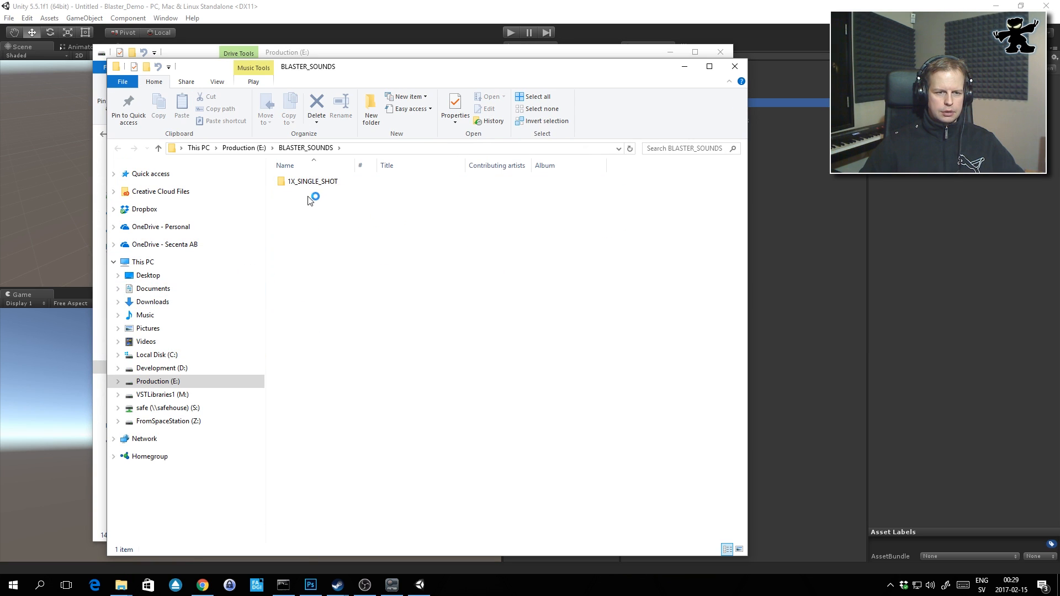
Enter 1X_SINGLE_SHOT and look over the 01_SHORT, 03_LONG and 04_VERYLONG subfolders
left_click(311, 181)
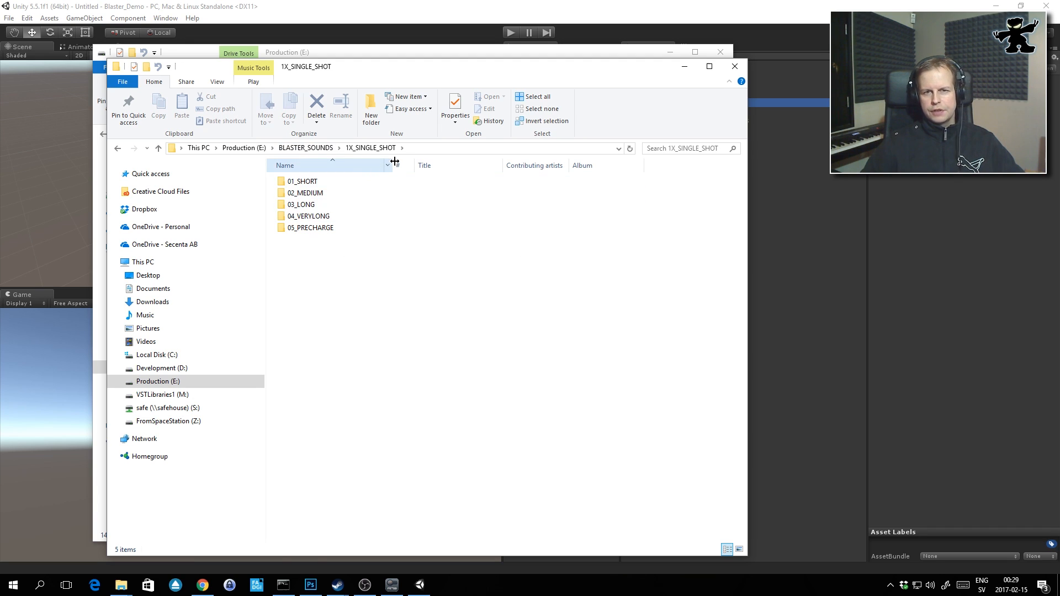
left_click(302, 181)
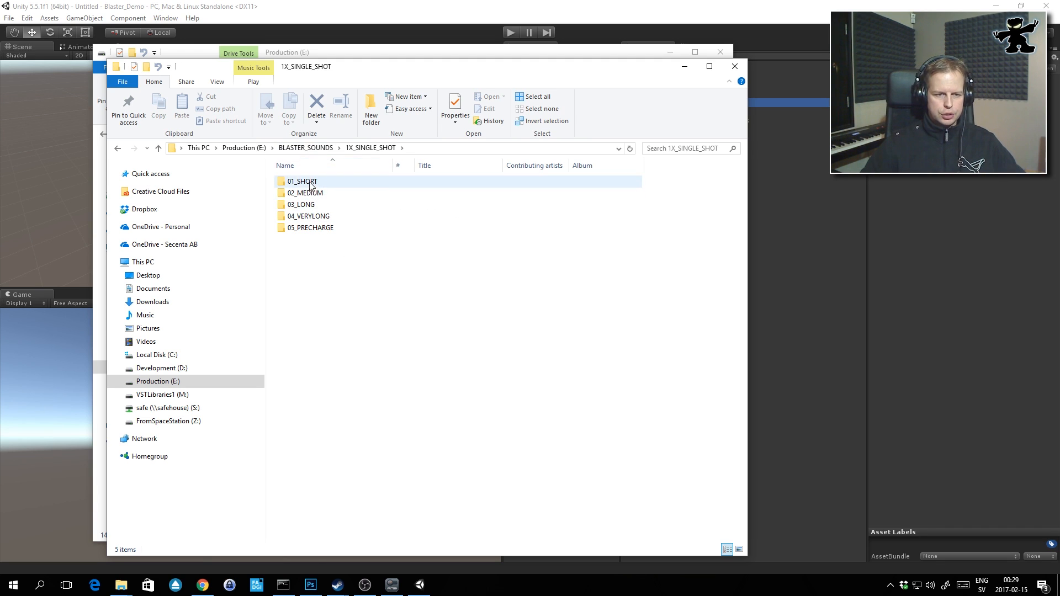
mouse_move(301, 181)
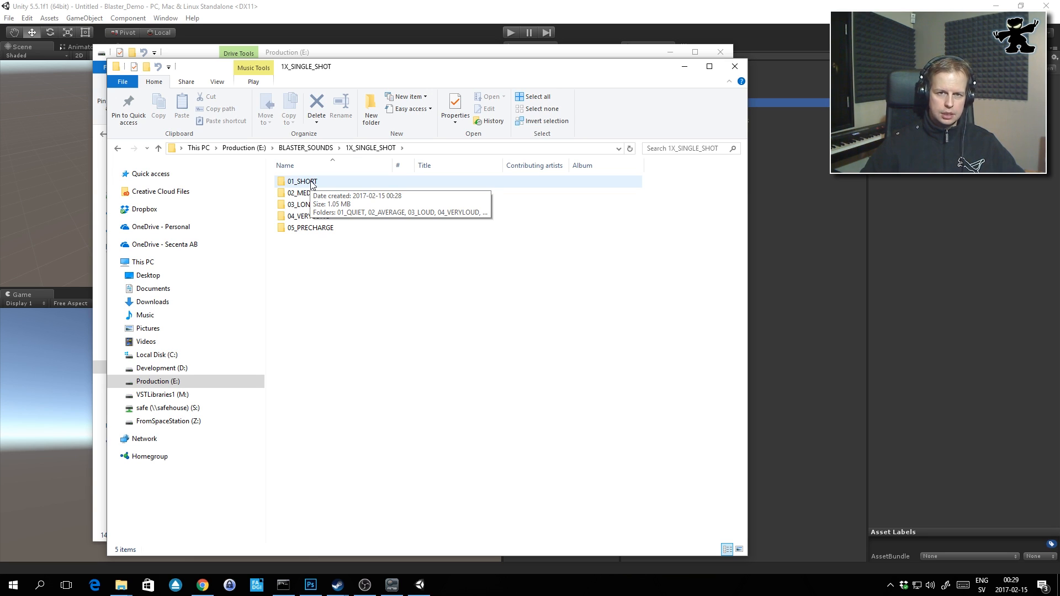
mouse_move(296, 185)
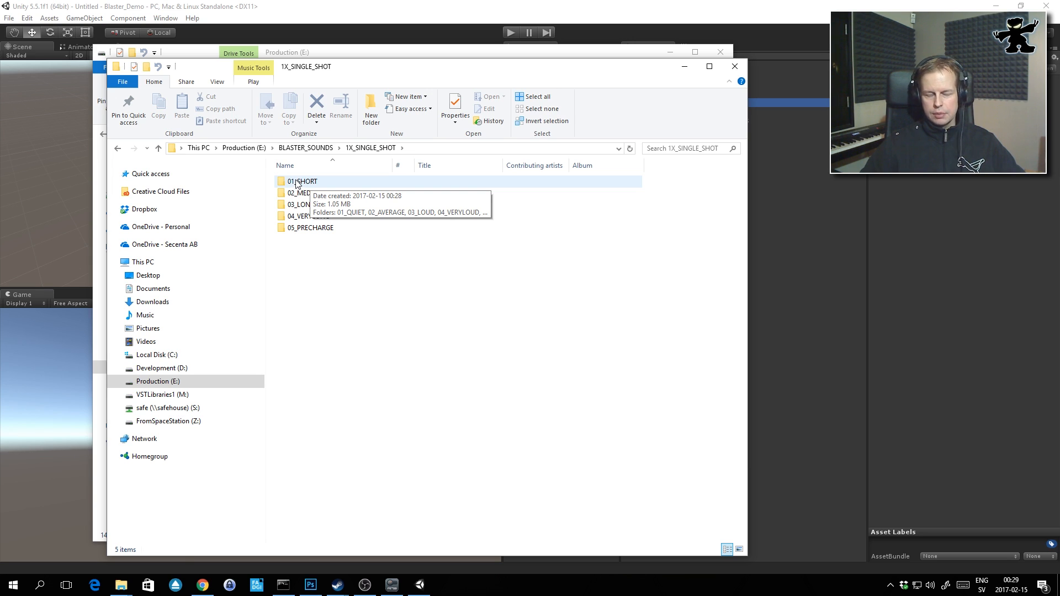
mouse_move(313, 182)
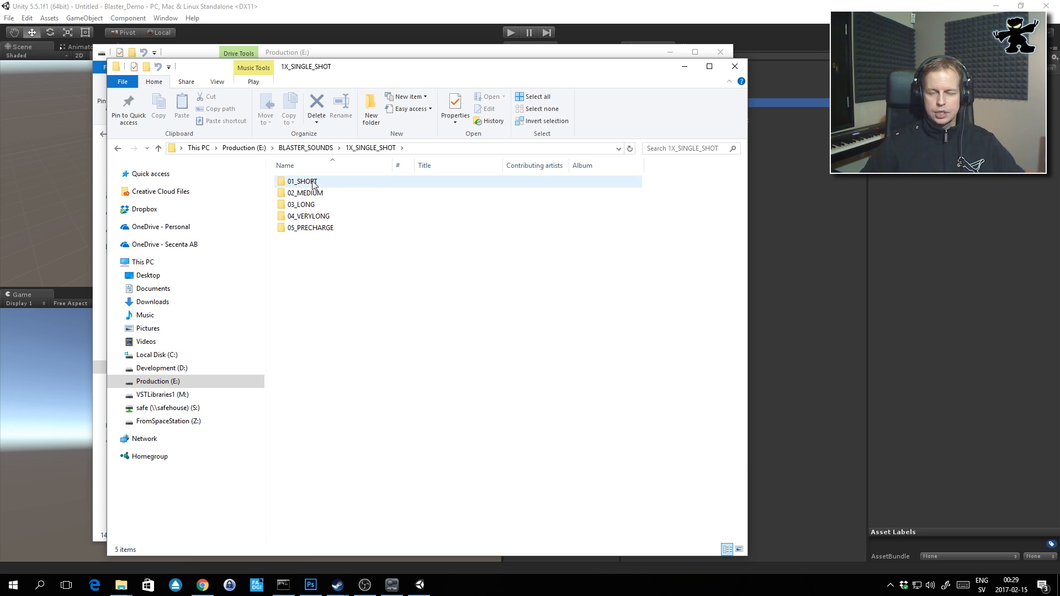
mouse_move(301, 181)
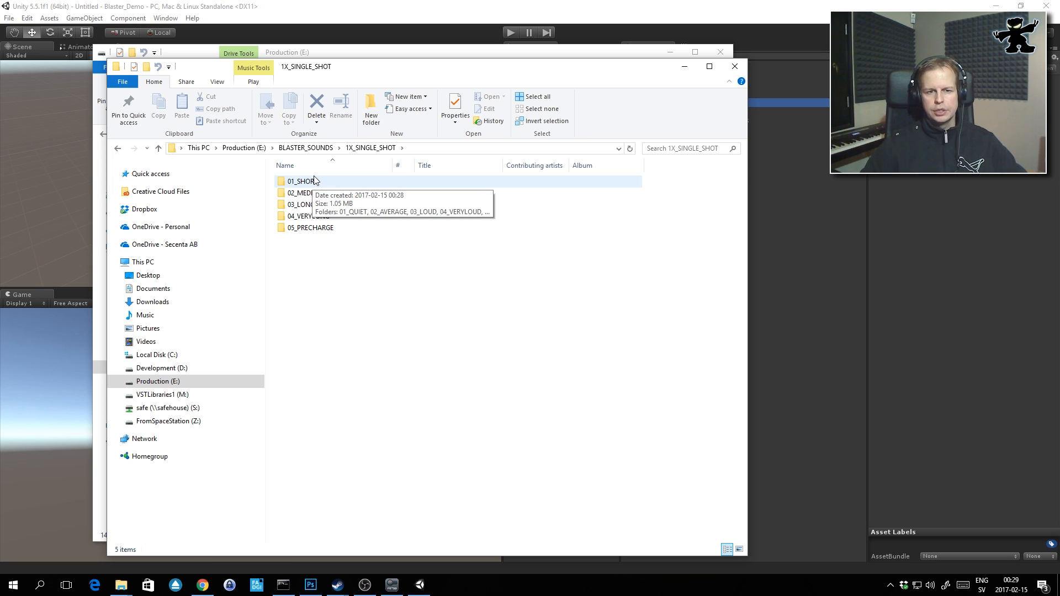
mouse_move(305, 192)
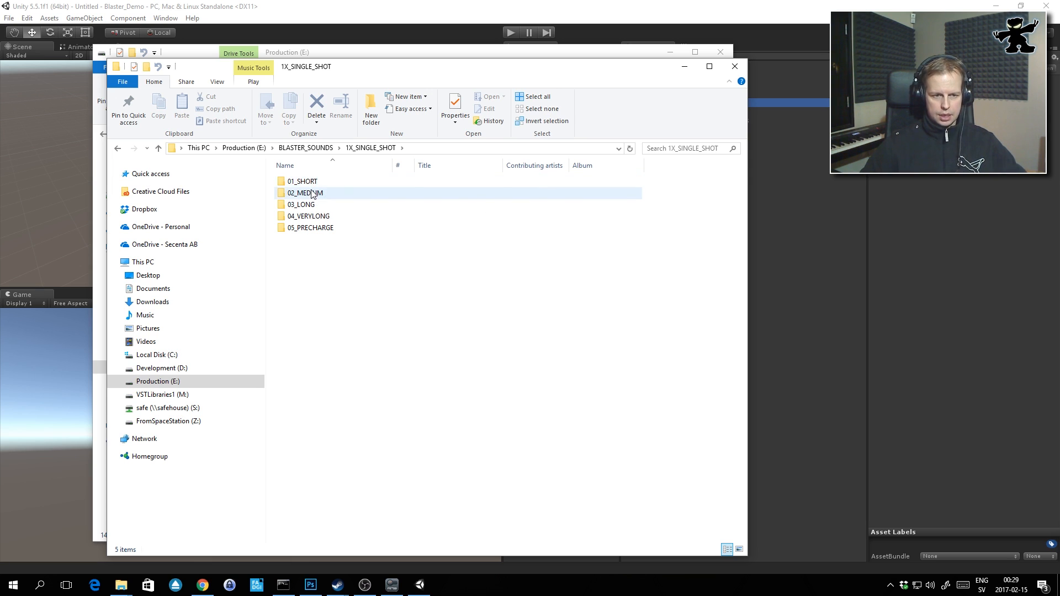
mouse_move(312, 192)
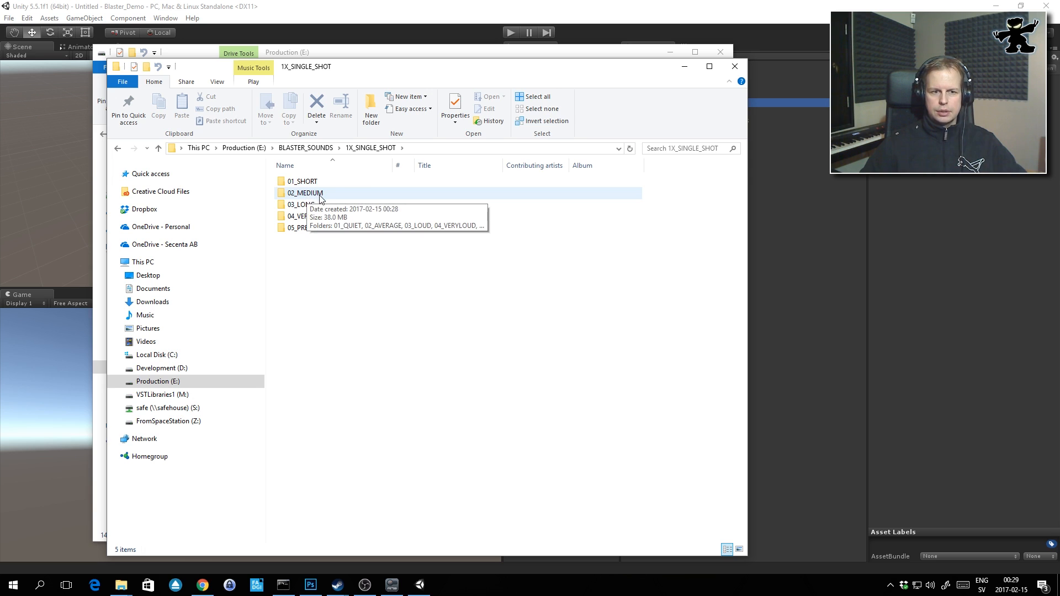
mouse_move(315, 197)
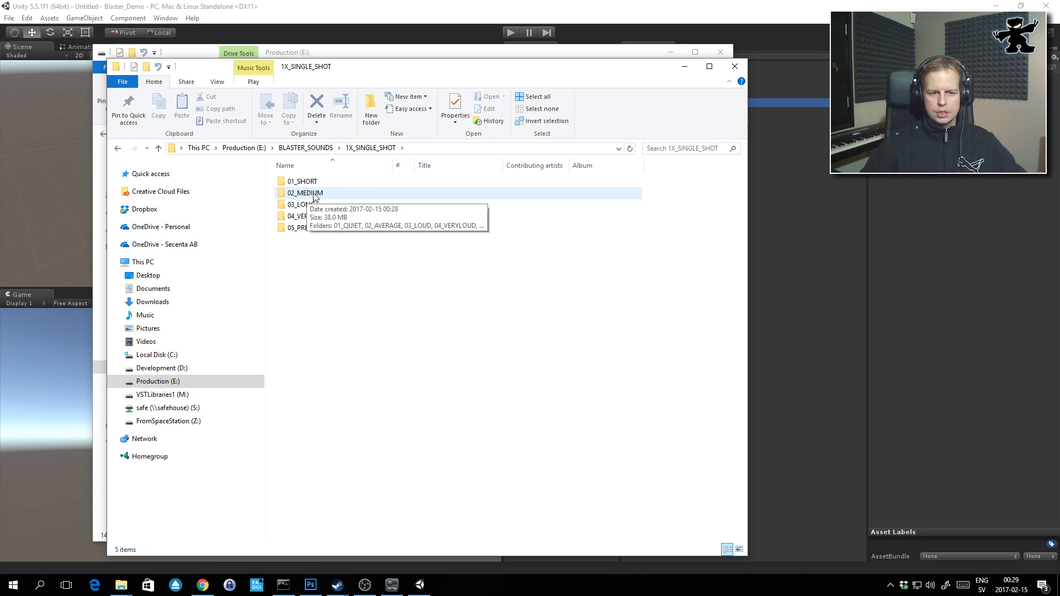
mouse_move(309, 198)
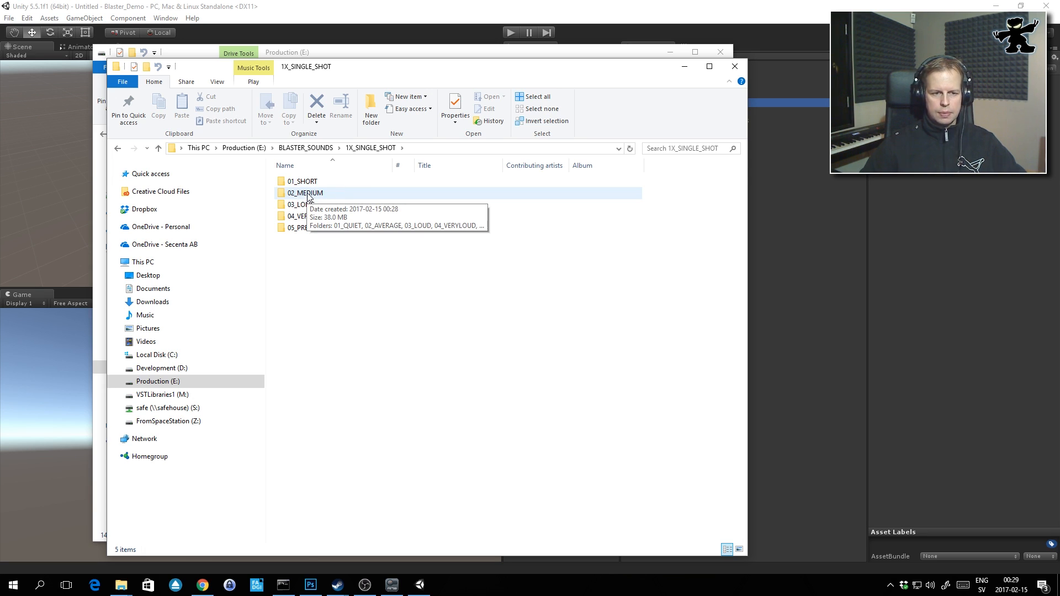
left_click(301, 204)
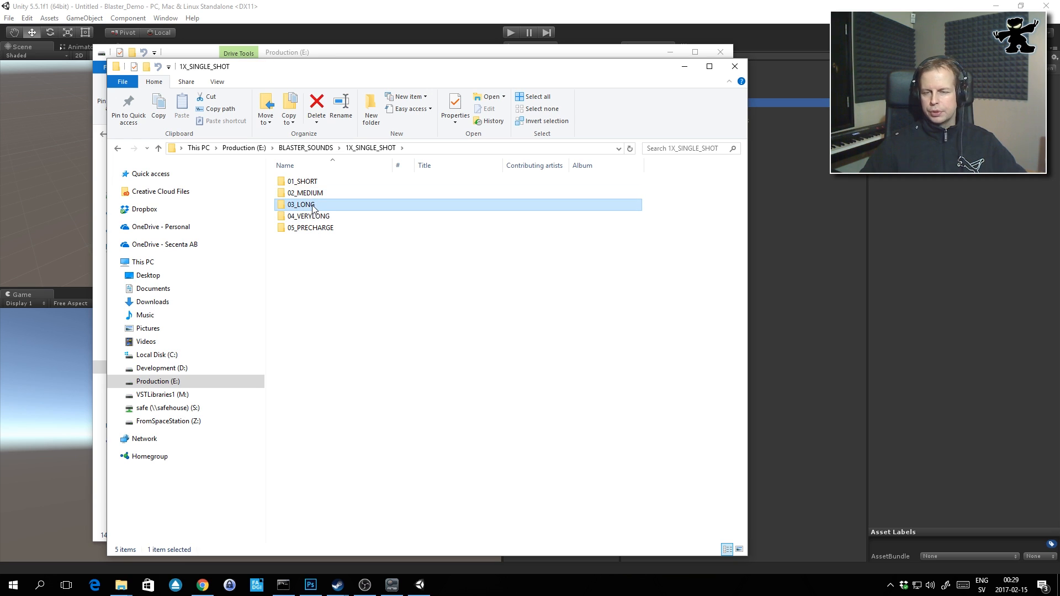
left_click(308, 216)
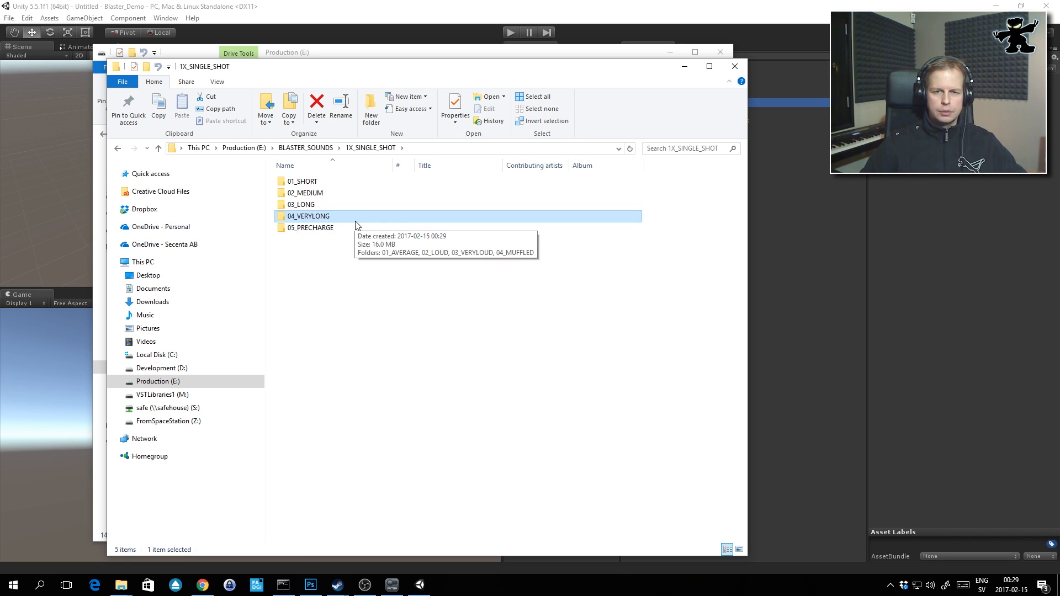
mouse_move(312, 228)
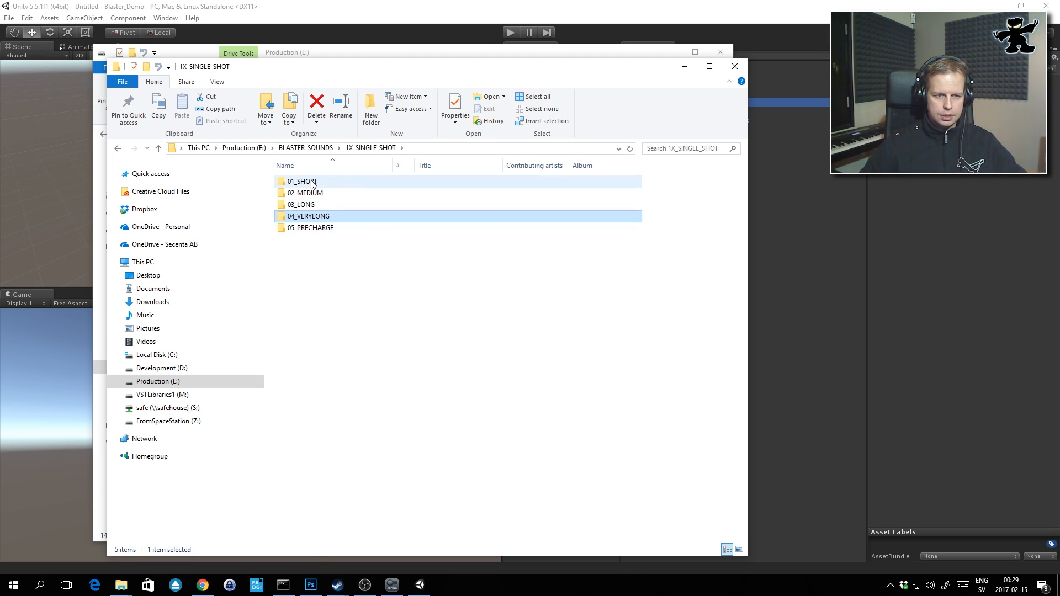
mouse_move(303, 177)
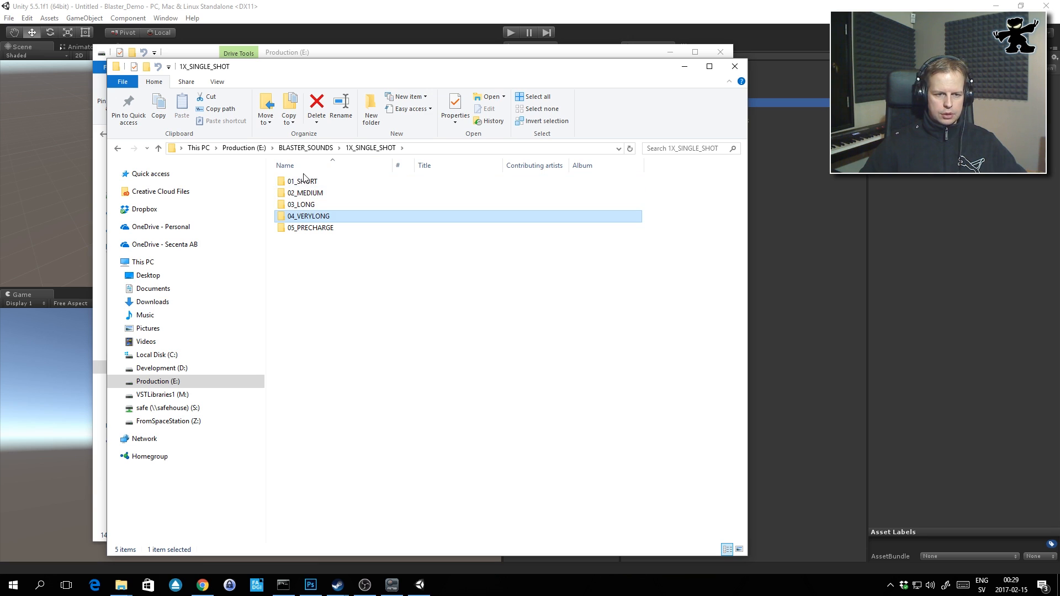
left_click(305, 192)
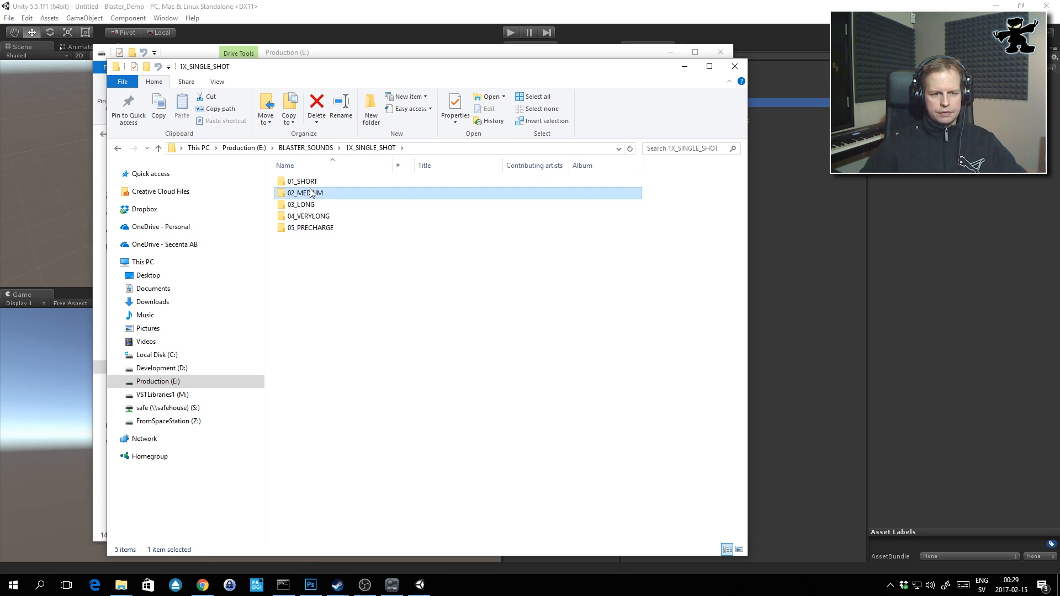
Enter 03_LONG's 01_QUIET folder and preview a quiet LowMid blaster WAV
double_click(300, 204)
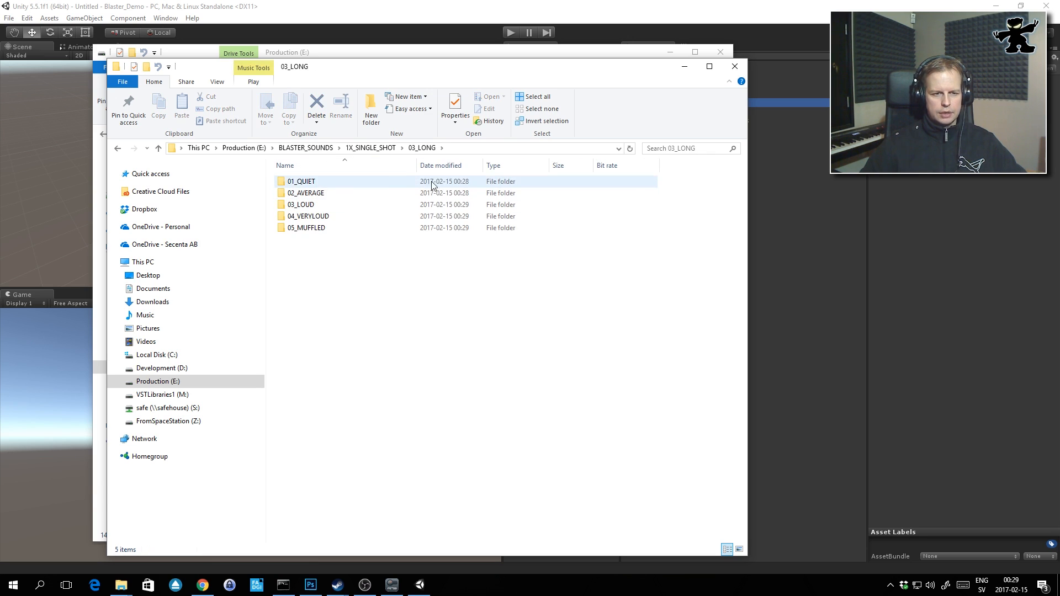
mouse_move(306, 186)
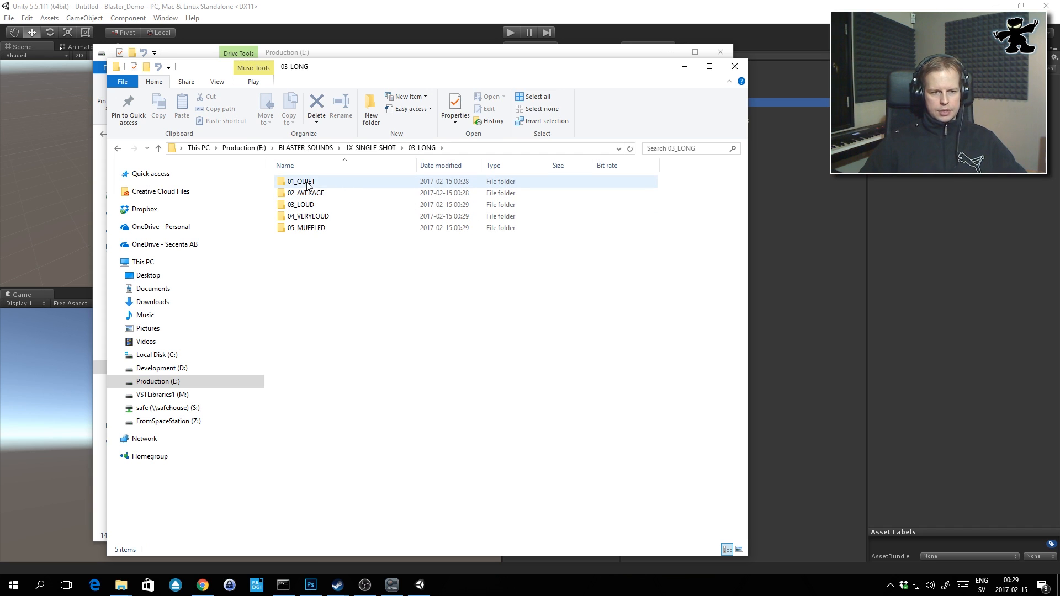
mouse_move(321, 191)
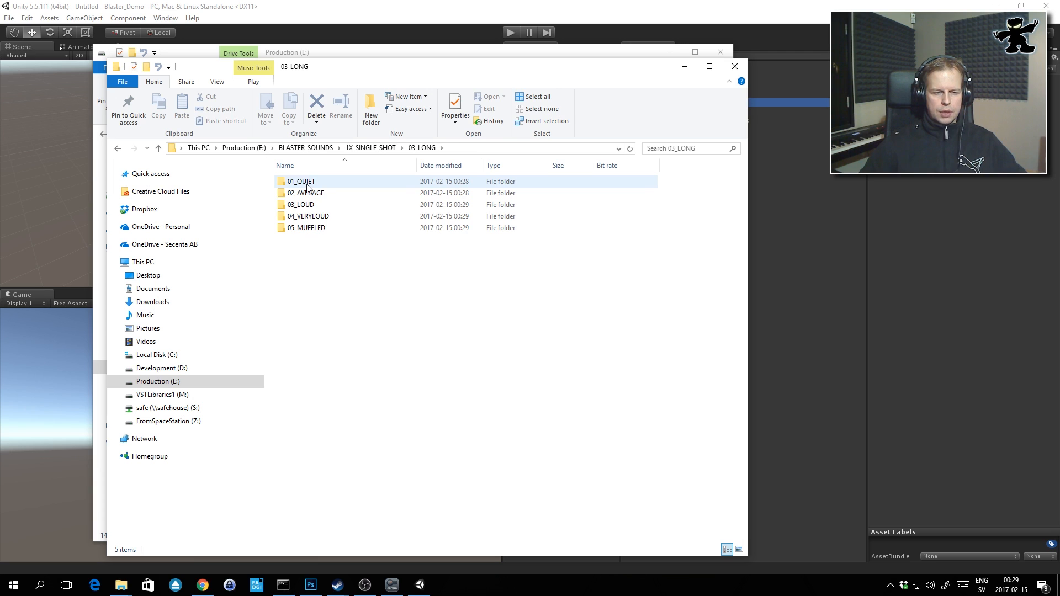
mouse_move(300, 181)
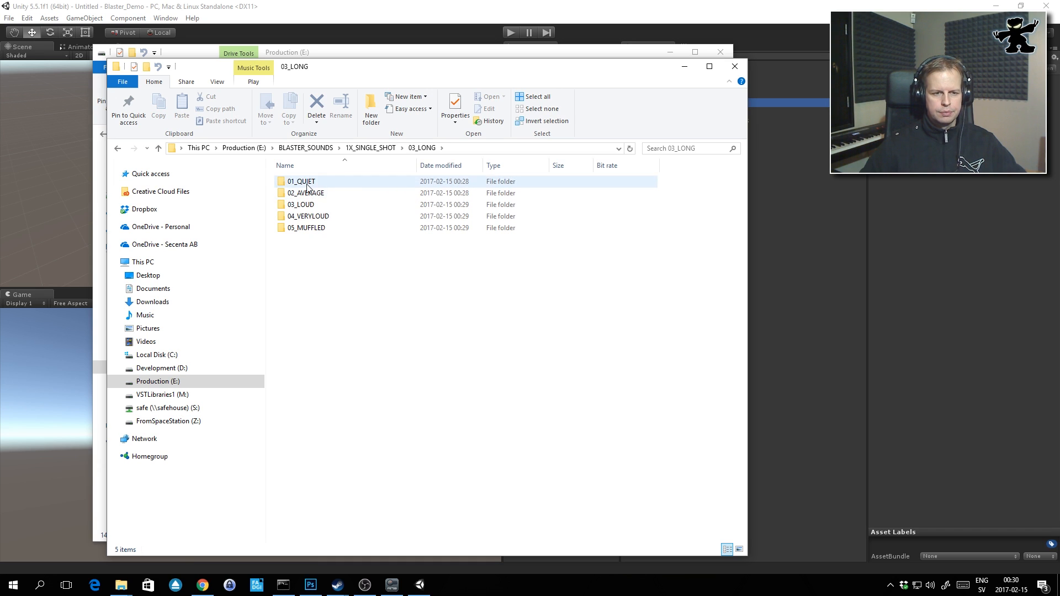
double_click(300, 181)
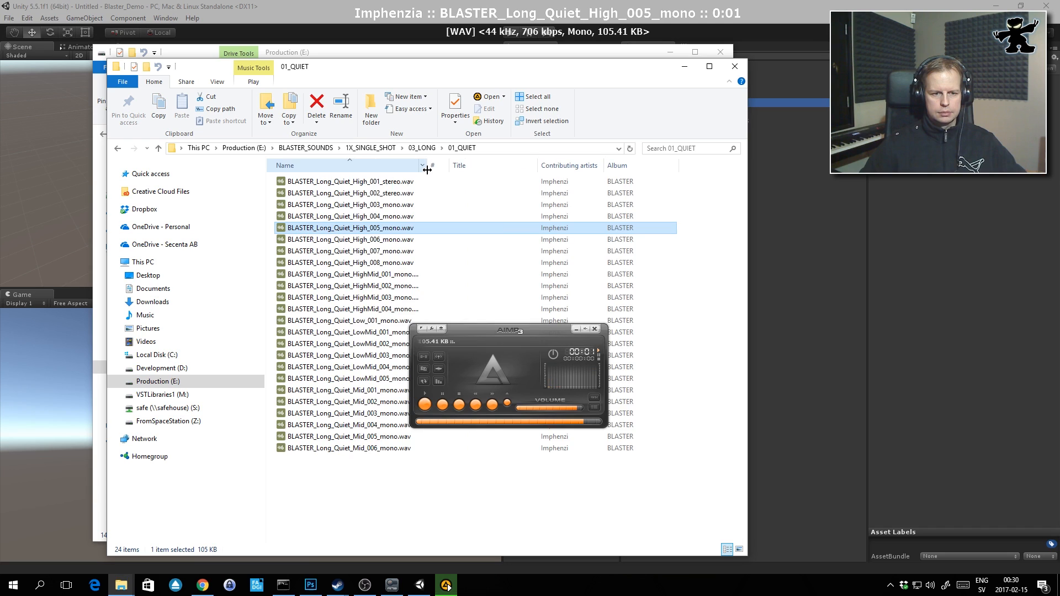
left_click(348, 354)
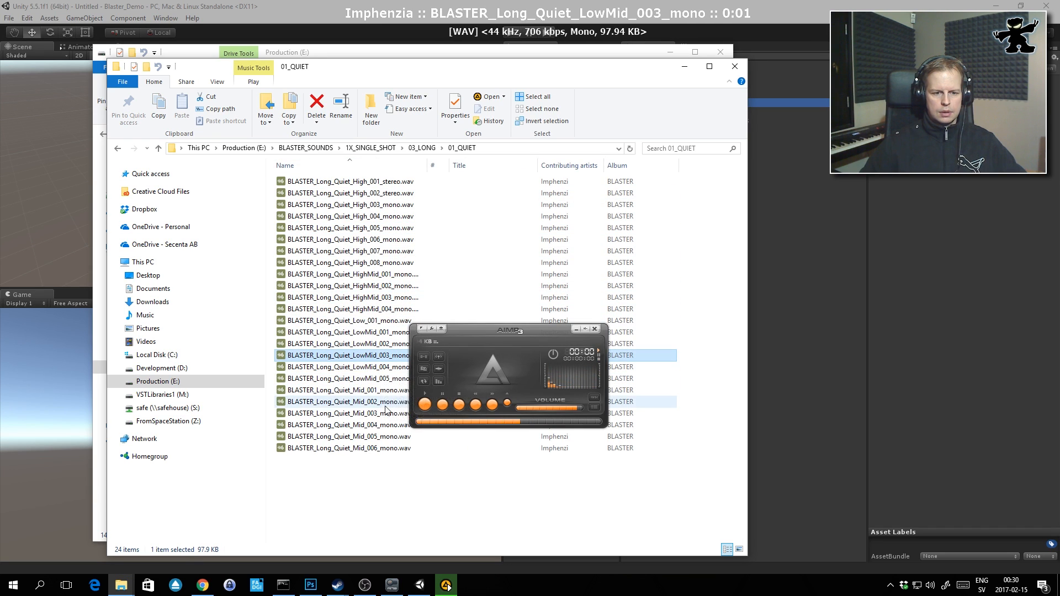
left_click(421, 147)
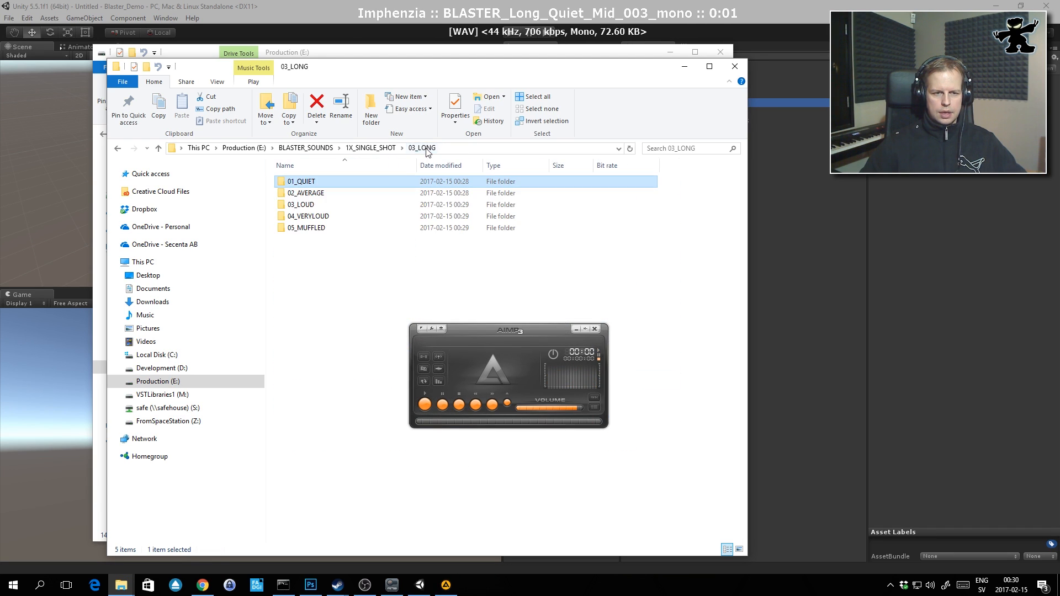
Browse the 02_AVERAGE long-shot WAVs, then return to 03_LONG
double_click(306, 192)
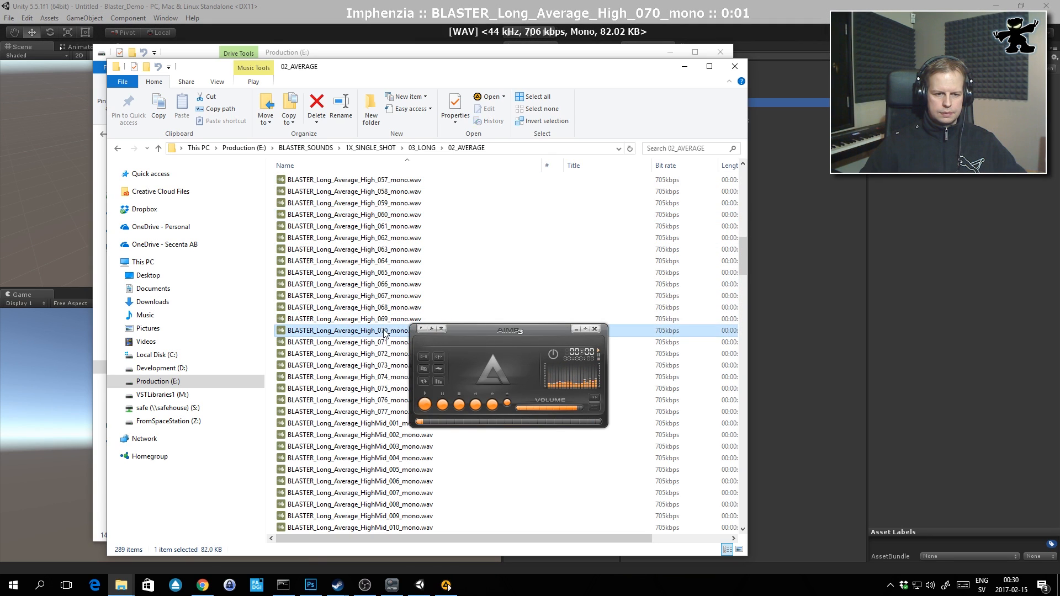
scroll("down", 3)
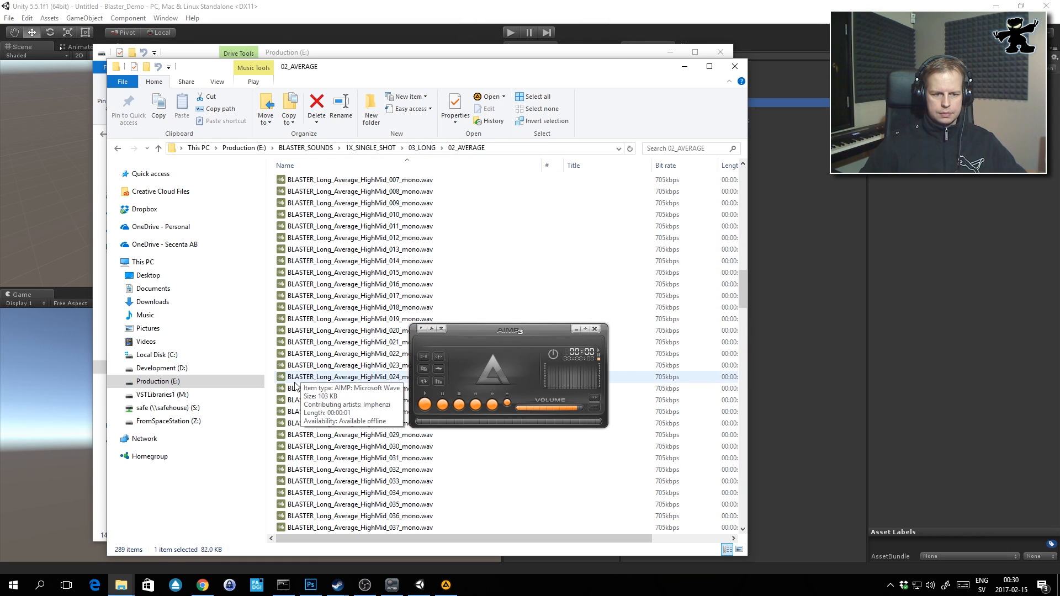
left_click(422, 147)
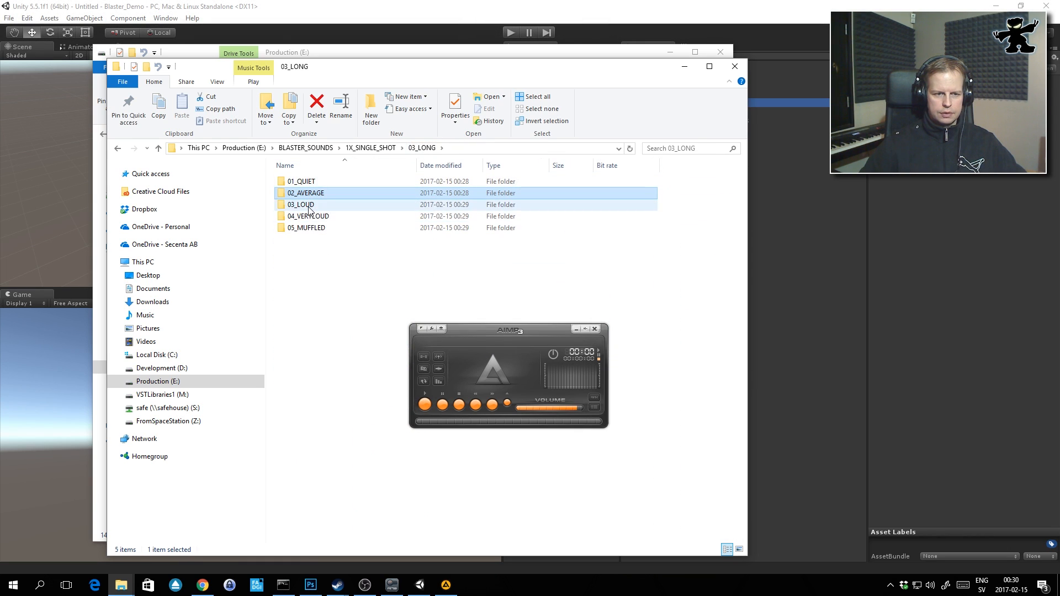
Enter 03_LOUD, widen the Name column and play the High_024 and HighMid_007 blaster sounds
double_click(300, 204)
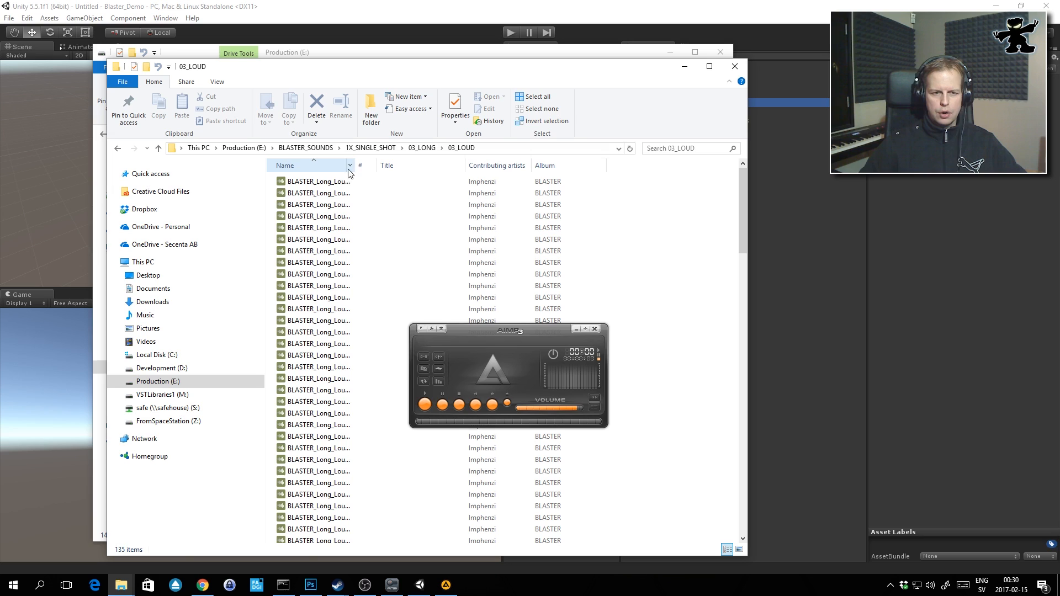
left_click_drag(354, 164, 424, 165)
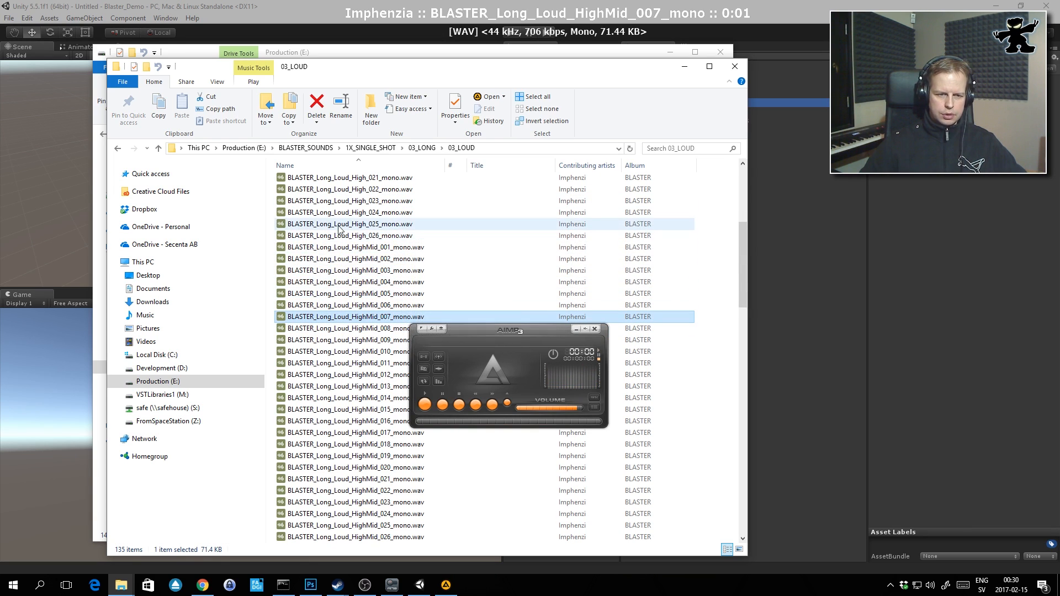
left_click(350, 235)
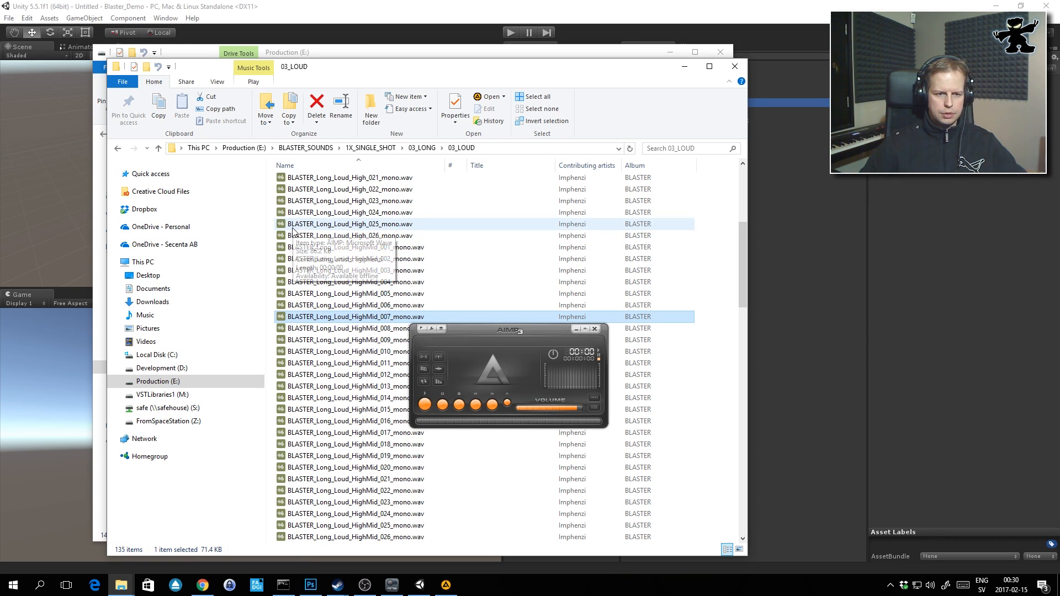
mouse_move(344, 229)
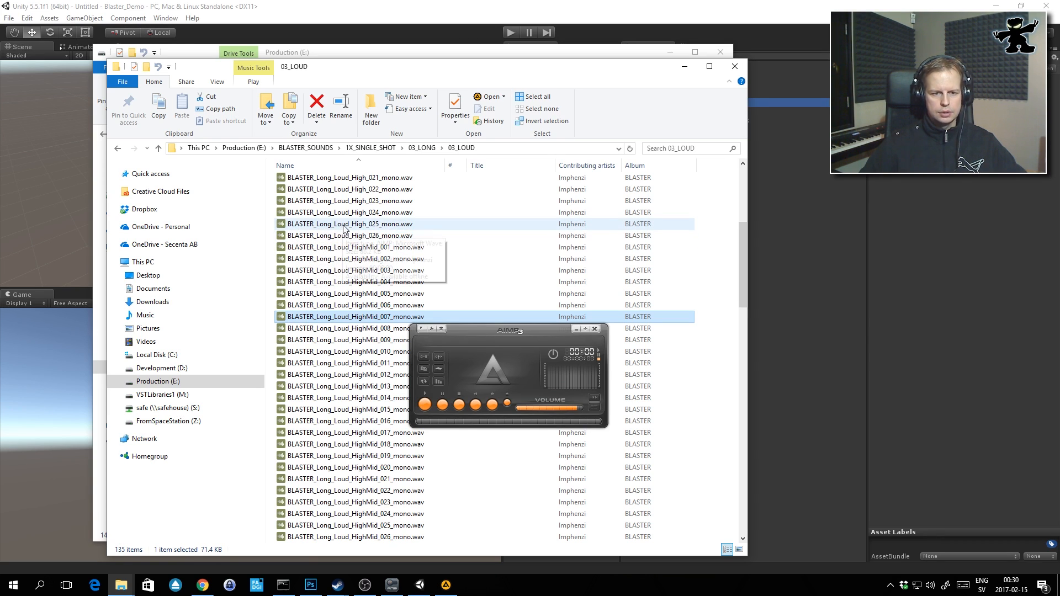
mouse_move(351, 230)
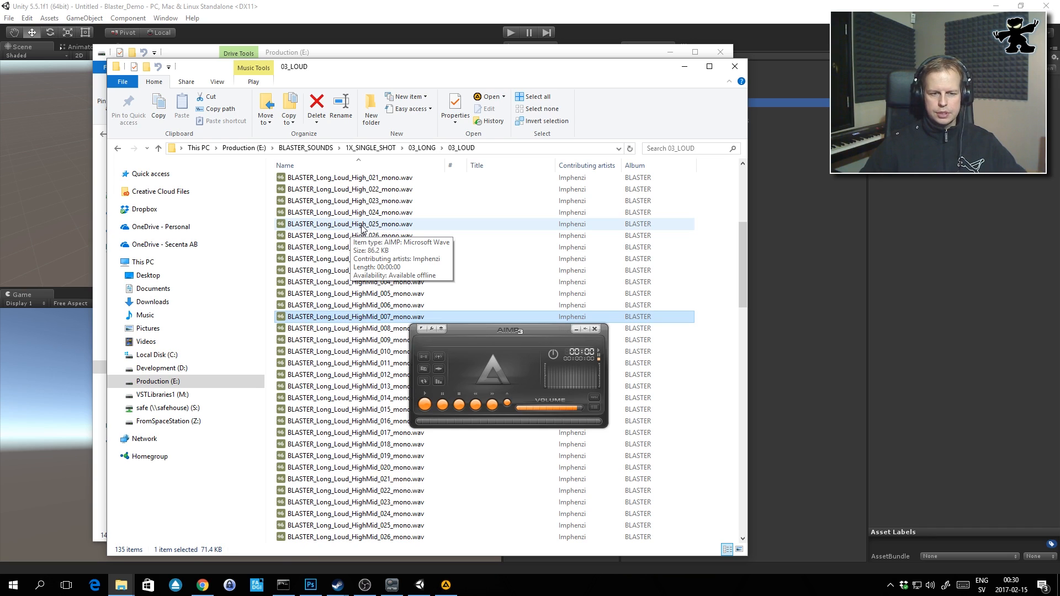
double_click(350, 212)
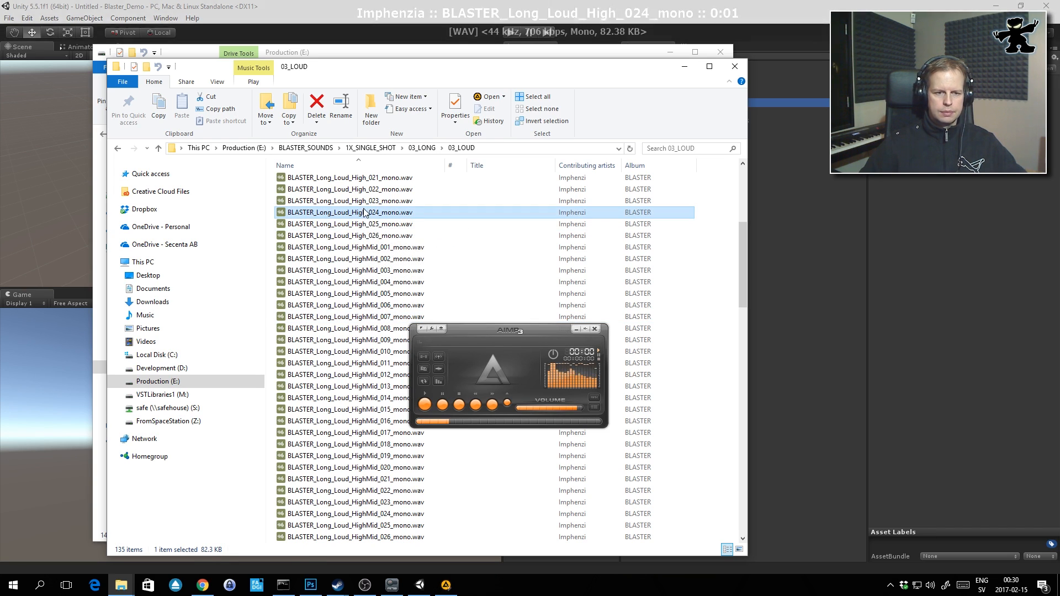
mouse_move(420, 192)
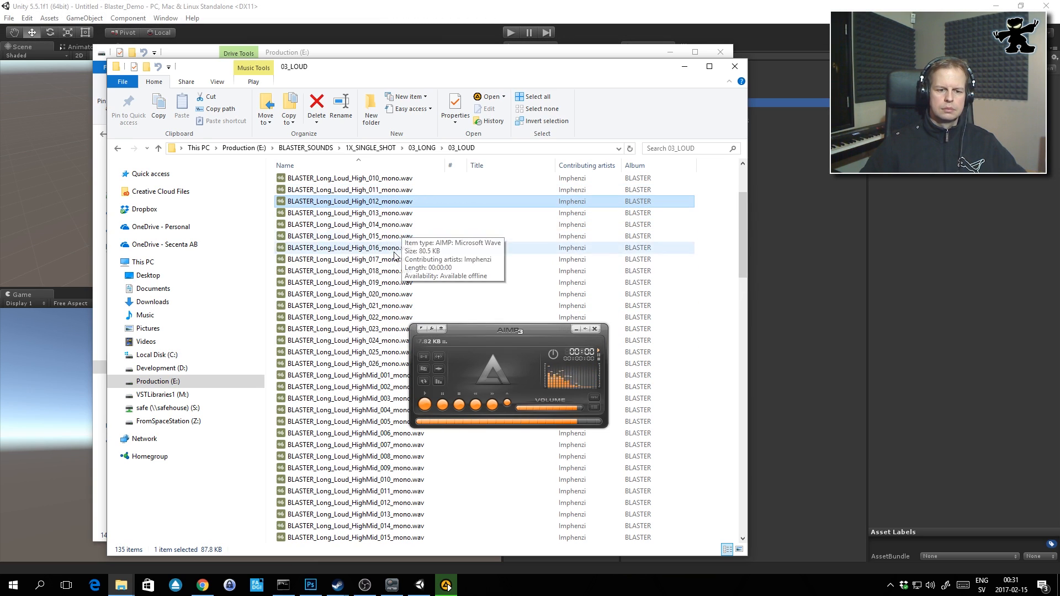
scroll("down", 3)
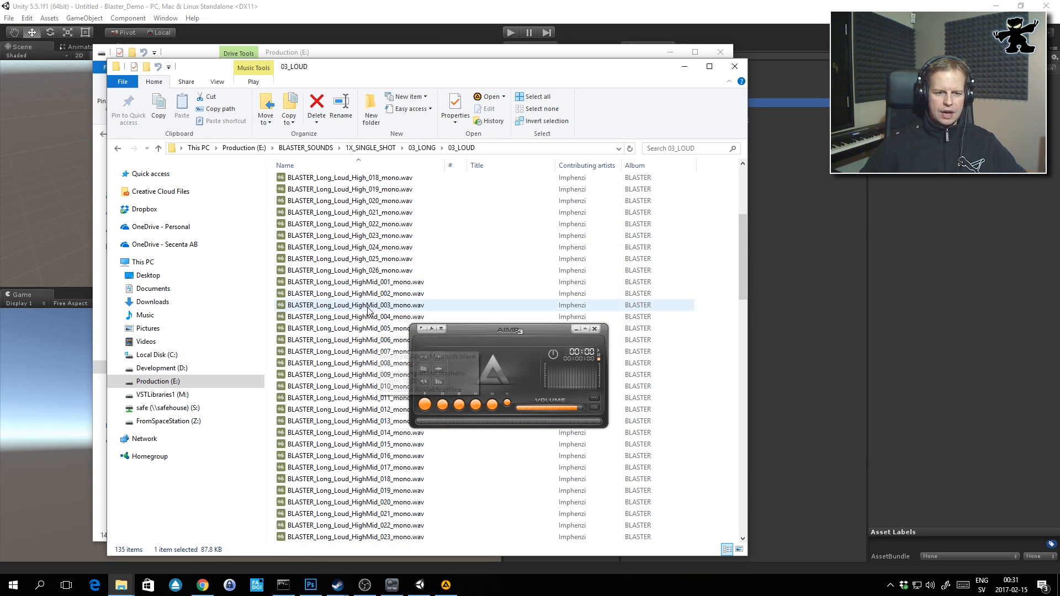
mouse_move(372, 351)
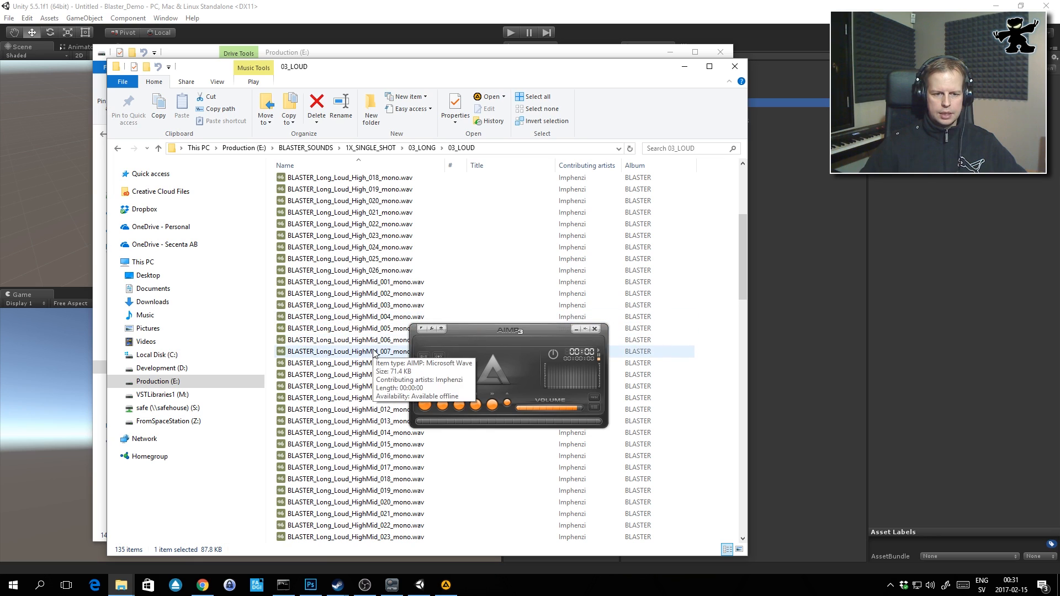
double_click(348, 351)
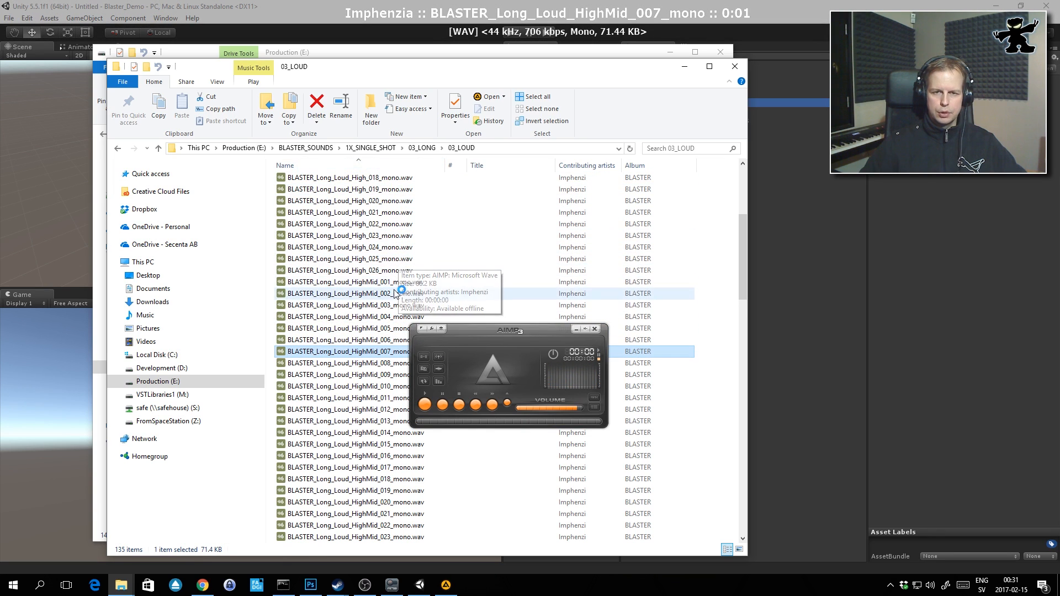
Play the Low_002, Low_004, Mid_008 and Mid_029 loud sounds, then go back to 02_AVERAGE
scroll("down", 3)
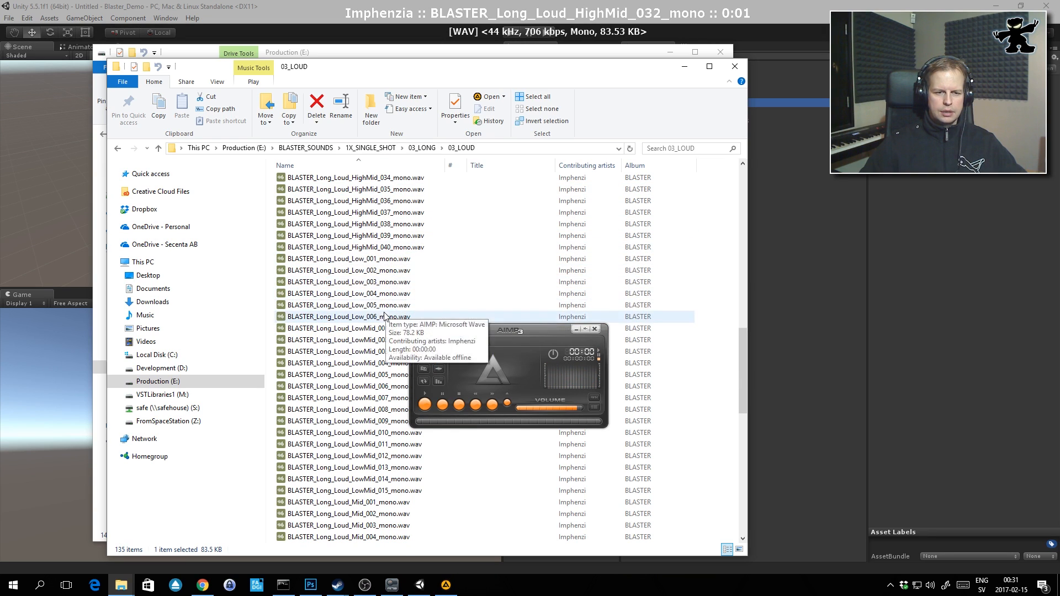
left_click(348, 281)
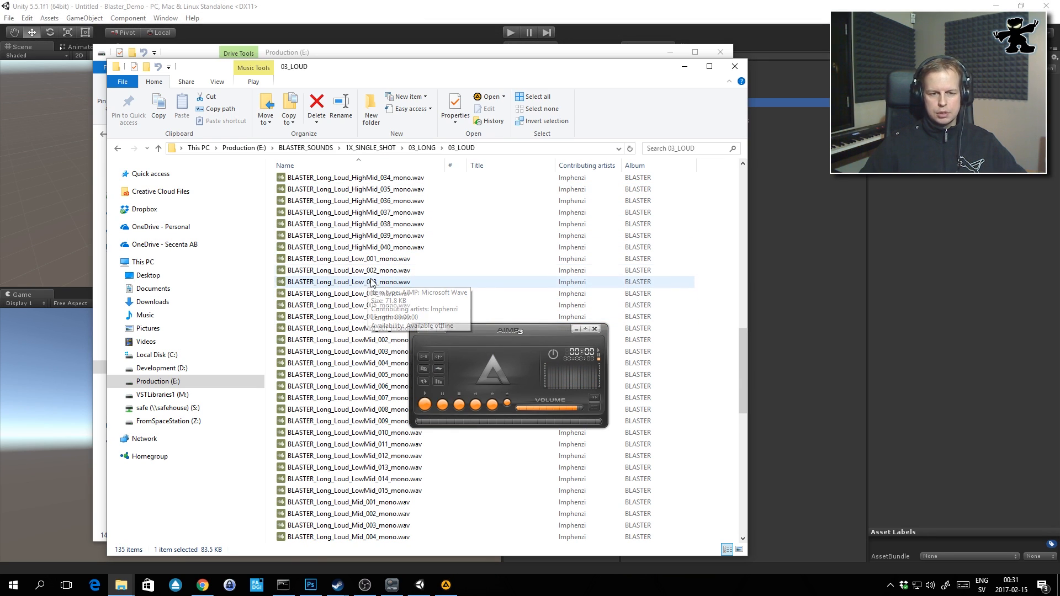
left_click(349, 270)
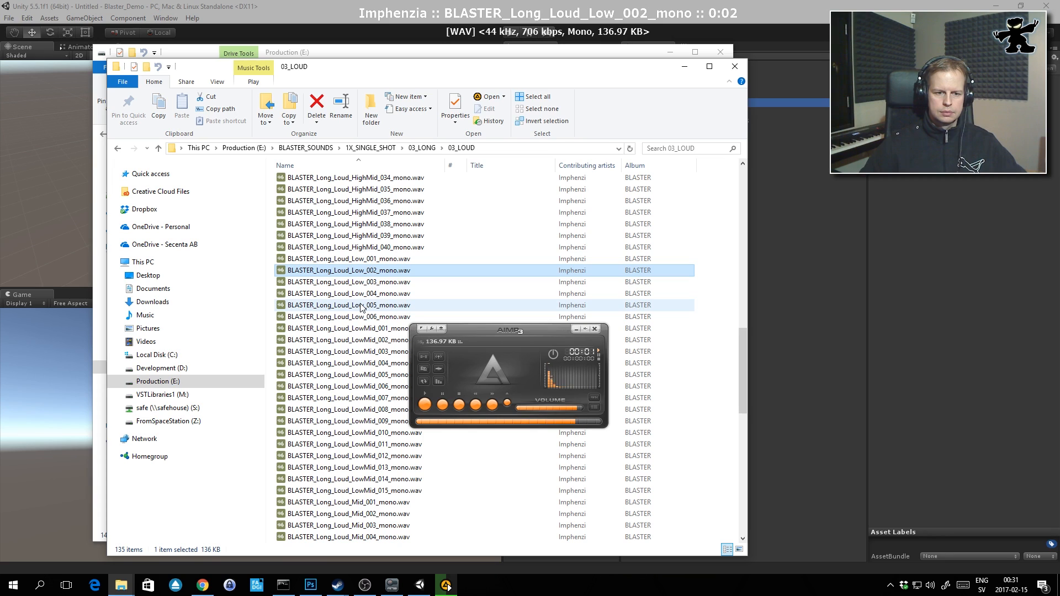
left_click(348, 293)
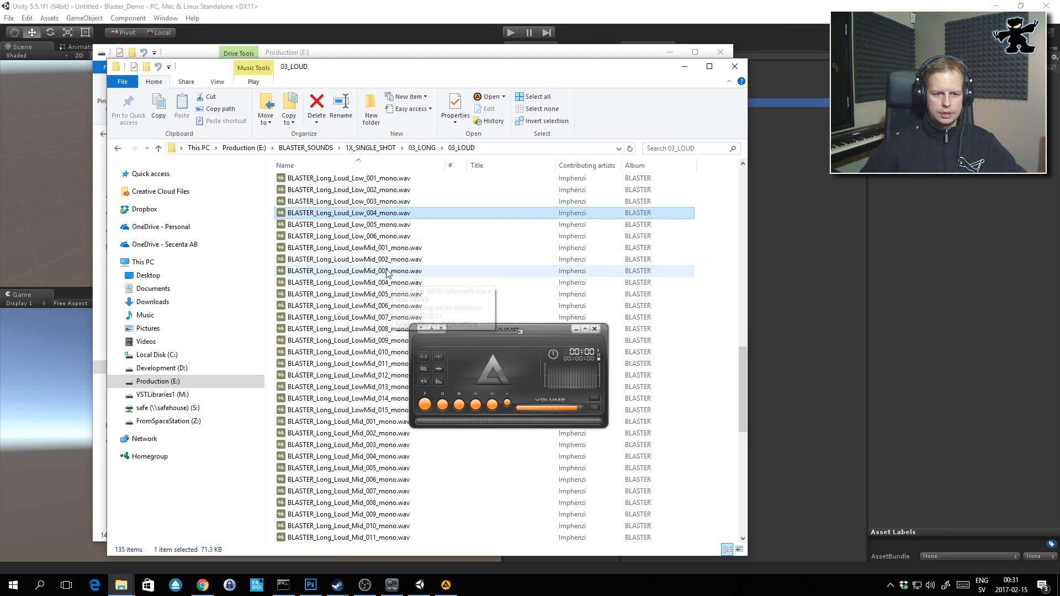
mouse_move(365, 301)
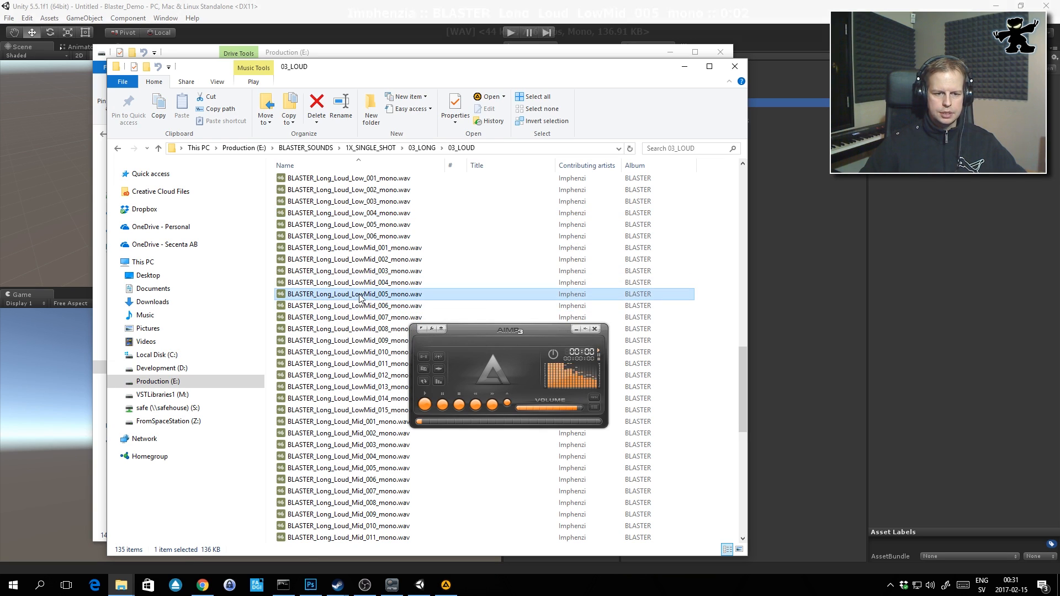
left_click(347, 340)
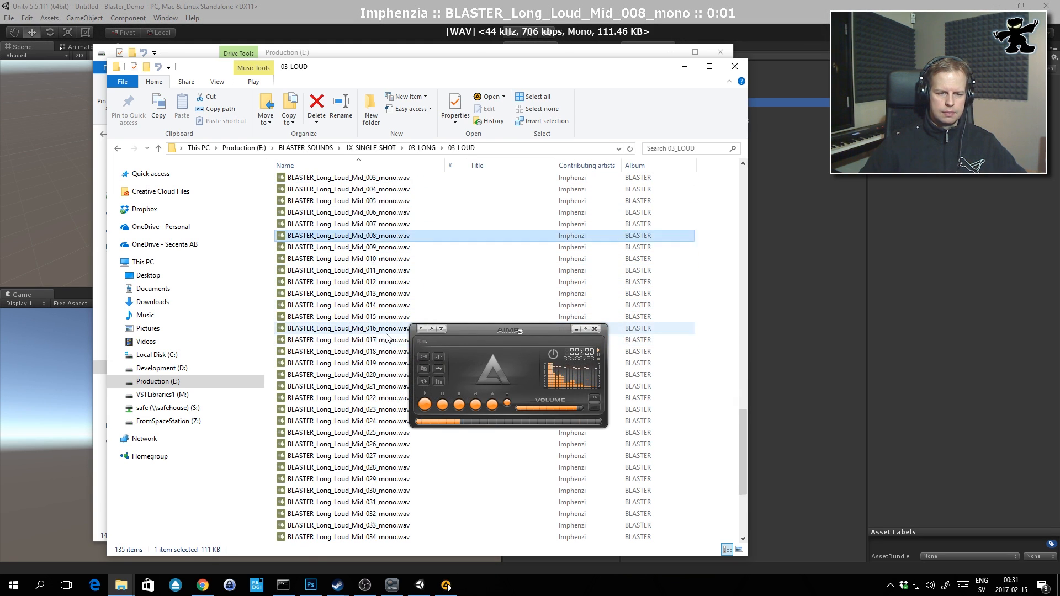
left_click(349, 317)
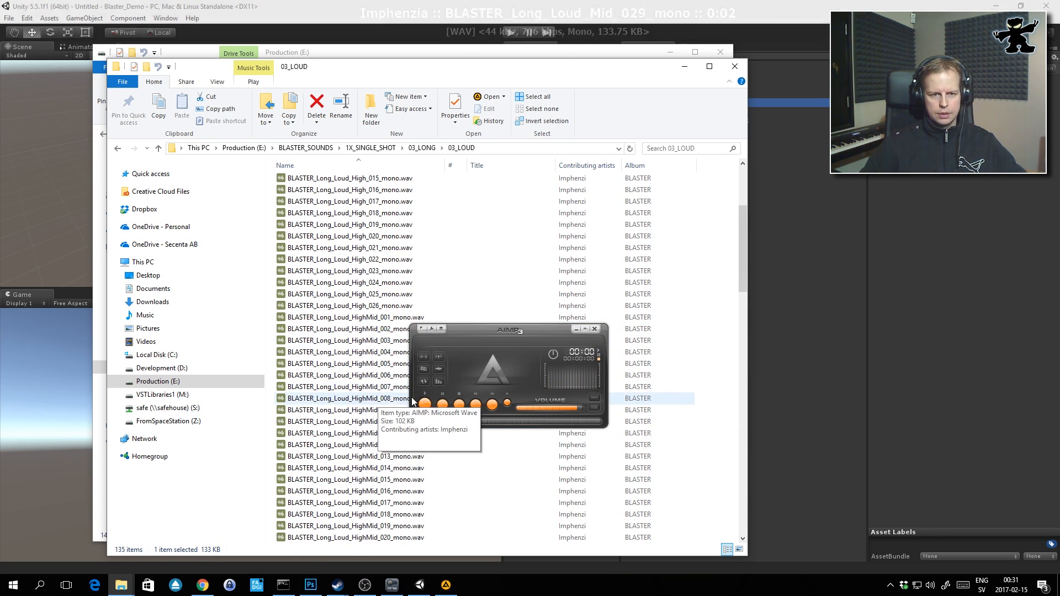
left_click(421, 147)
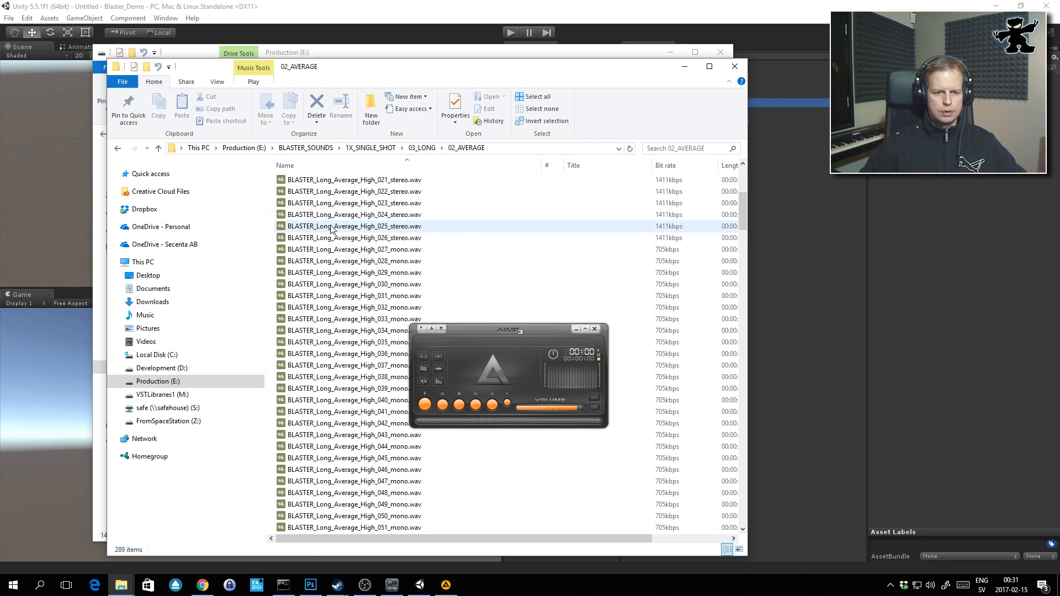
Go up to 03_LONG and enter its 05_MUFFLED subfolder of muffled Low WAVs
scroll("down", 3)
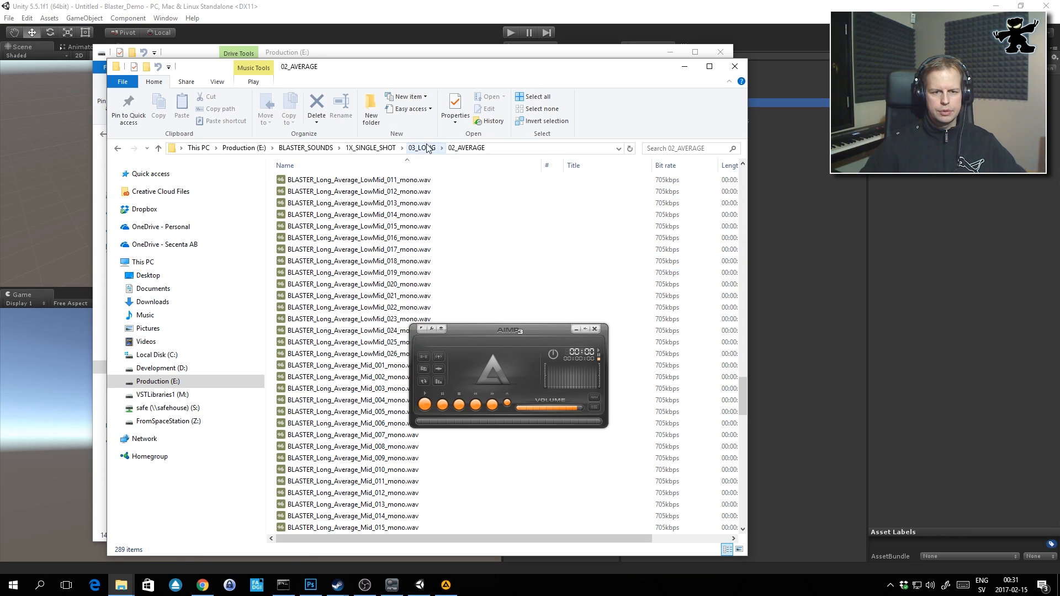
left_click(421, 146)
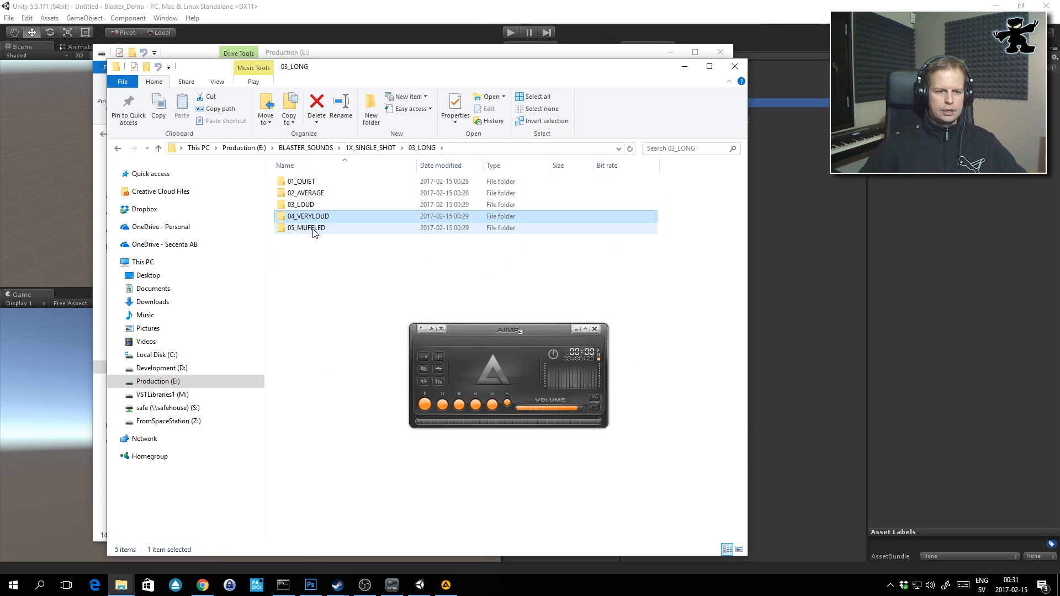
mouse_move(306, 227)
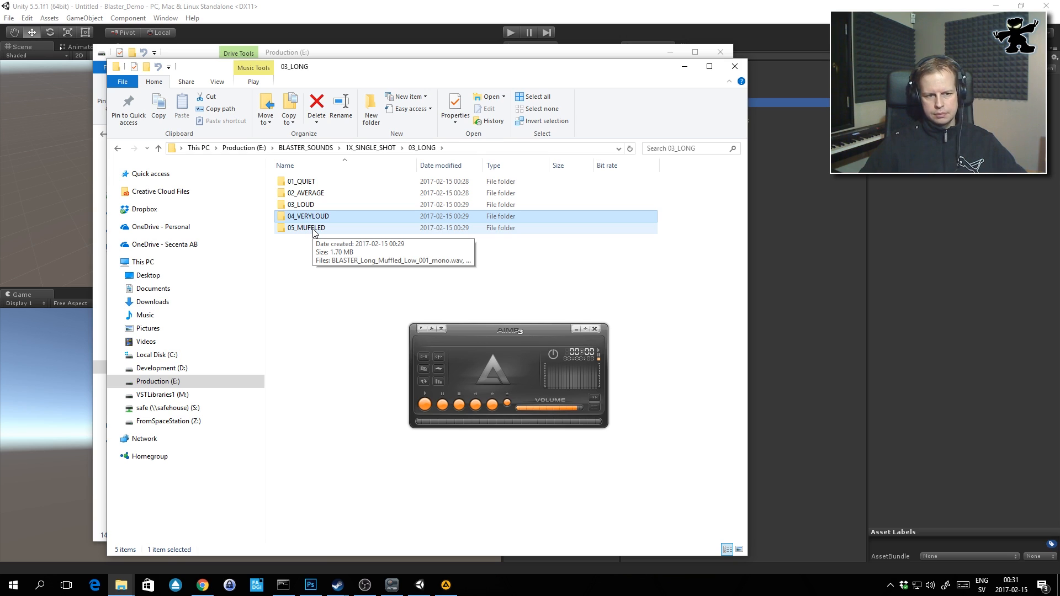
double_click(306, 228)
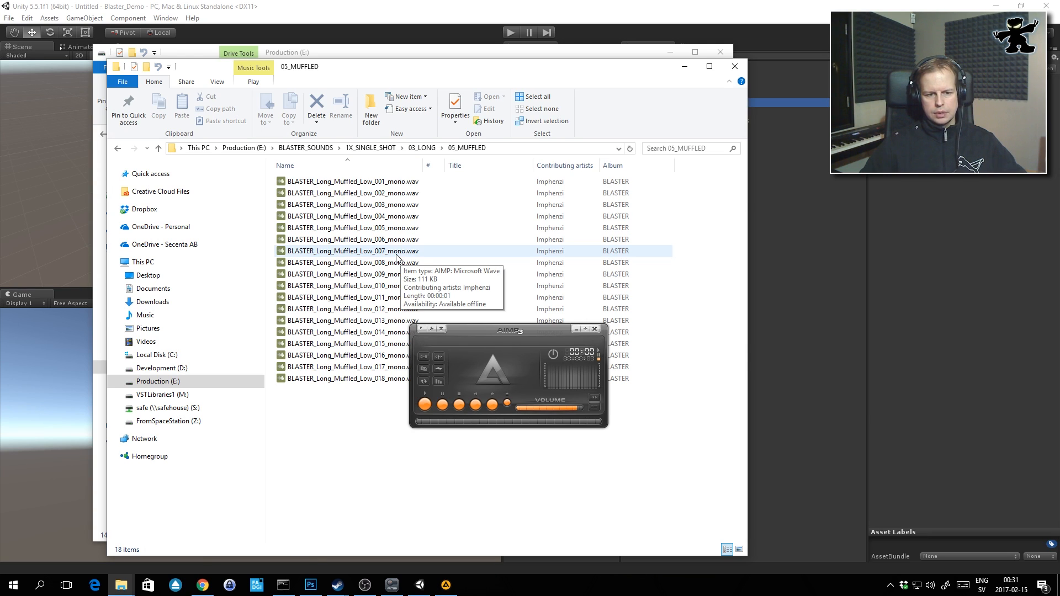
mouse_move(352, 274)
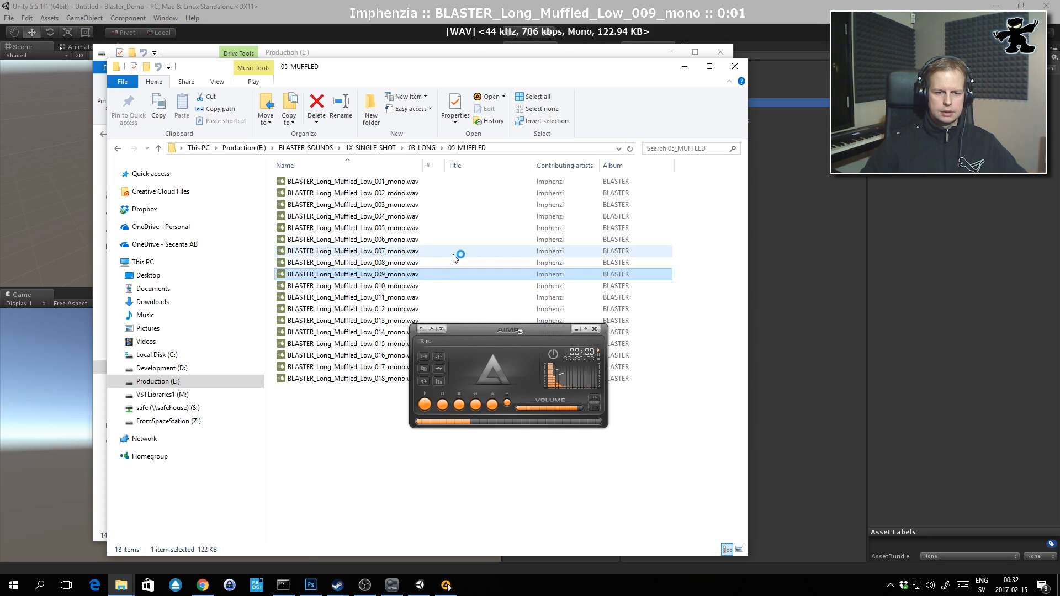
Play the Muffled_001 long blaster WAV, then return to the 1X_SINGLE_SHOT folder
left_click(352, 367)
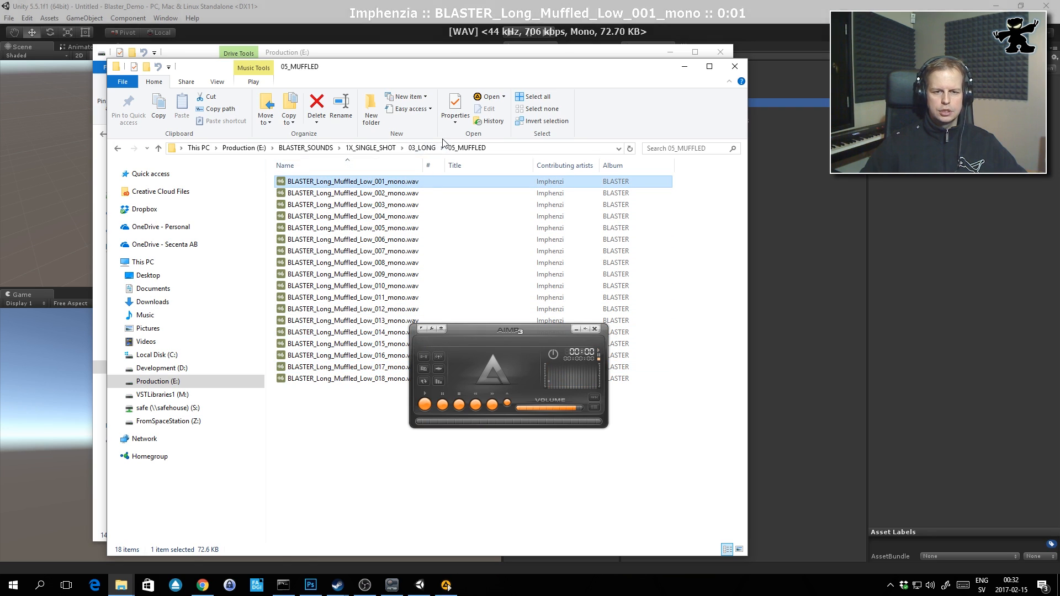
left_click(421, 147)
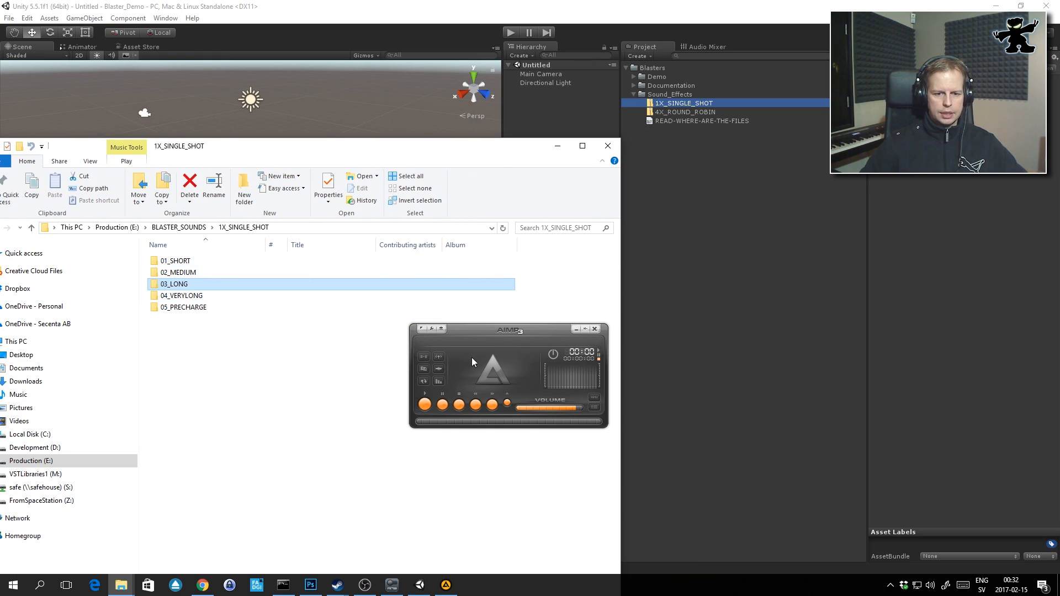
mouse_move(511, 339)
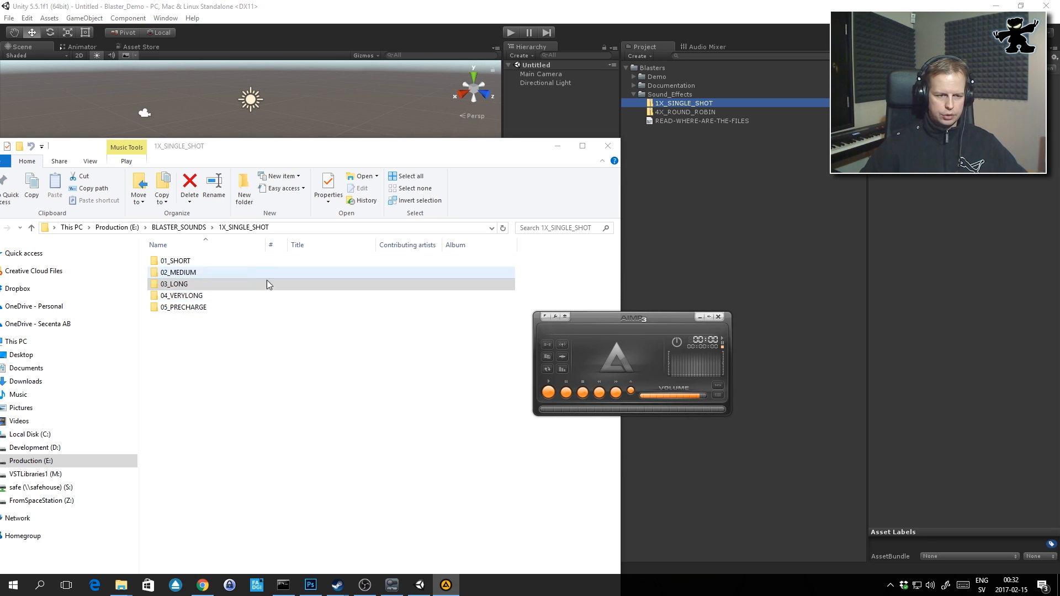
Select the 03_LONG folder repeatedly without opening it, keeping 1X_SINGLE_SHOT listed
left_click(173, 284)
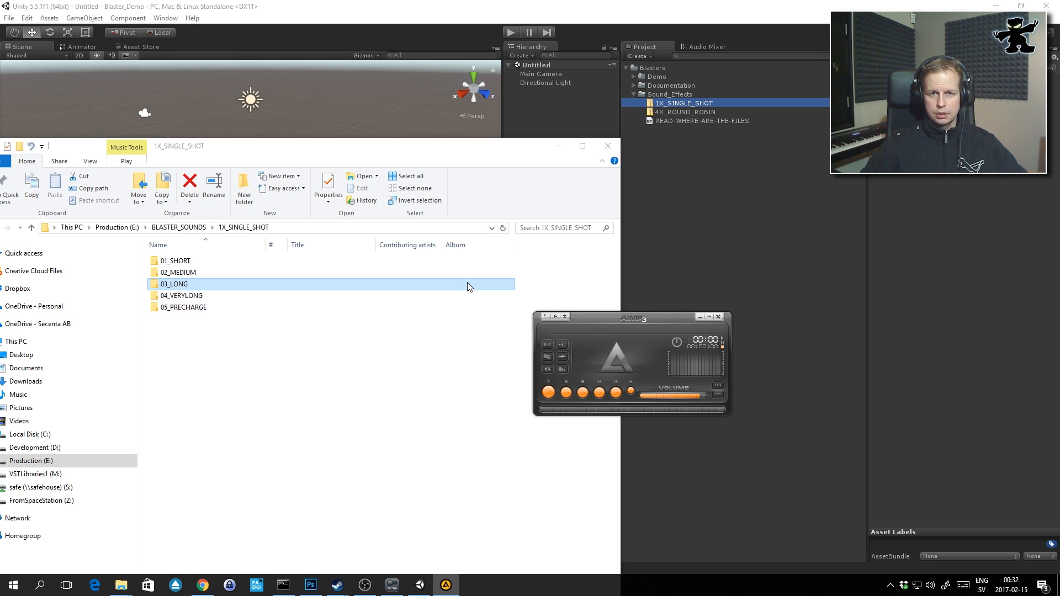
left_click(180, 296)
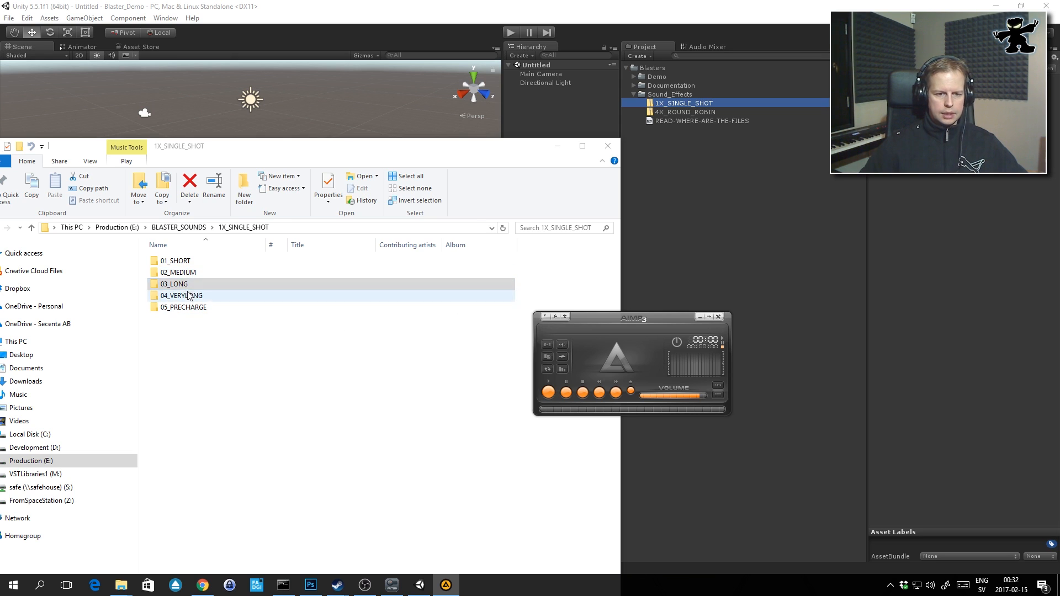
left_click(173, 284)
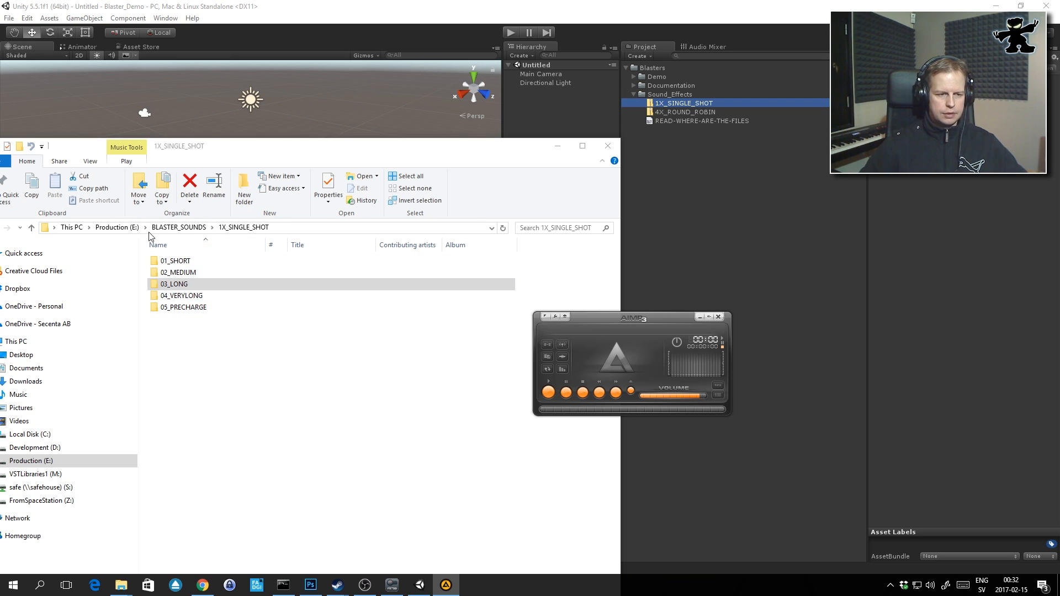
mouse_move(637, 207)
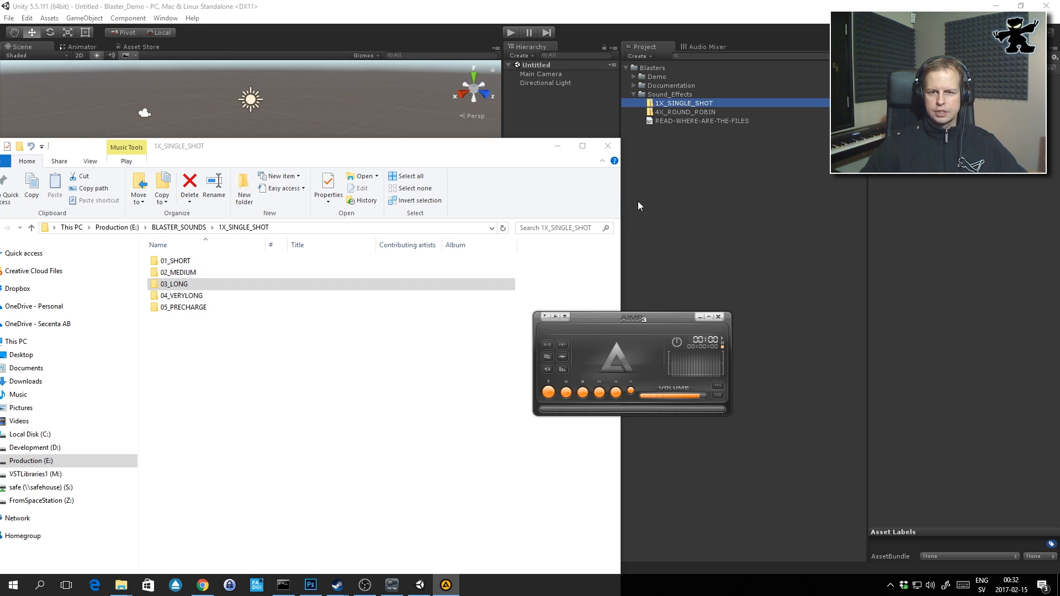
left_click(181, 296)
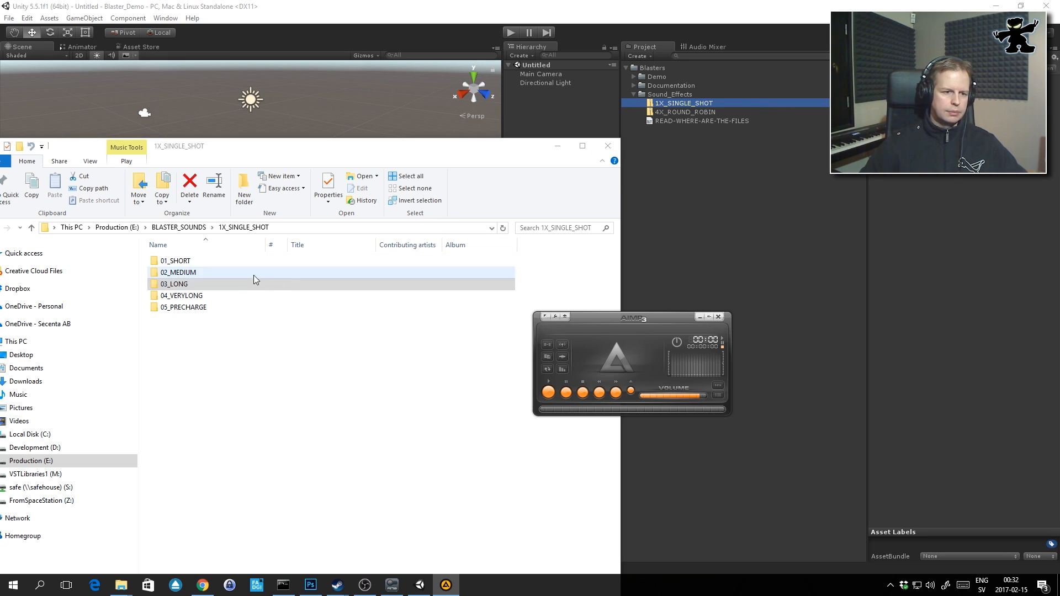
Import BLASTER_Medium_Loud_High_036_mono from 02_MEDIUM/03_LOUD into Unity's Project assets and inspect it
double_click(178, 272)
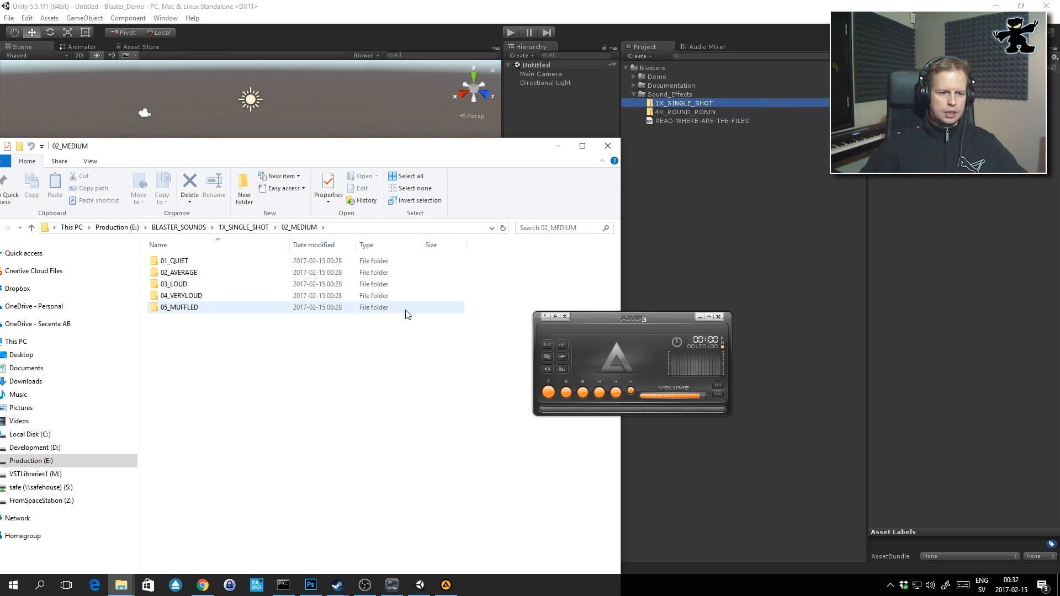
double_click(174, 283)
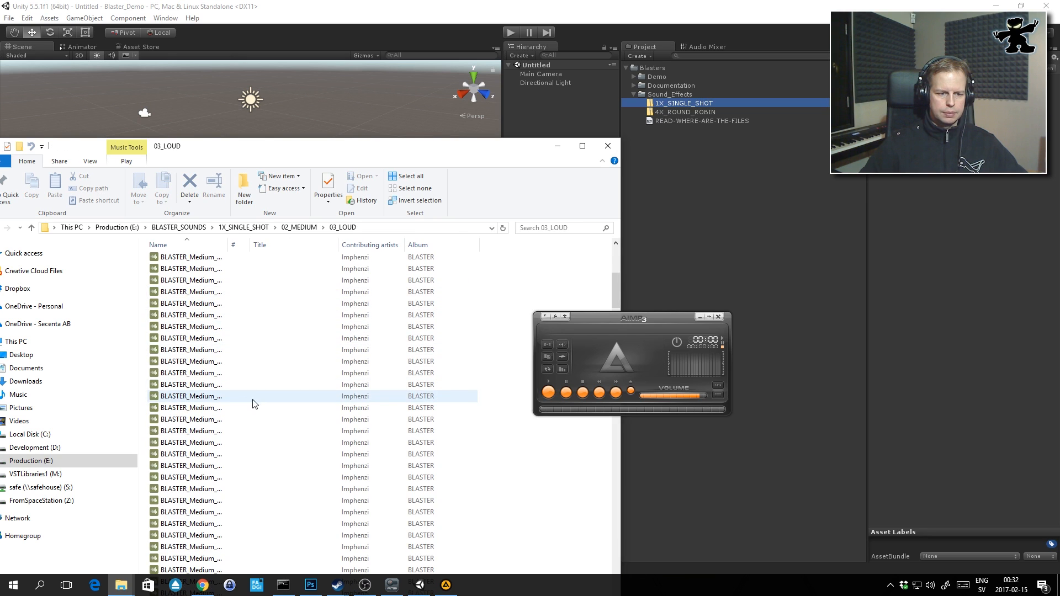
left_click(191, 395)
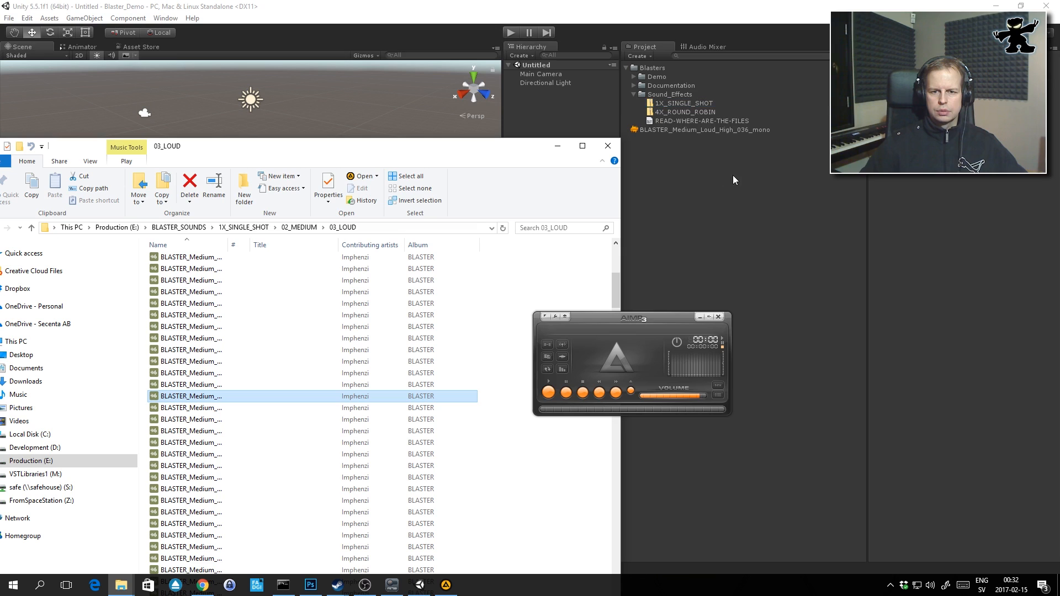
left_click(703, 129)
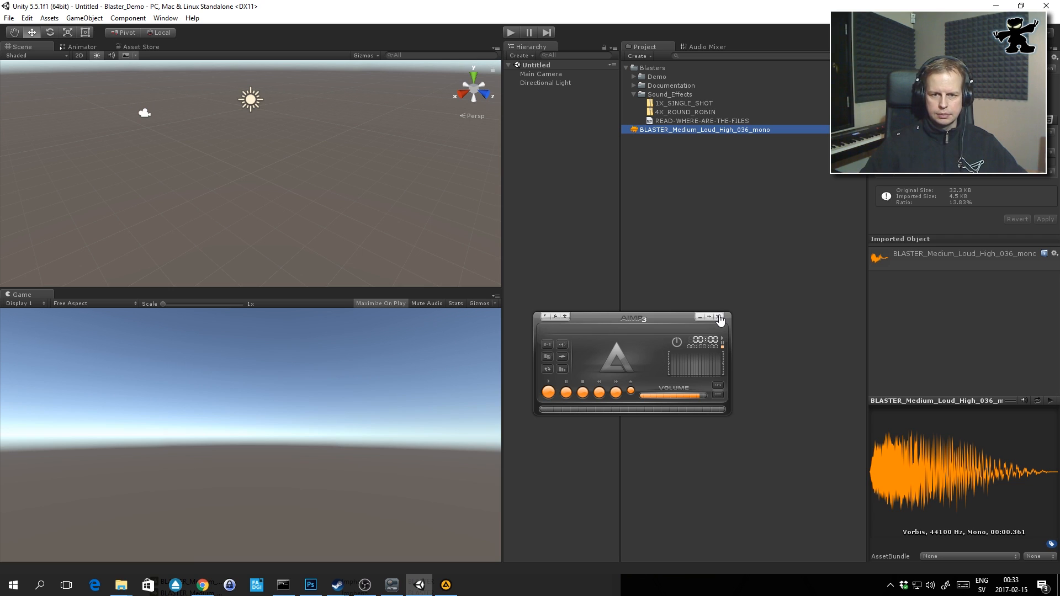
mouse_move(683, 112)
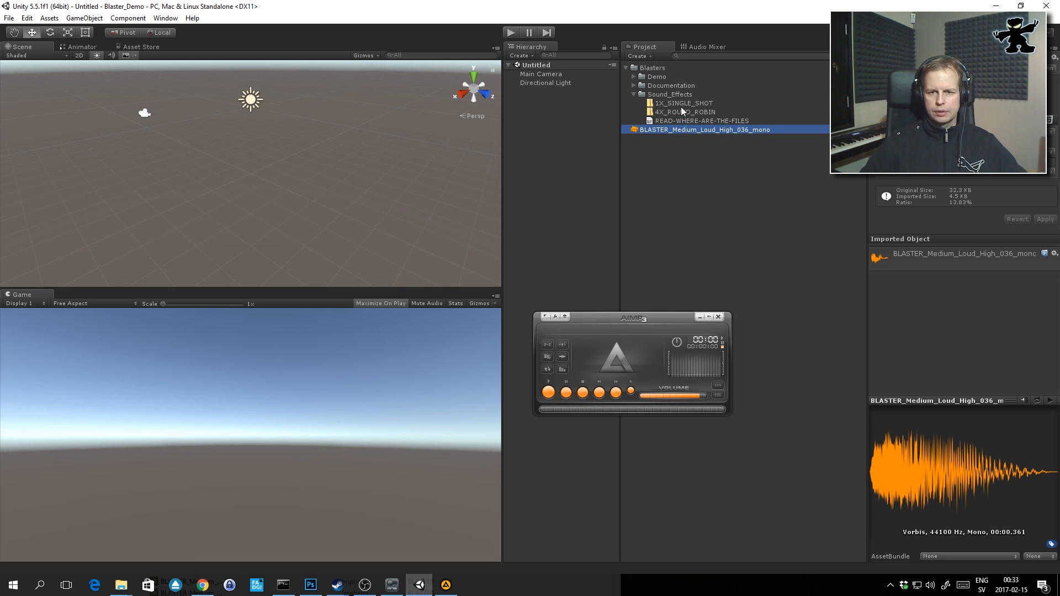
mouse_move(719, 120)
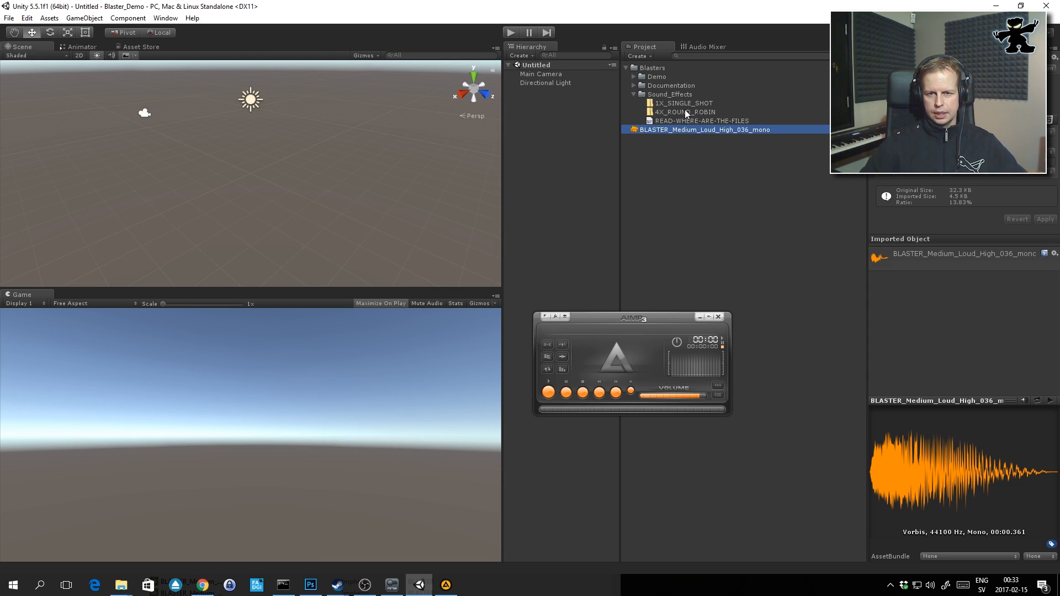
Dismiss the 4X_ROUND_ROBIN context menu, close the AIMP player, and select 1X_SINGLE_SHOT
right_click(684, 111)
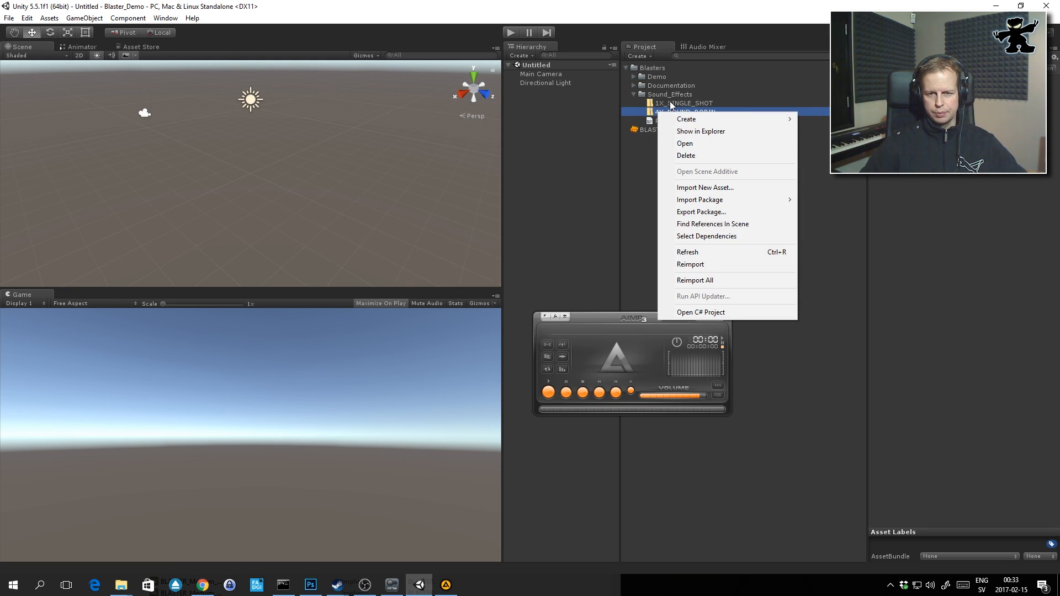
left_click(683, 112)
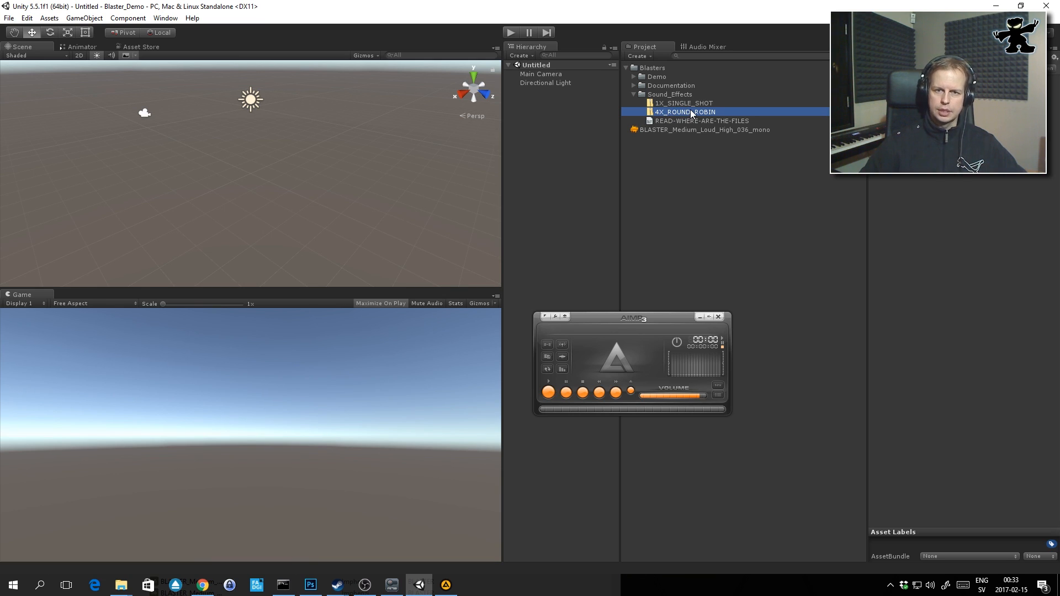
mouse_move(398, 308)
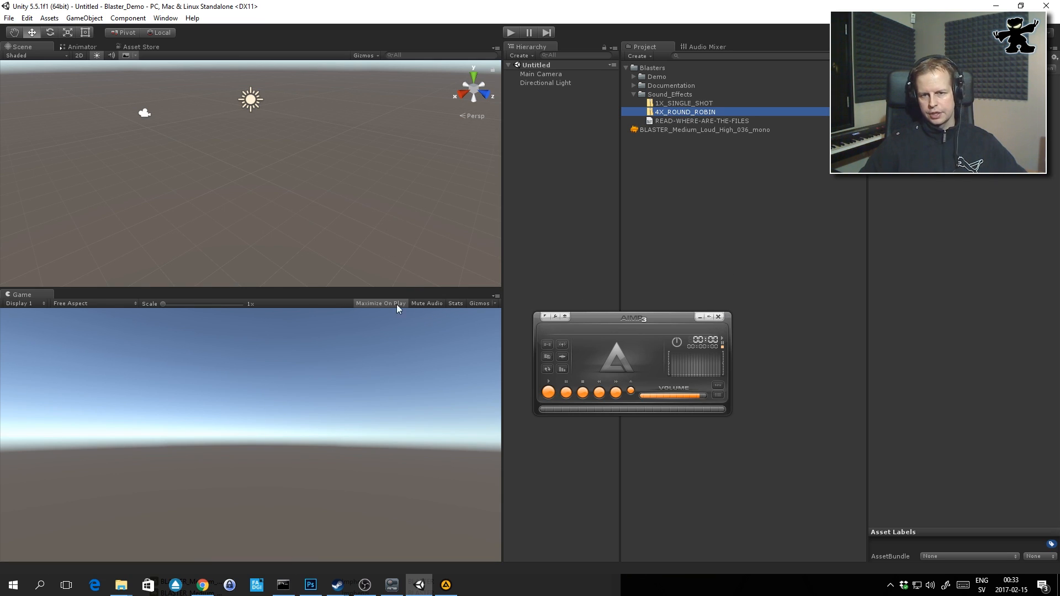
mouse_move(698, 93)
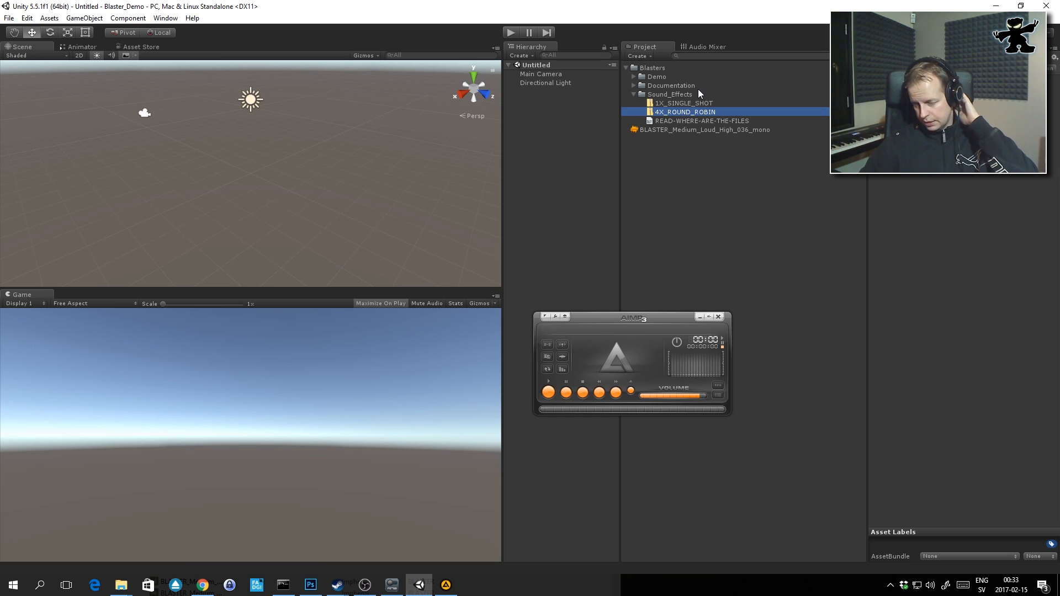
mouse_move(722, 97)
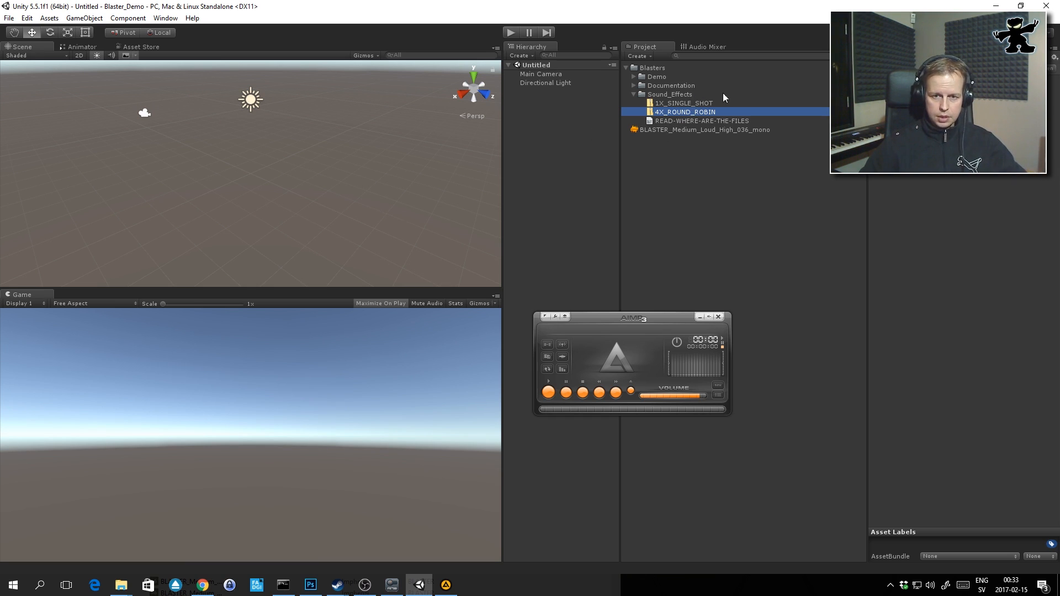
mouse_move(778, 261)
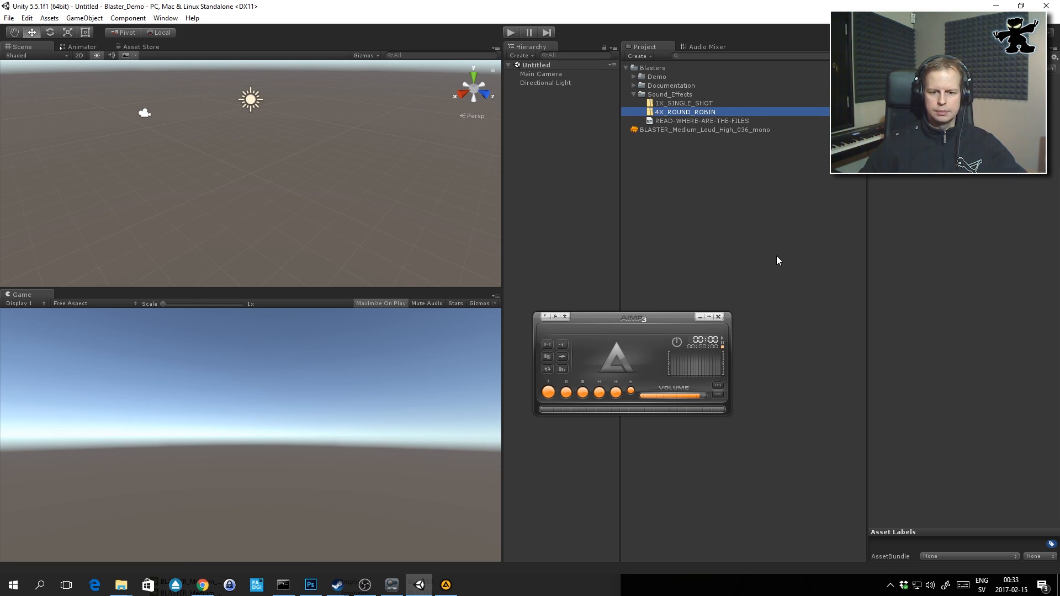
mouse_move(719, 318)
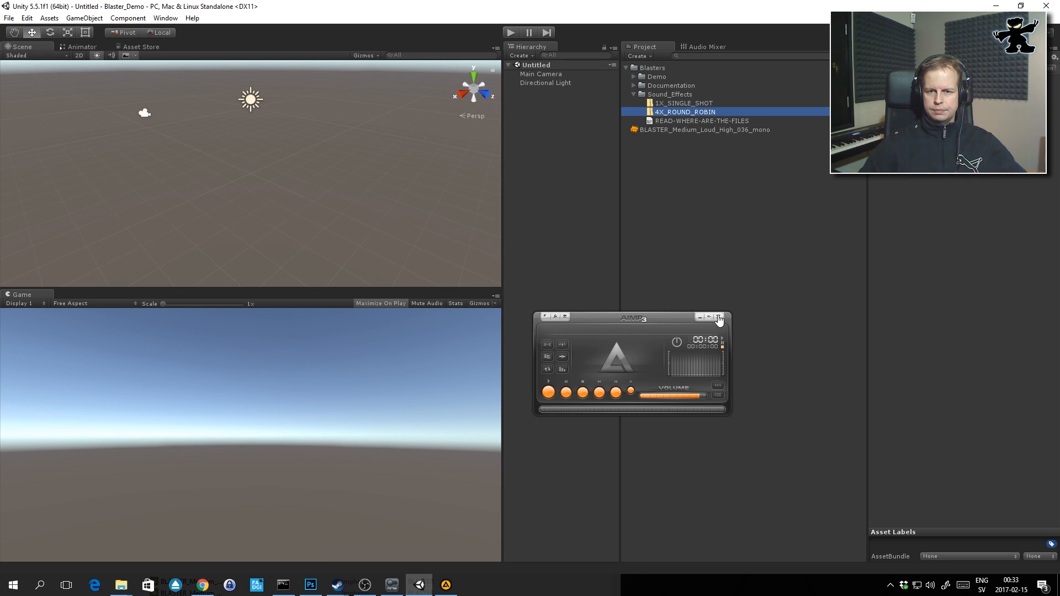
mouse_move(720, 325)
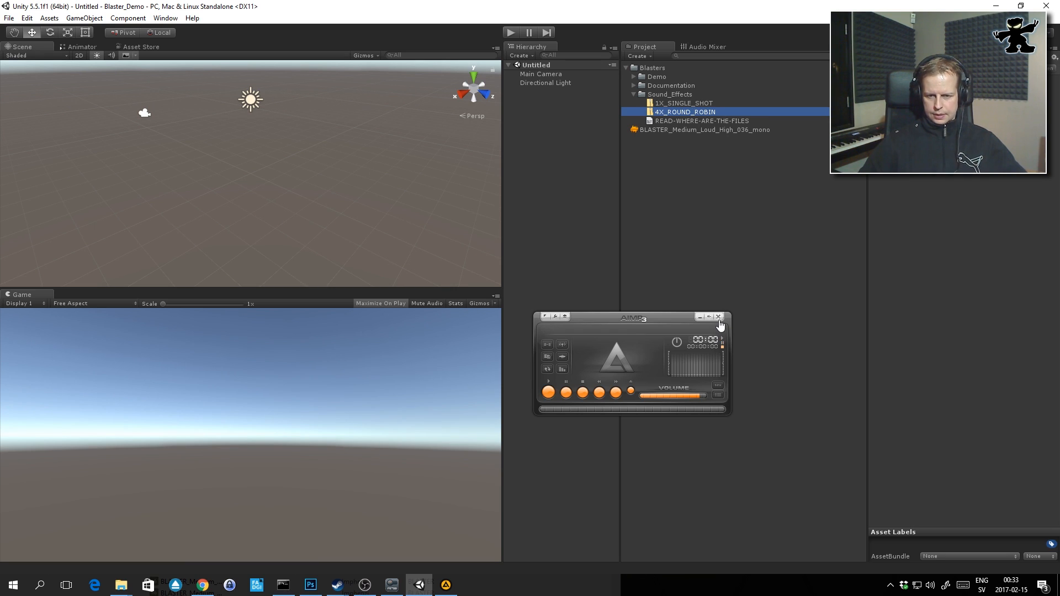
left_click(708, 317)
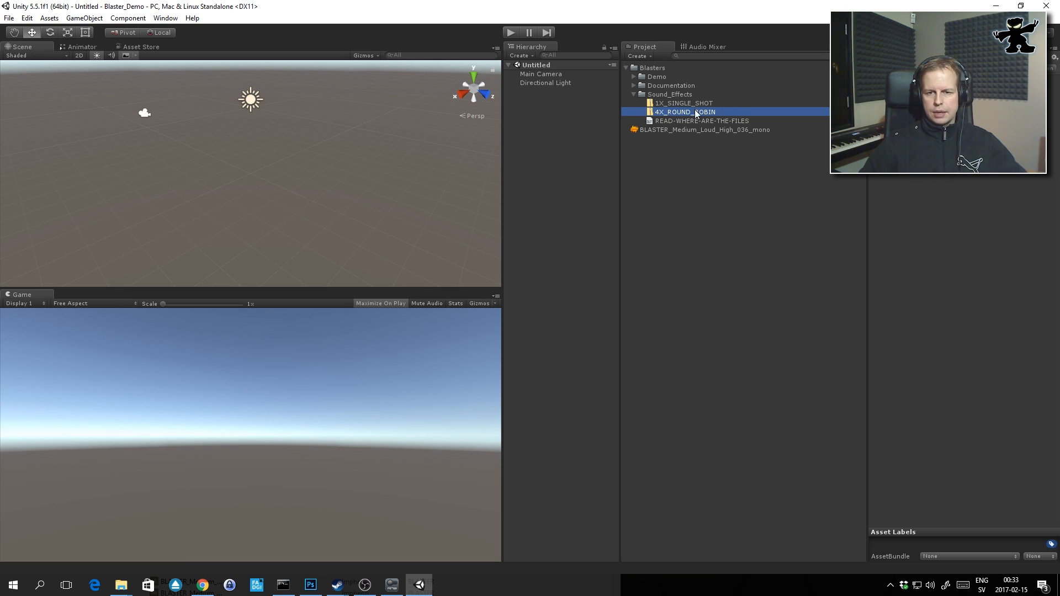
left_click(682, 103)
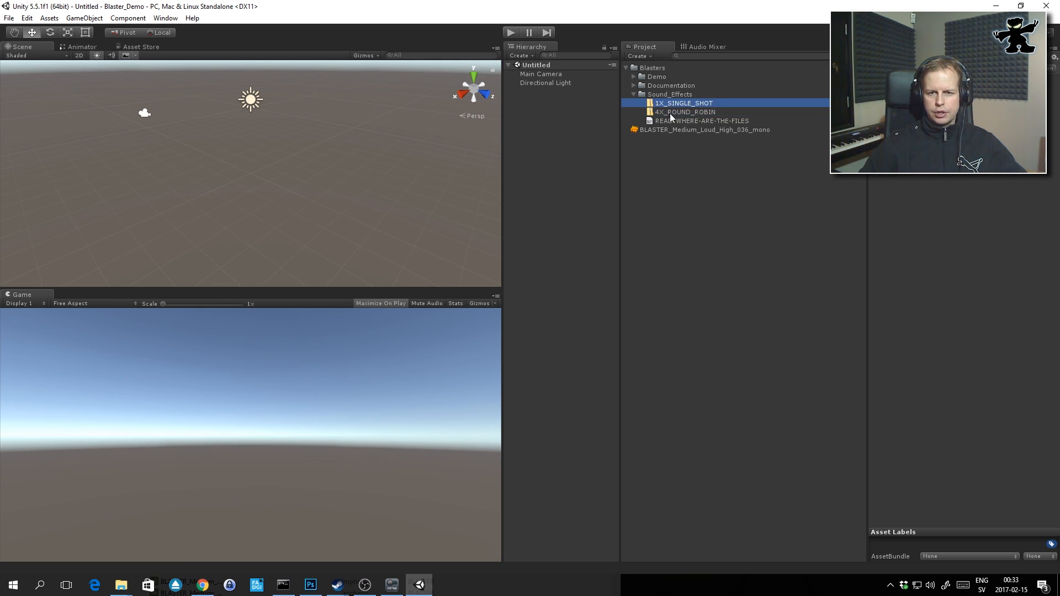
mouse_move(644, 93)
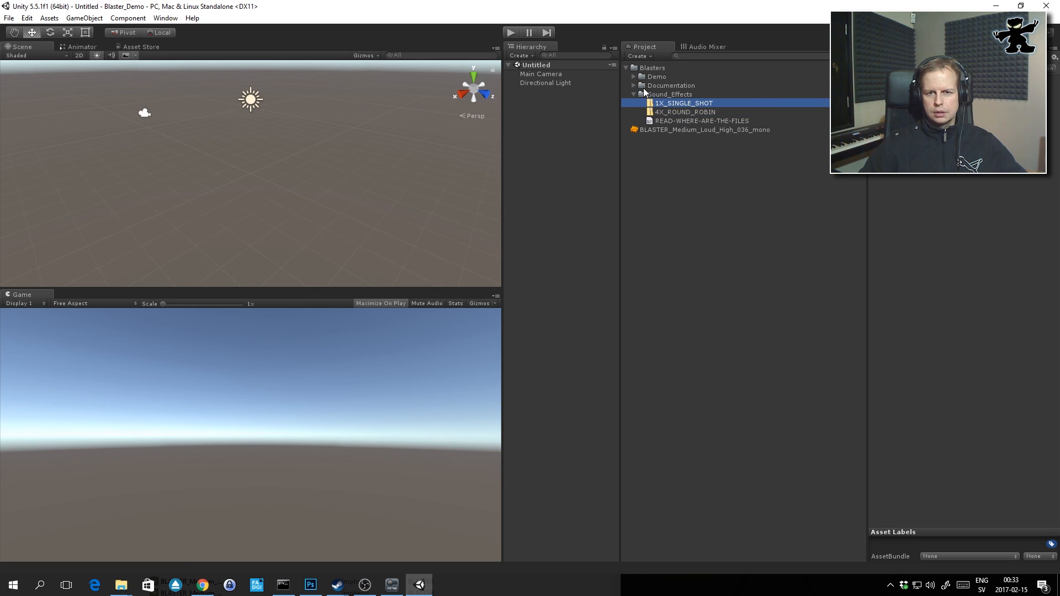
mouse_move(646, 86)
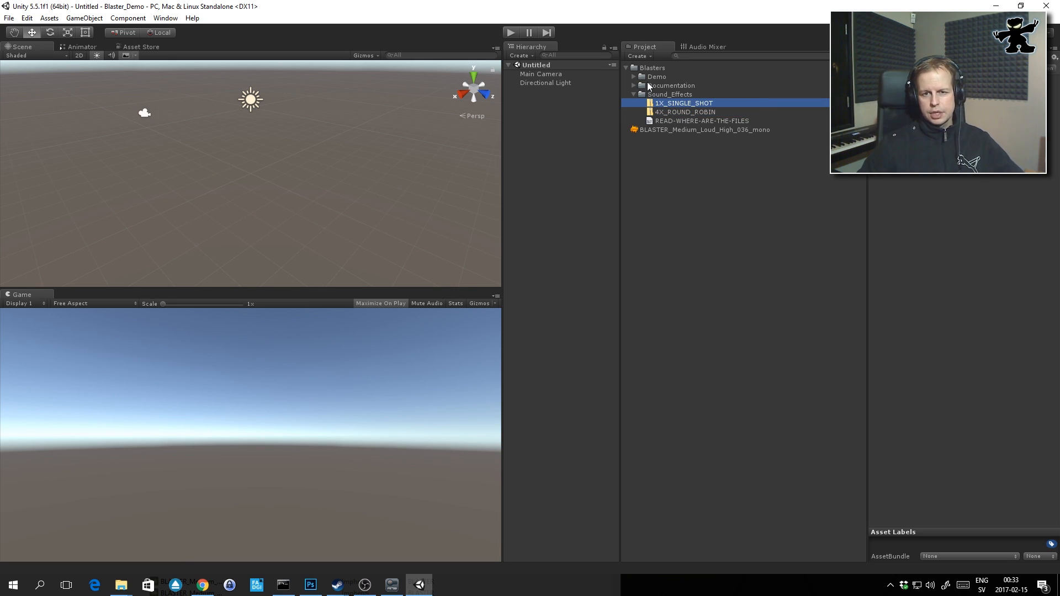
mouse_move(634, 83)
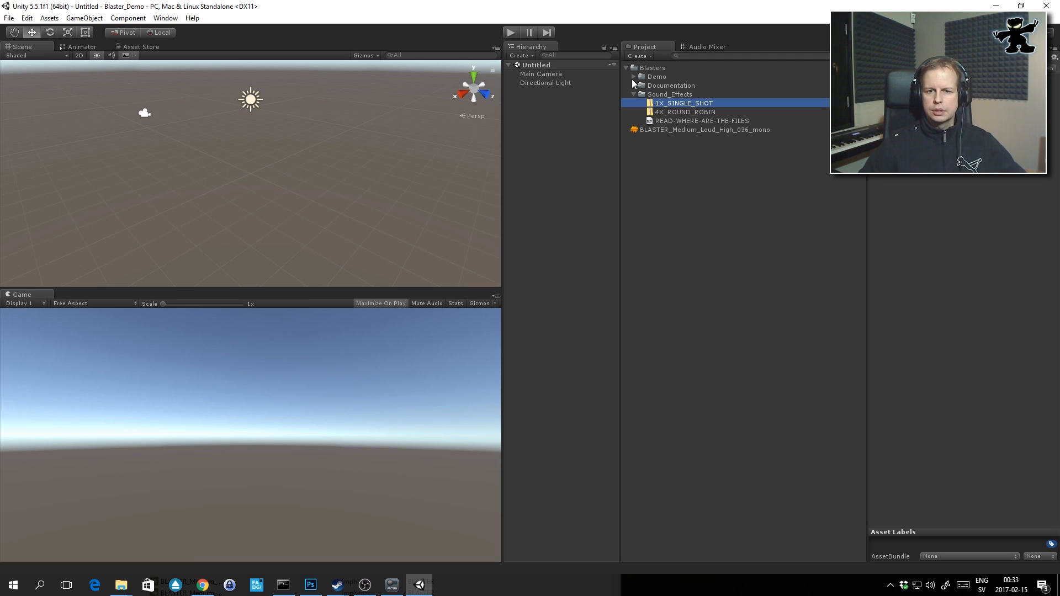
Expand Demo, its Audio folder, and the Blasters and Blasters_RoundRobin sound folders
left_click(634, 76)
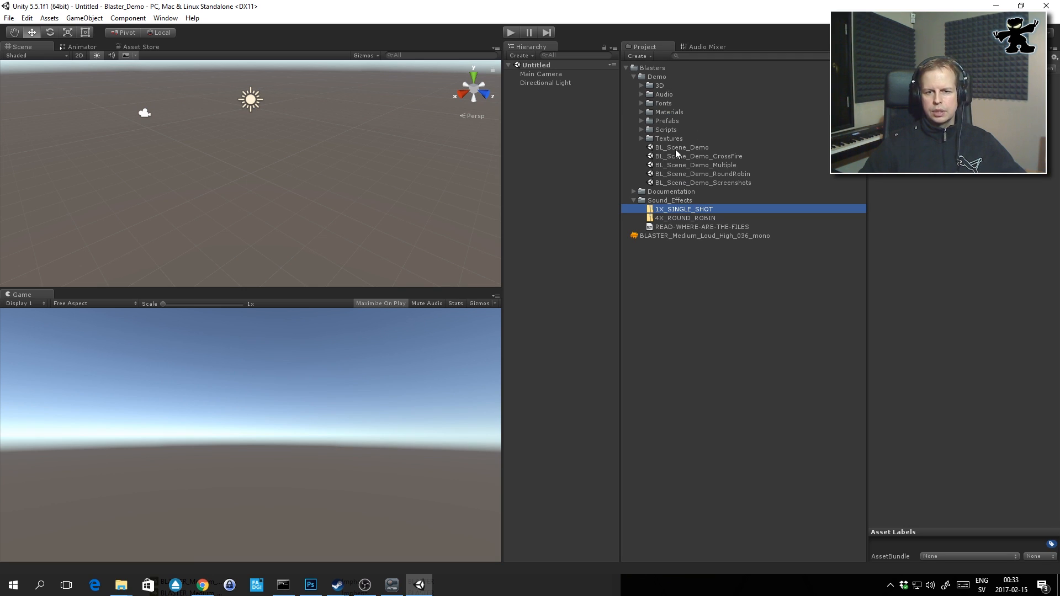
mouse_move(688, 147)
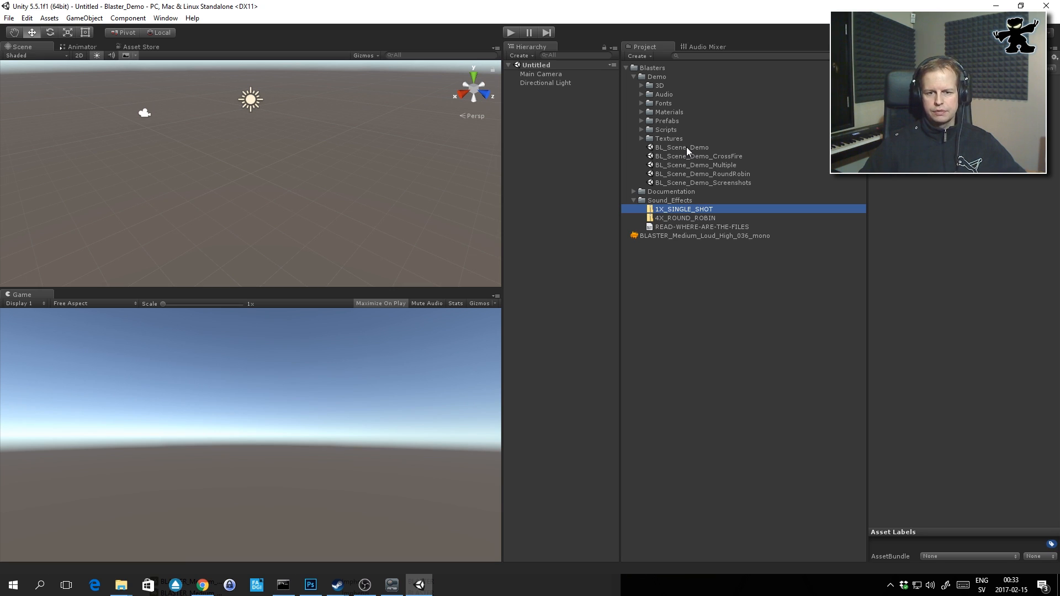
mouse_move(688, 149)
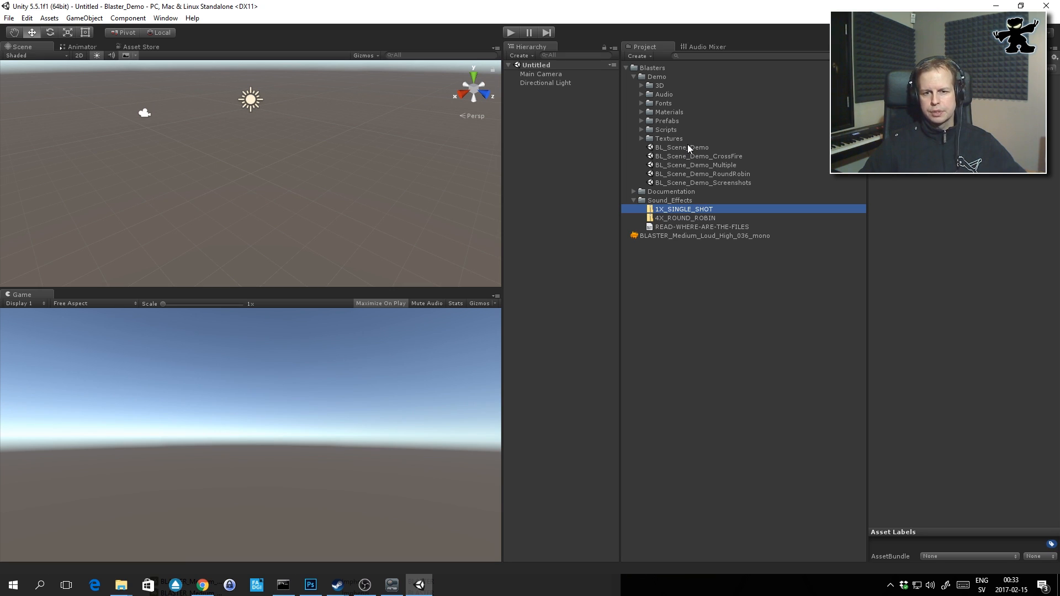
mouse_move(679, 157)
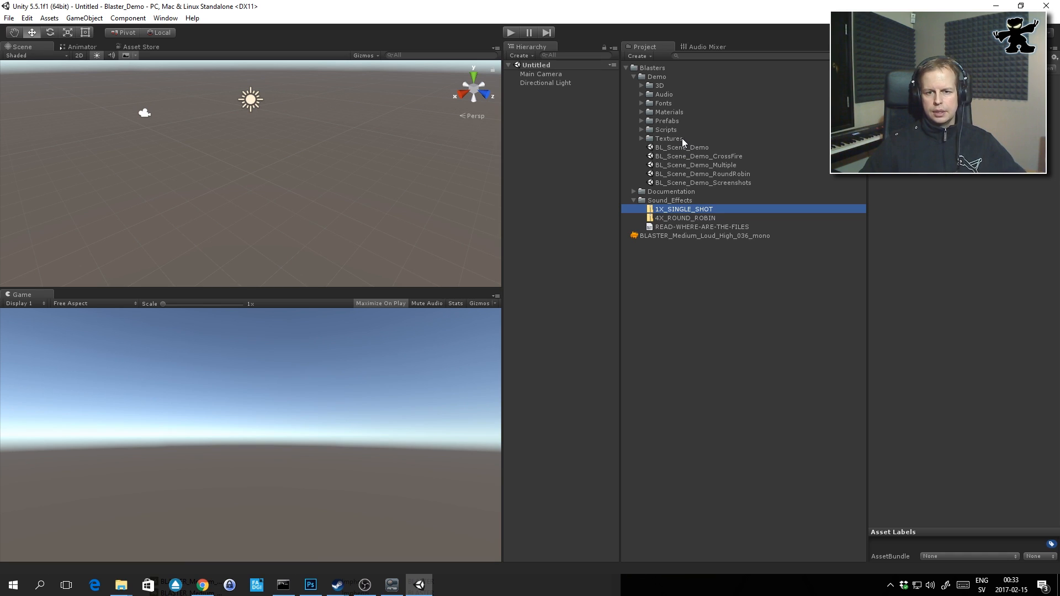
left_click(641, 94)
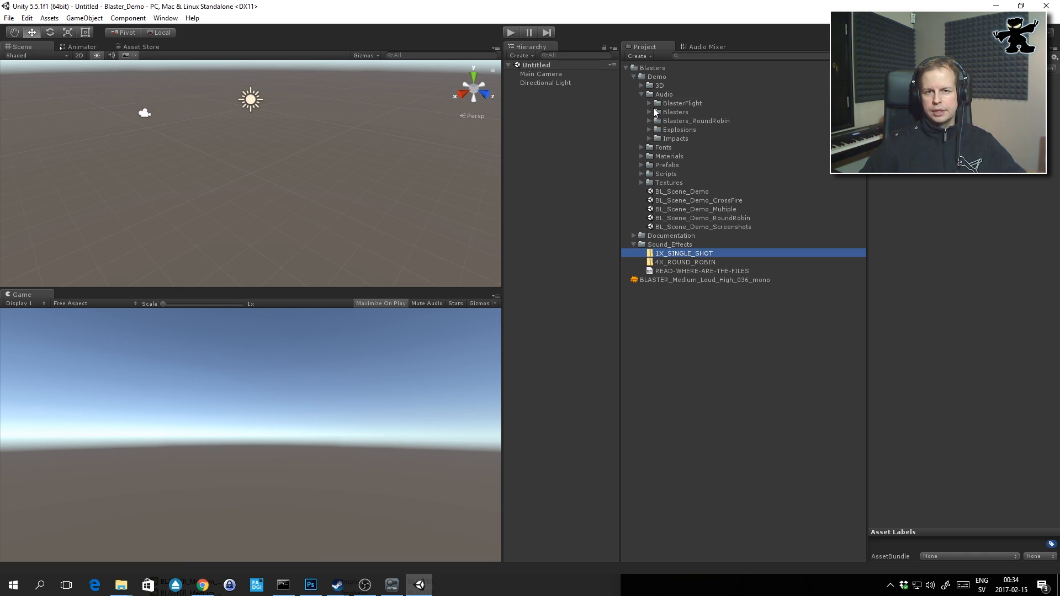
left_click(649, 111)
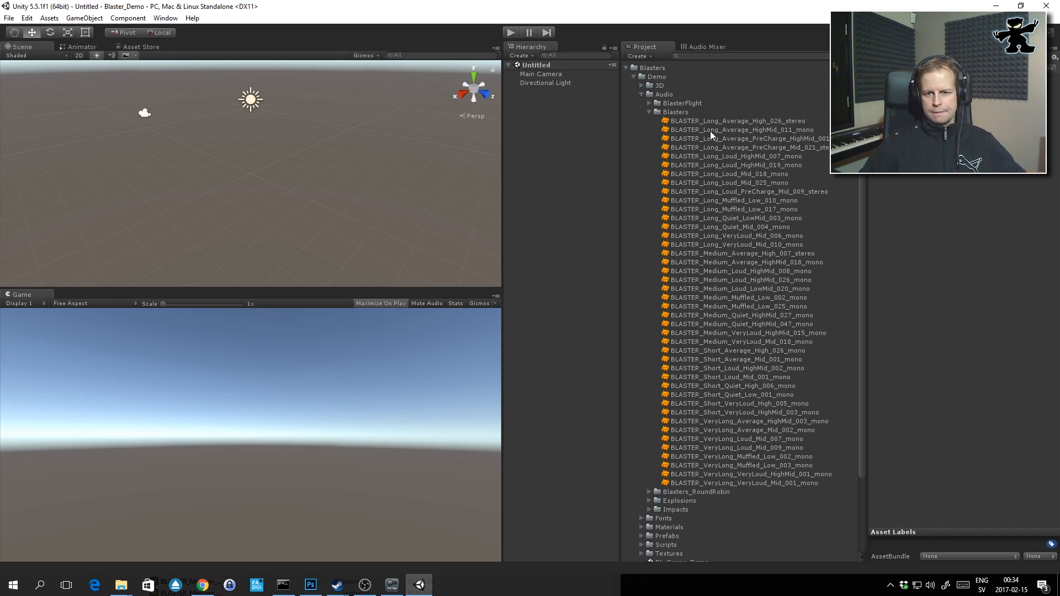
mouse_move(728, 164)
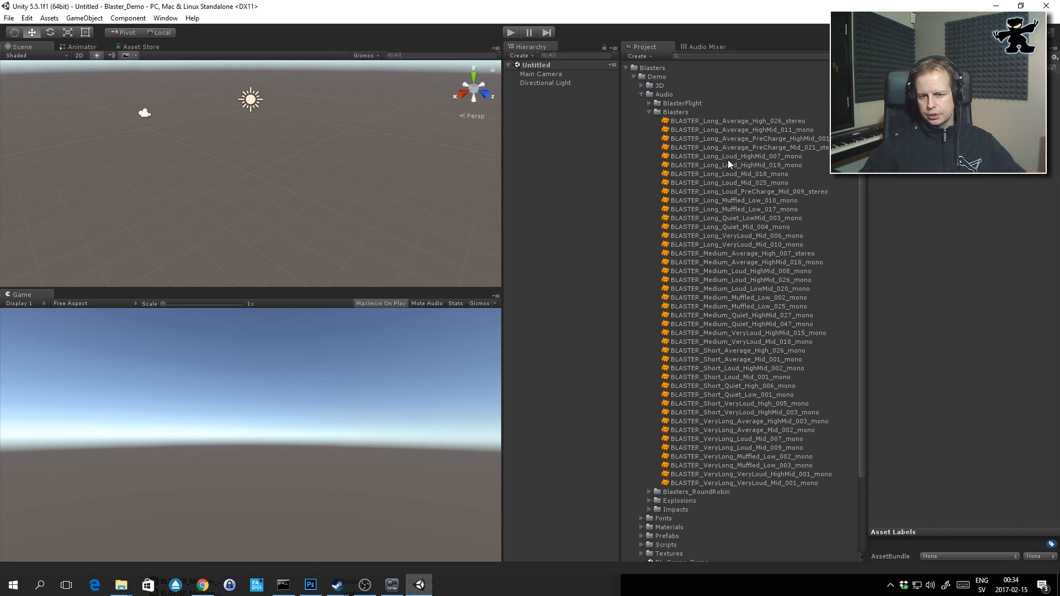
left_click(650, 492)
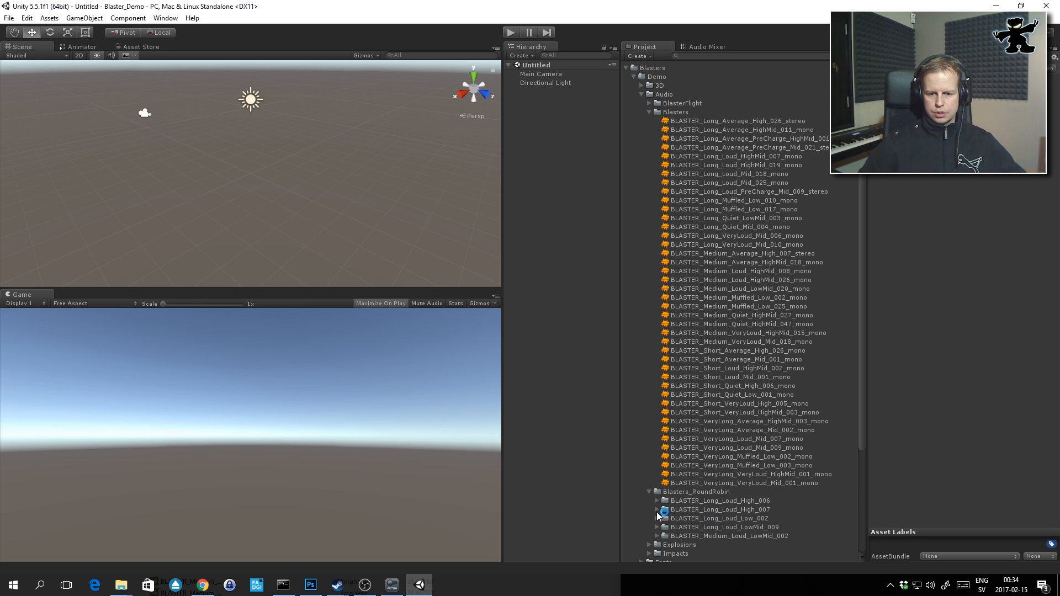
Reveal one blaster's RR1–RR4 variants, collapse the folder, and select BL_Scene_Demo
left_click(696, 491)
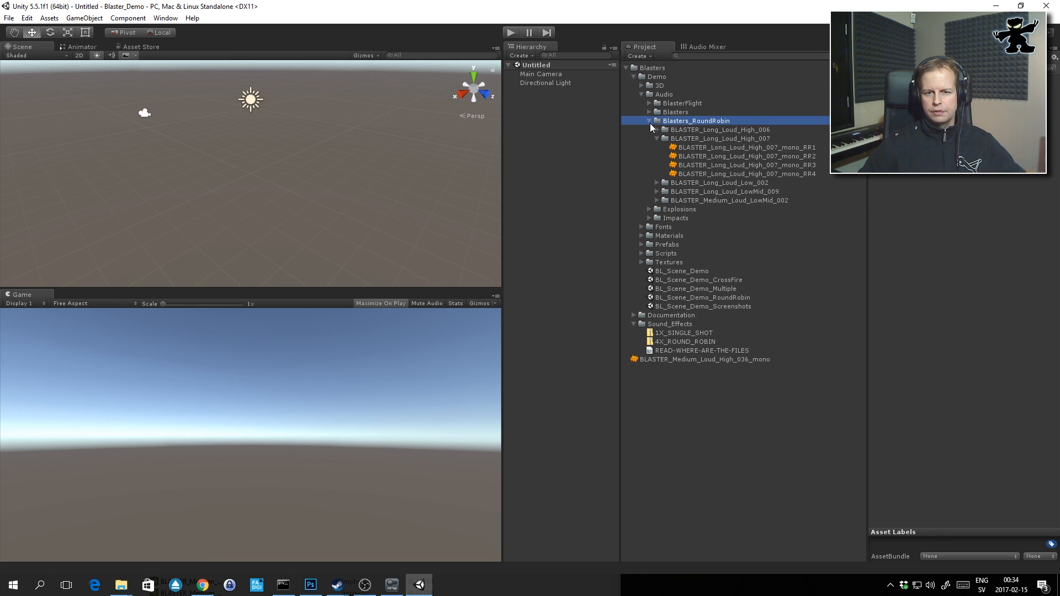
left_click(648, 120)
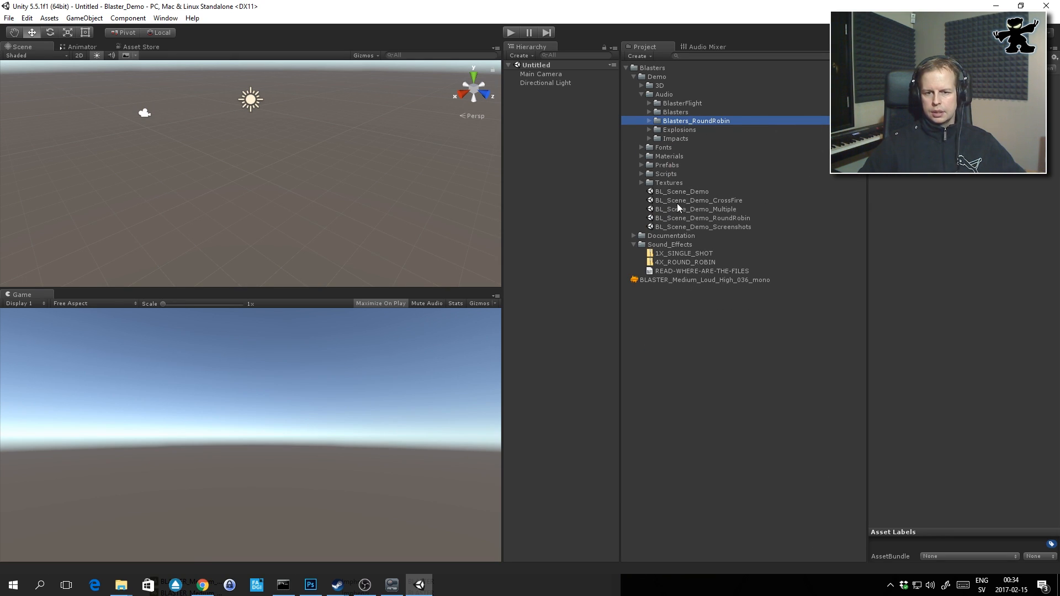
mouse_move(698, 191)
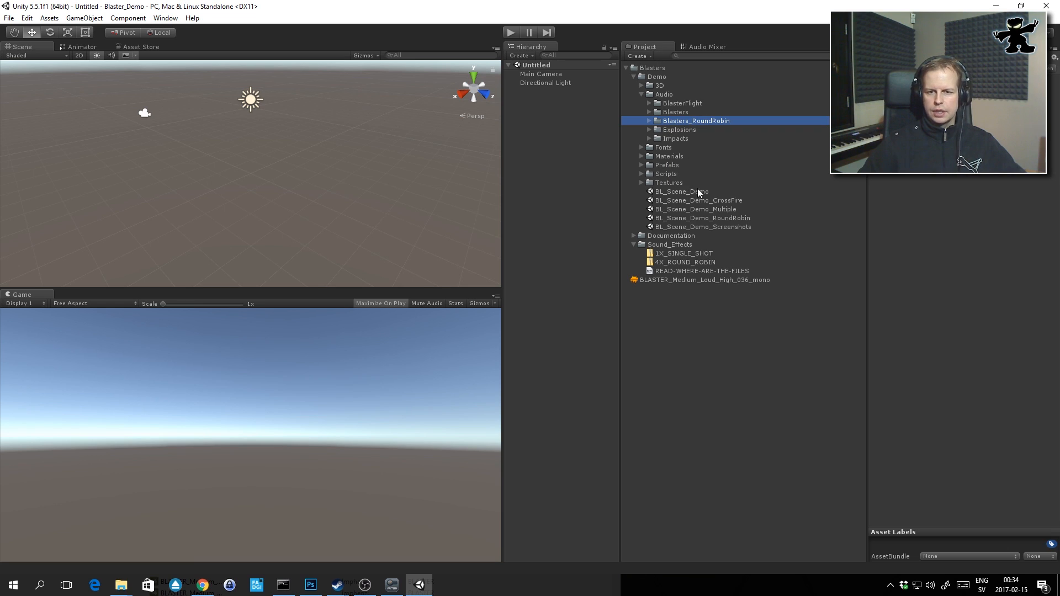
left_click(681, 191)
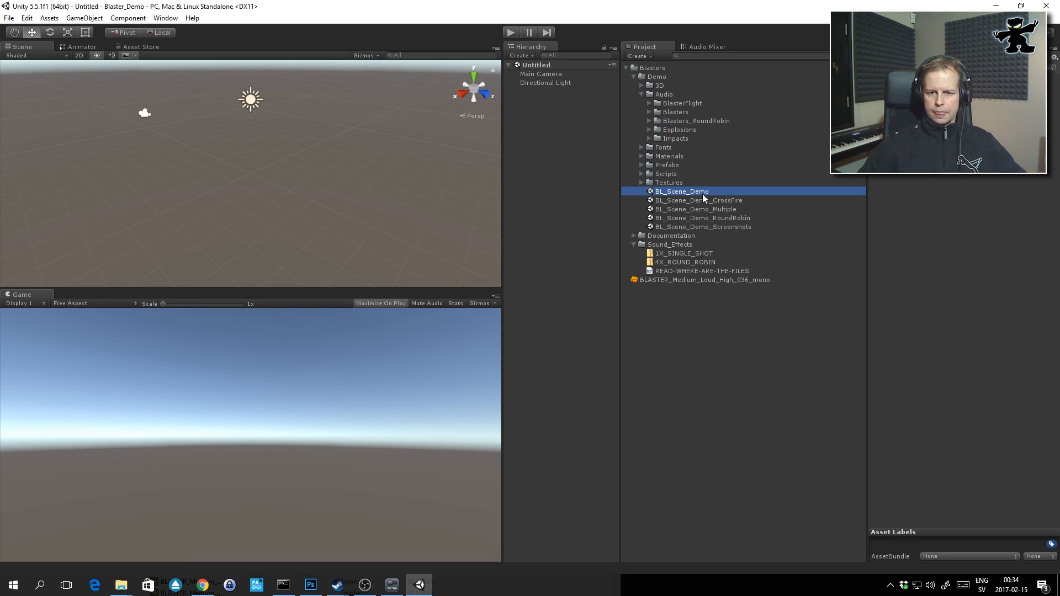
Load BL_Scene_Demo and play the turret firing its 1600 unique blaster sounds
double_click(682, 191)
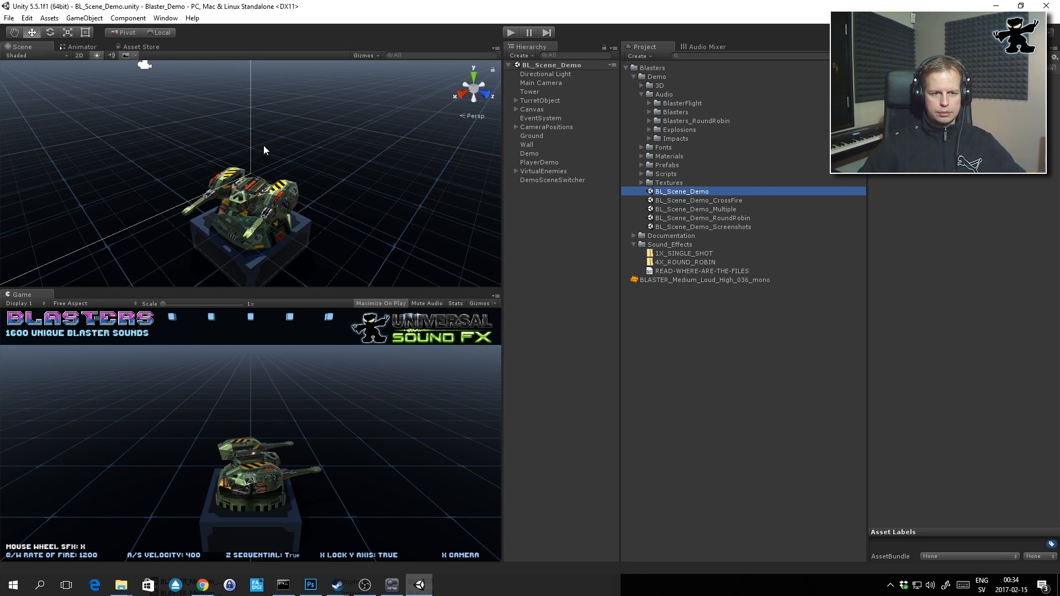
mouse_move(1023, 463)
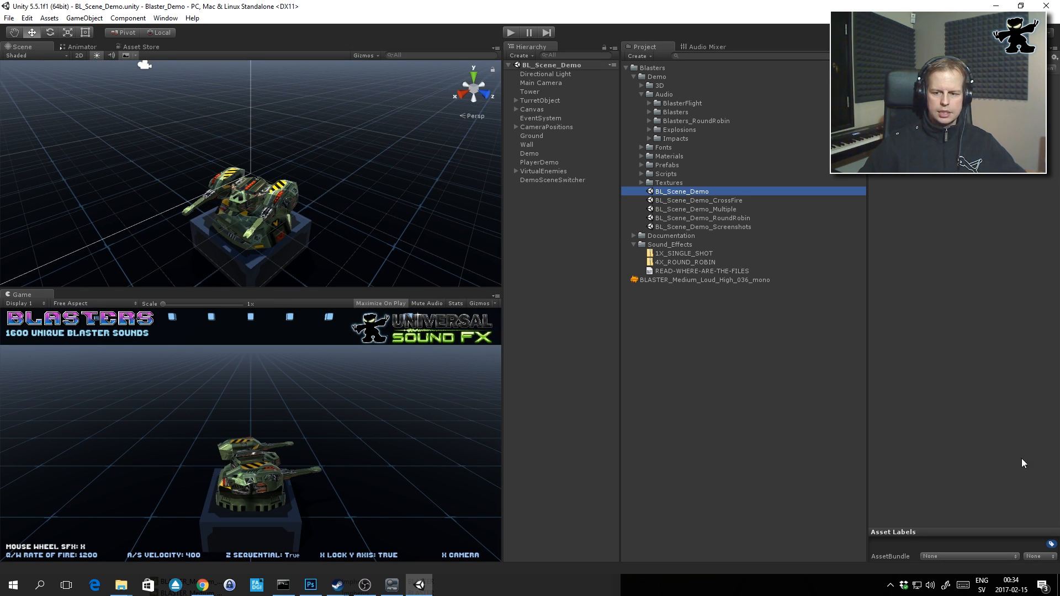
mouse_move(371, 234)
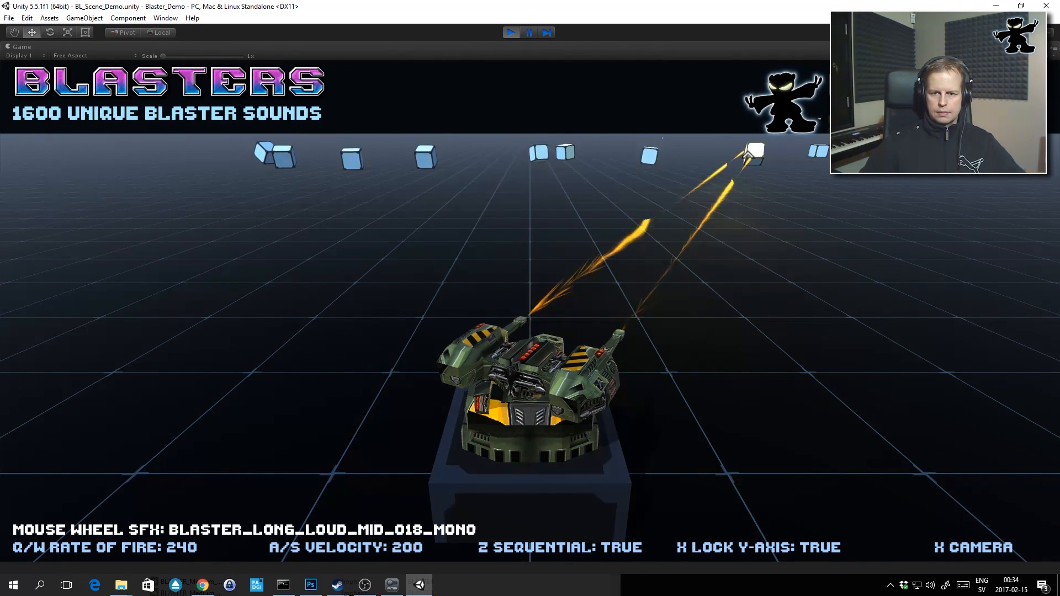
scroll("up", 3)
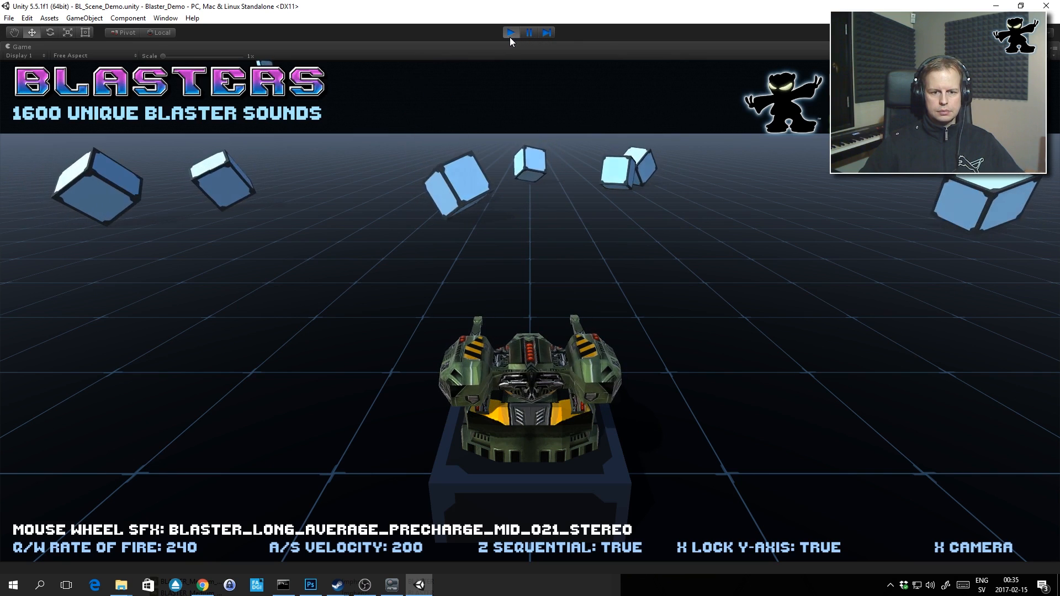
Stop the turret demo and load BL_Scene_Demo_CrossFire
left_click(510, 32)
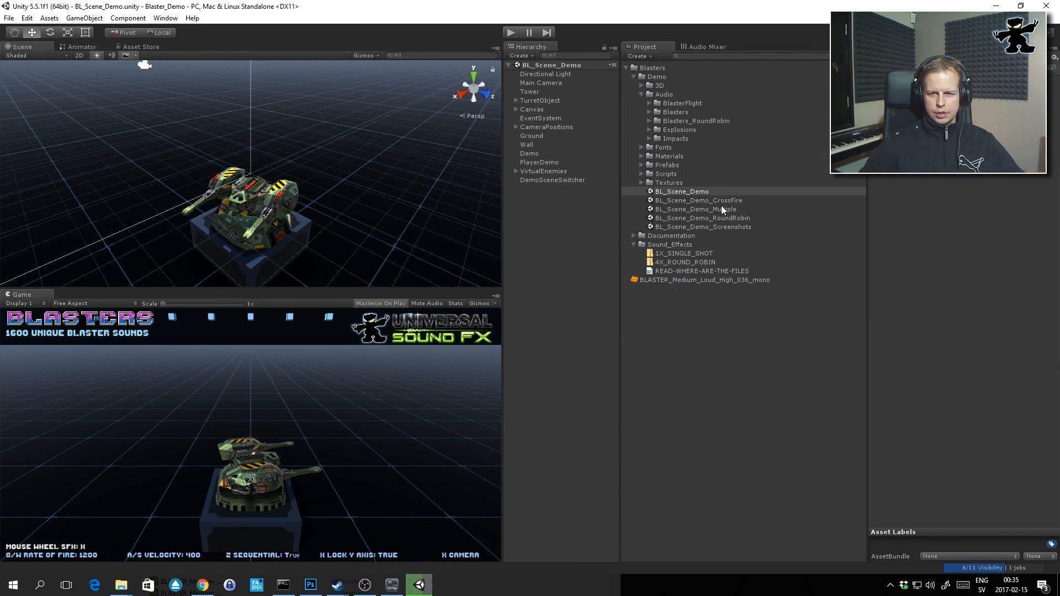
double_click(698, 200)
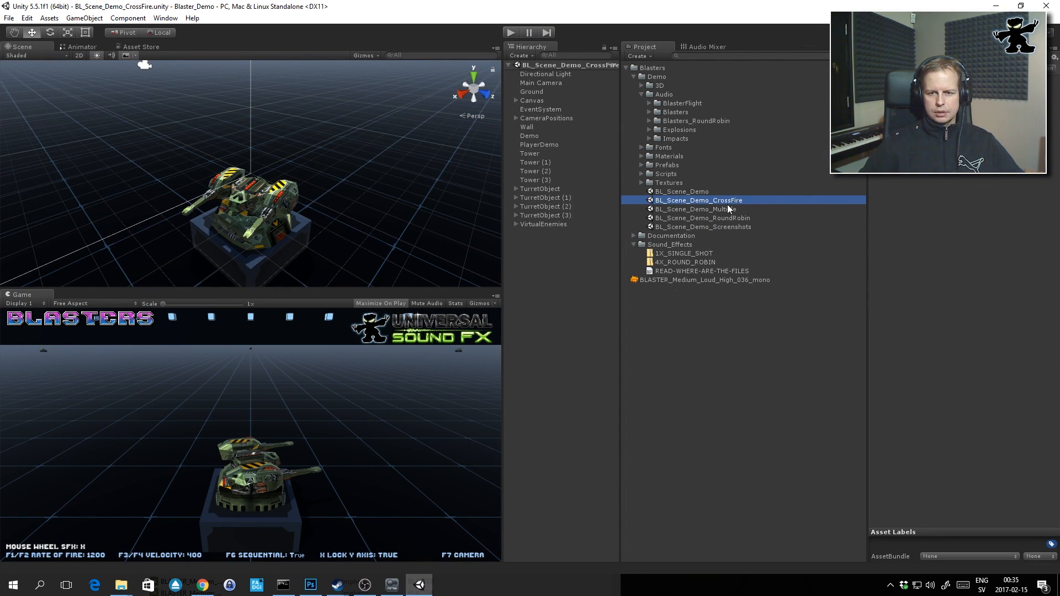
mouse_move(591, 242)
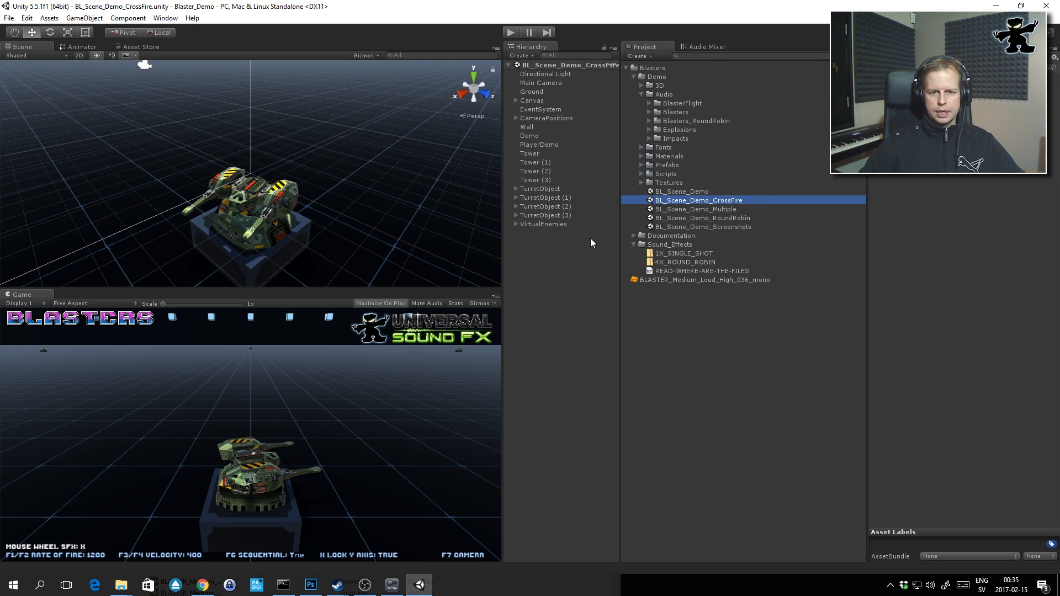
mouse_move(568, 216)
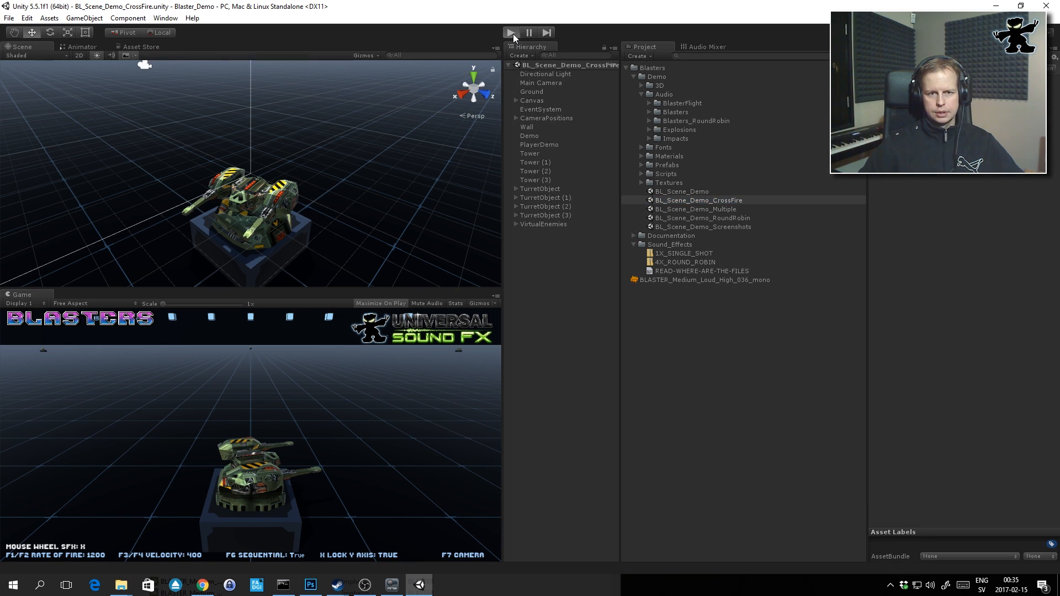
left_click(511, 32)
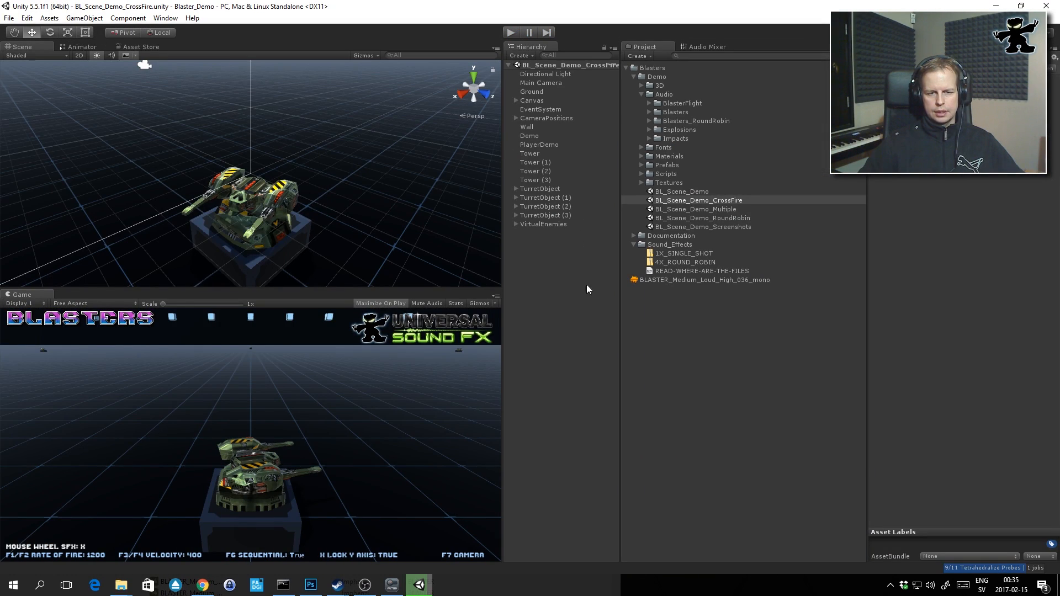
Duplicate Tower (3) and TurretObject (3) in the Hierarchy with Ctrl+D
left_click(535, 180)
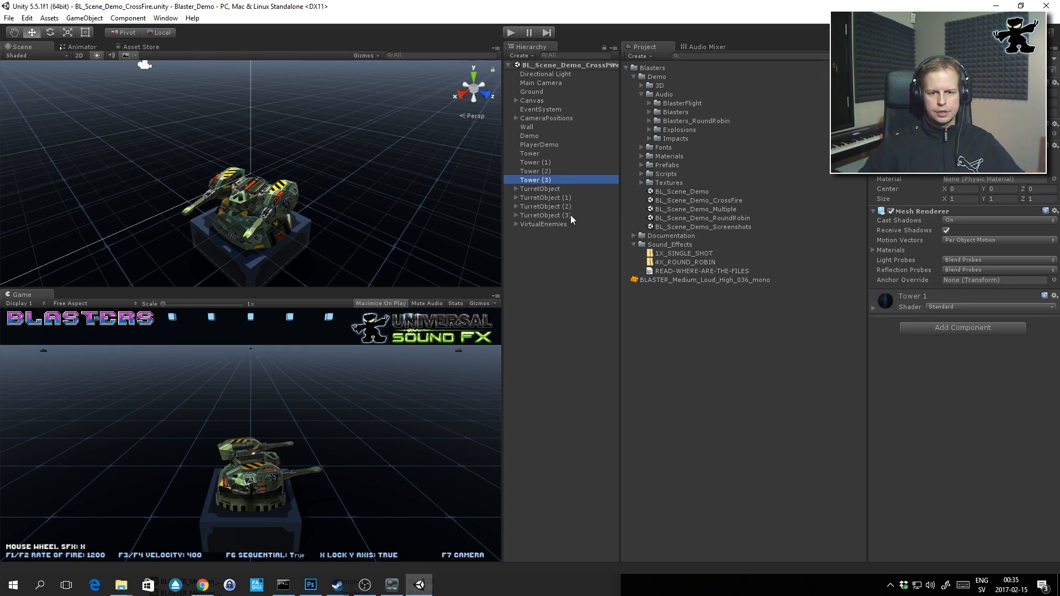
left_click(544, 215)
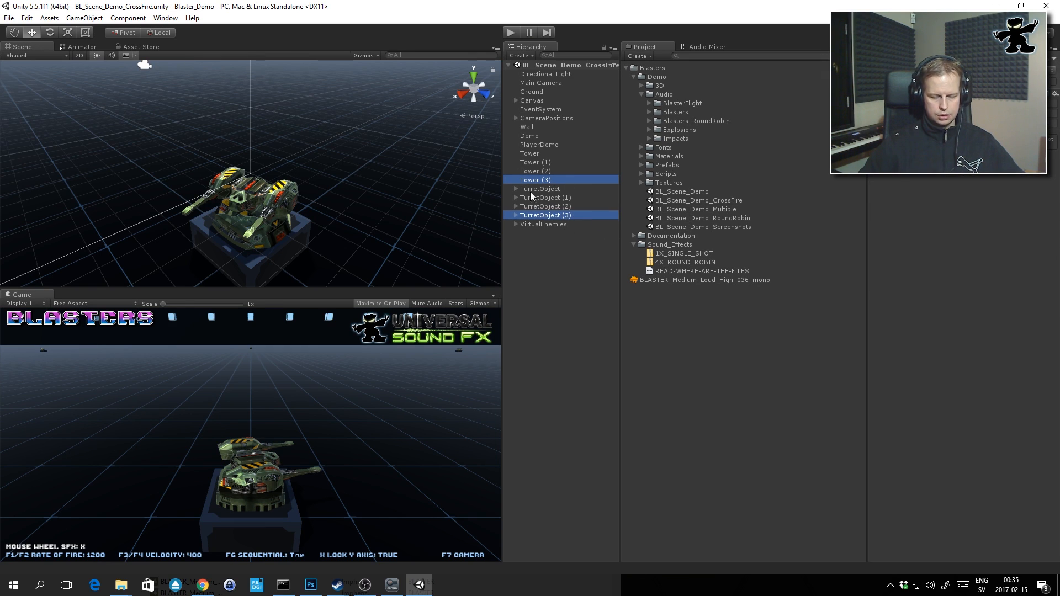
left_click(529, 153)
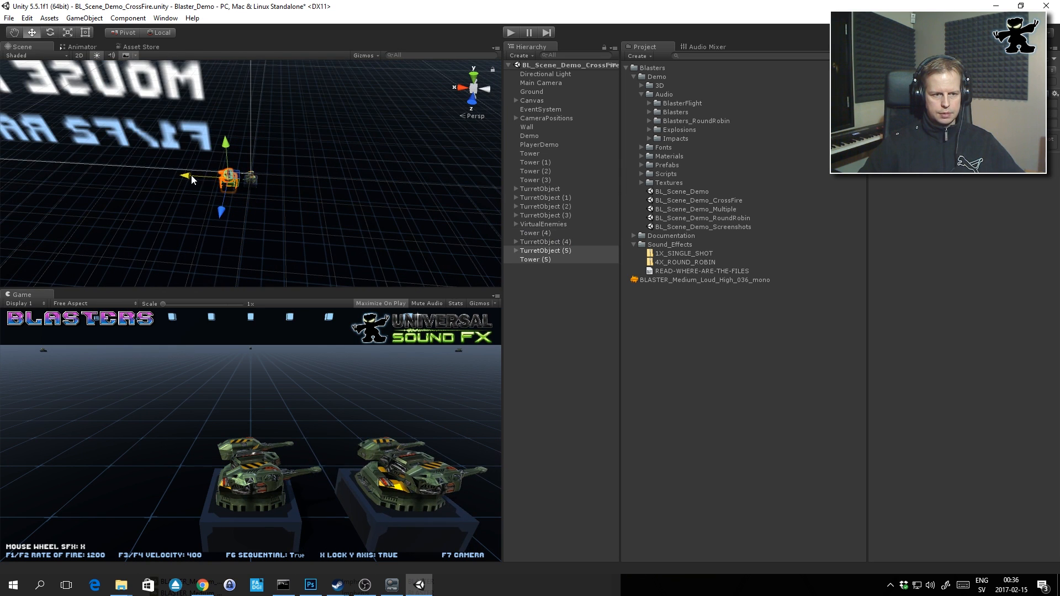
Move the duplicate turret beside the others, run the three-turret crossfire, then stop play
left_click_drag(226, 176, 271, 179)
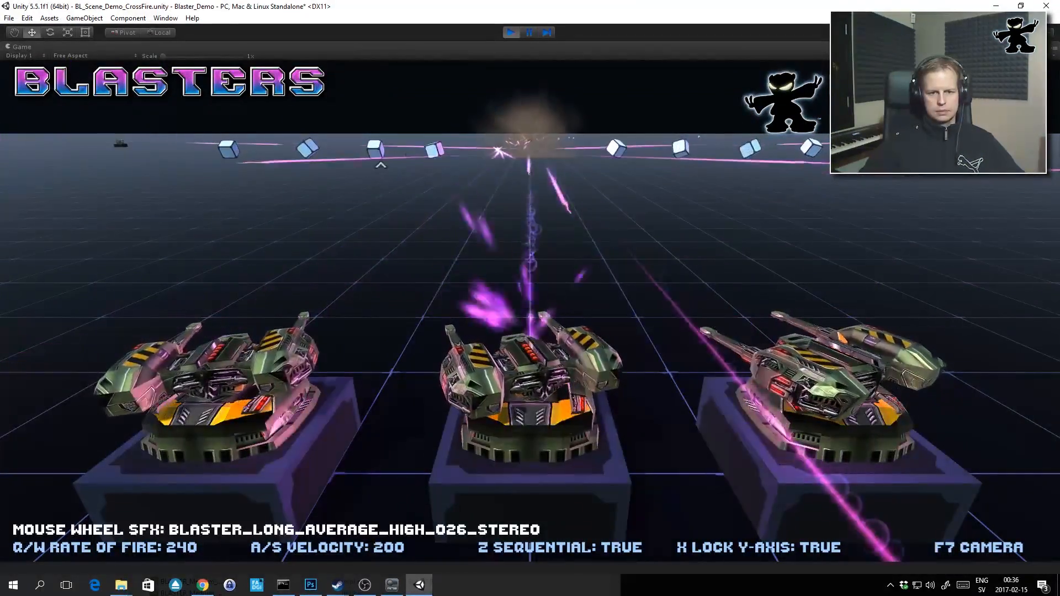
left_click(511, 32)
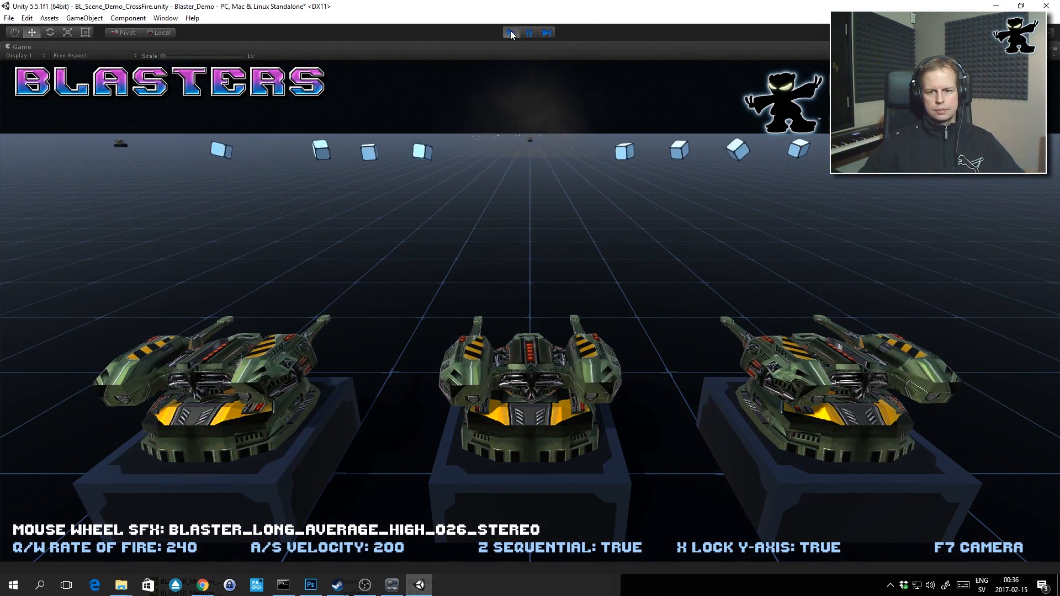
left_click(512, 32)
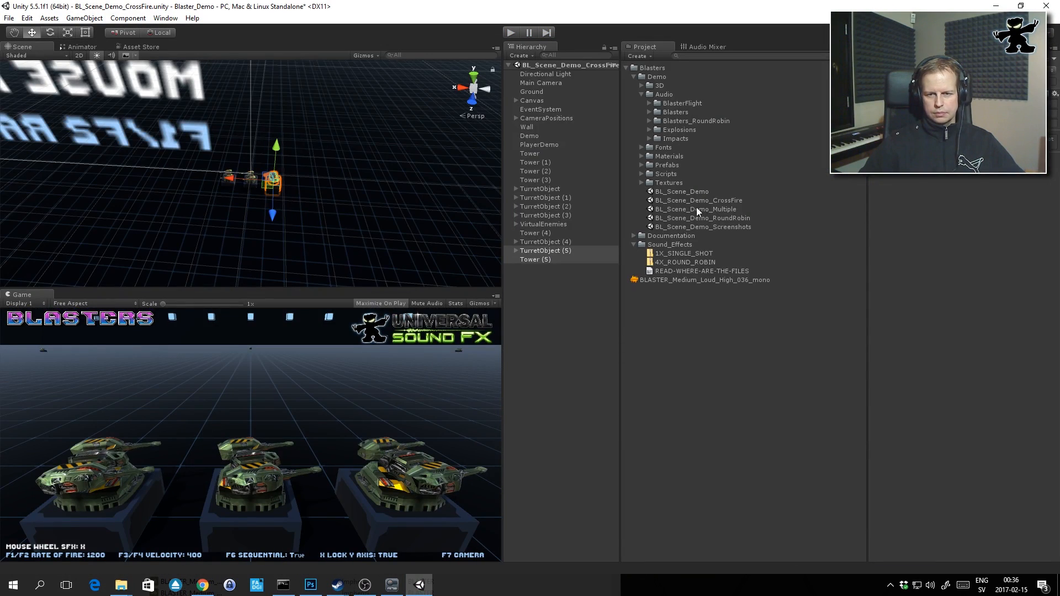
Load BL_Scene_Demo_RoundRobin, answering the unsaved crossfire changes prompt
double_click(696, 209)
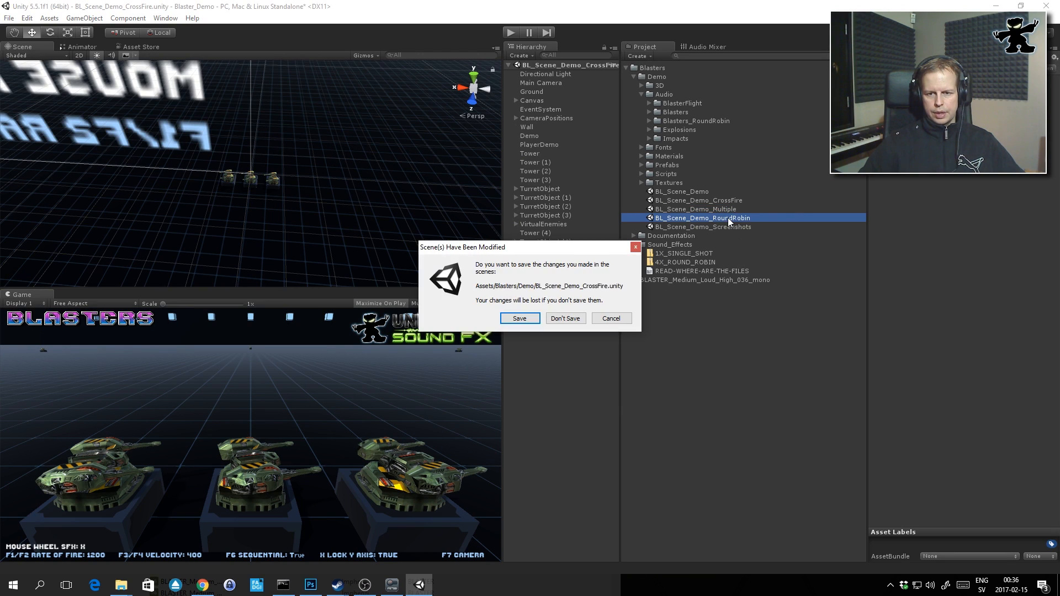
left_click(565, 318)
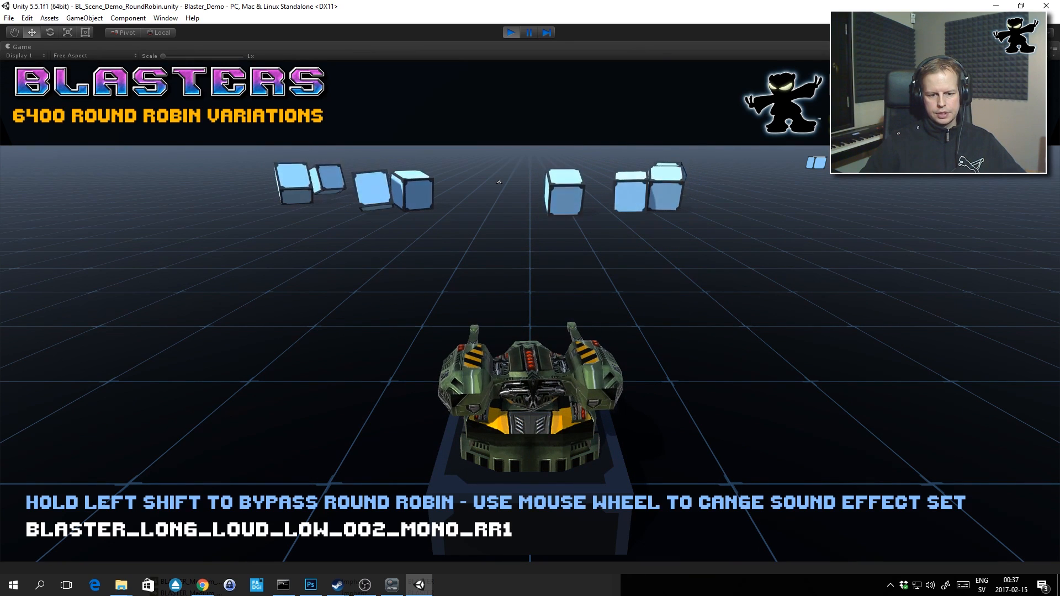
Cycle the firing turret through RR1 and RR3 round-robin sound sets with the mouse wheel
scroll("up", 3)
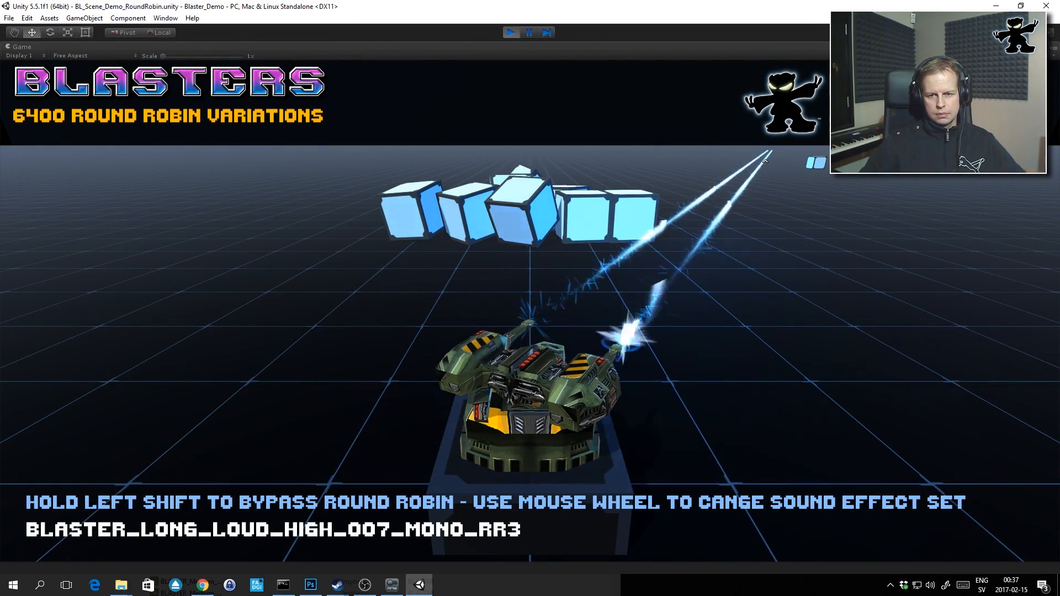
scroll("up", 3)
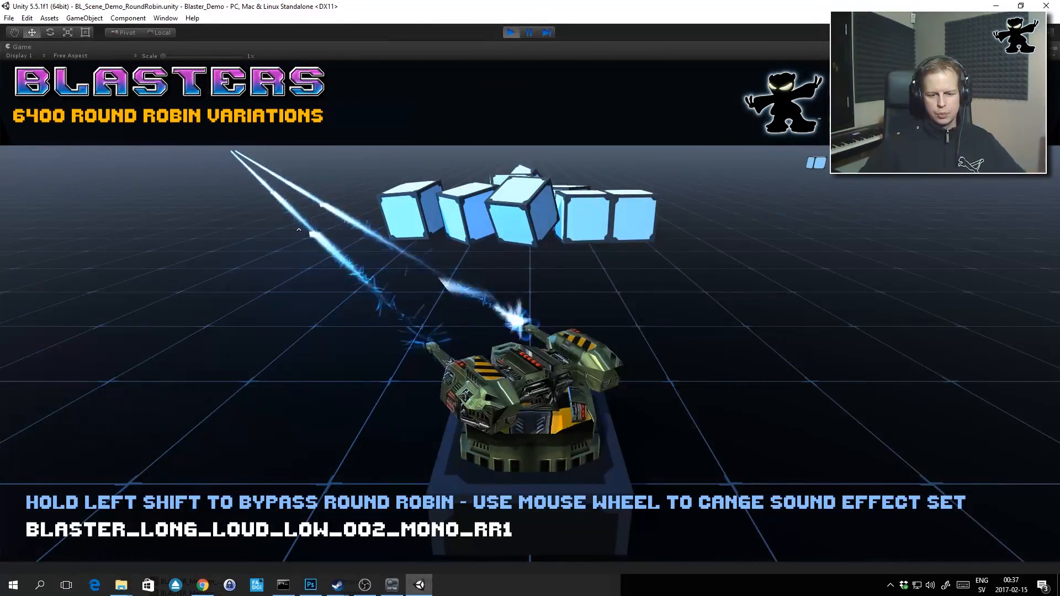
scroll("up", 3)
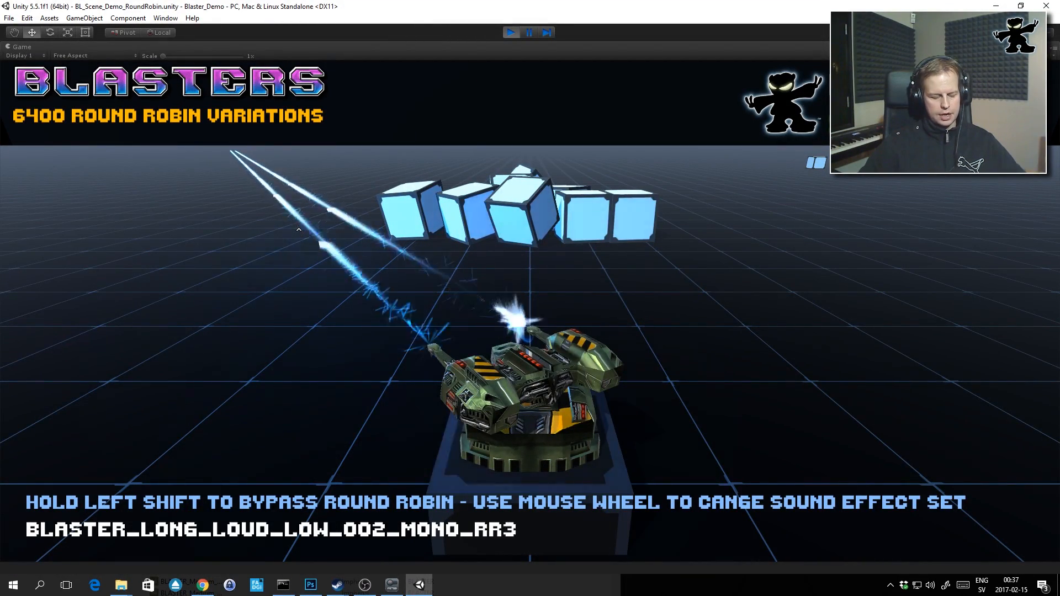
scroll("up", 3)
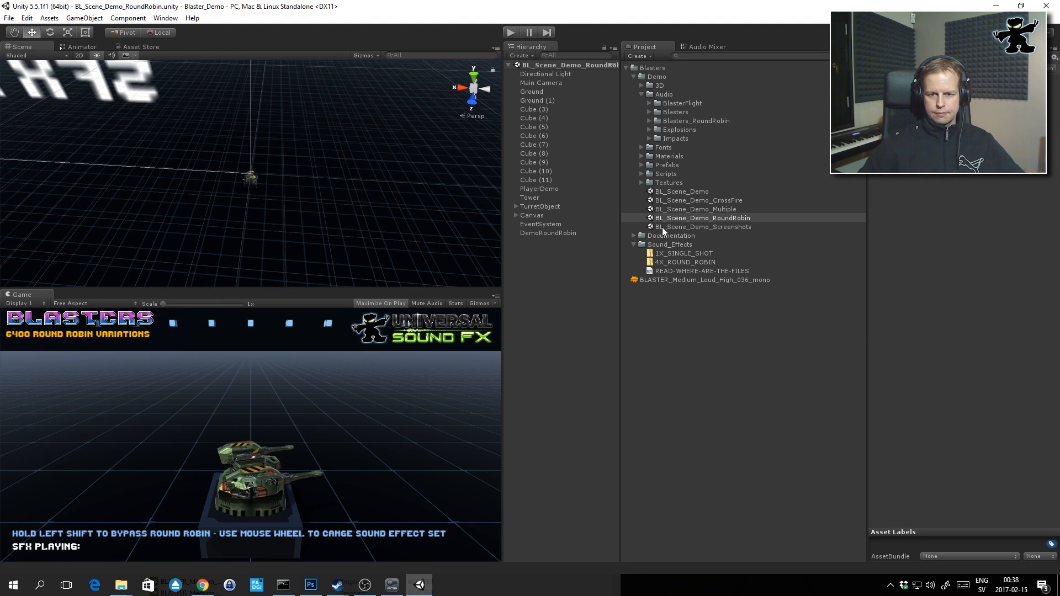
Select the 4X_ROUND_ROBIN asset in the Sound_Effects folder
left_click(685, 262)
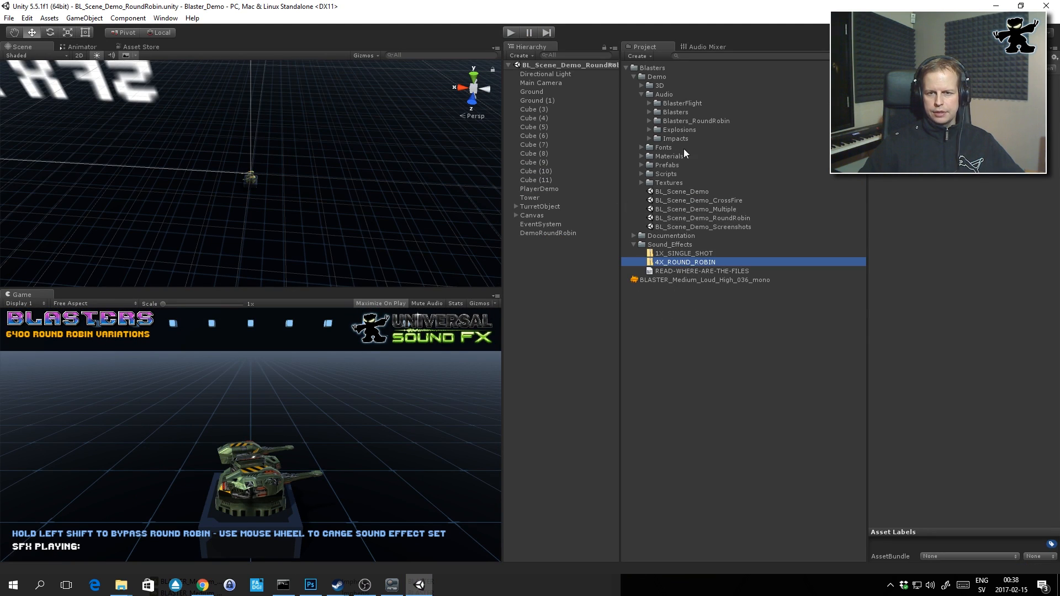
mouse_move(692, 132)
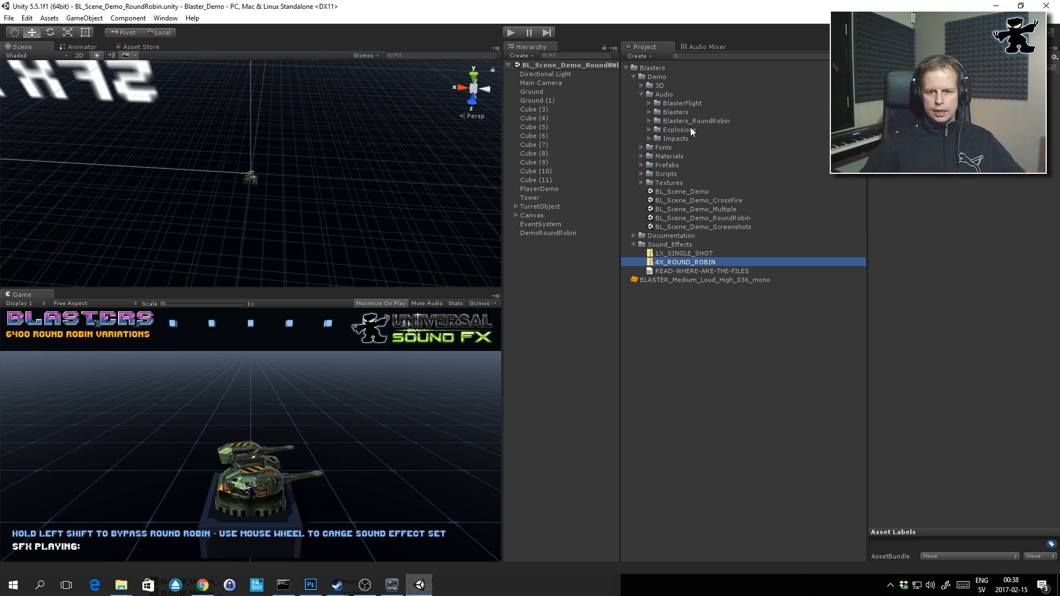
mouse_move(758, 239)
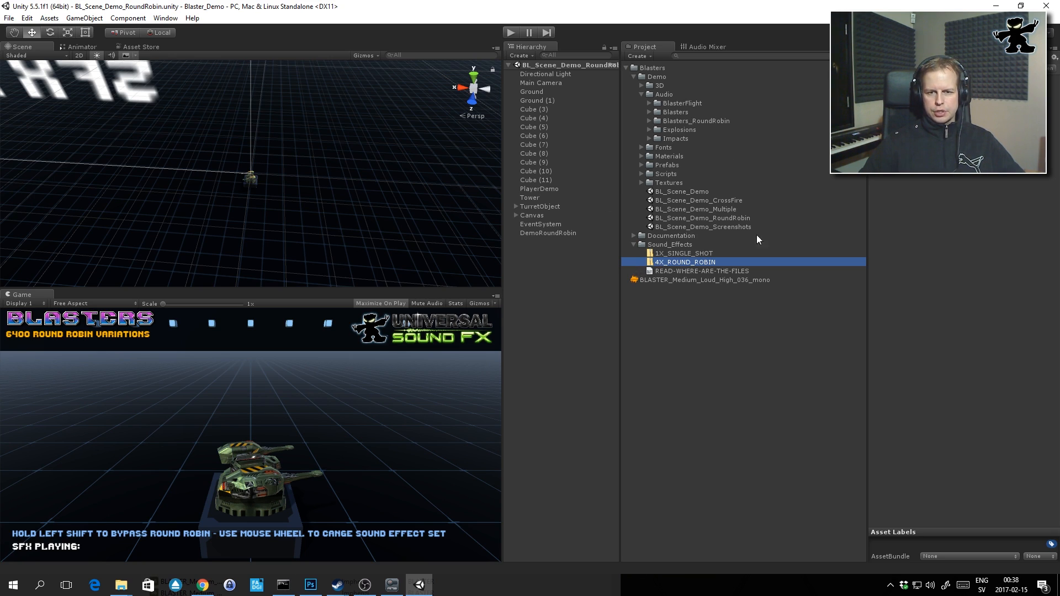
mouse_move(659, 245)
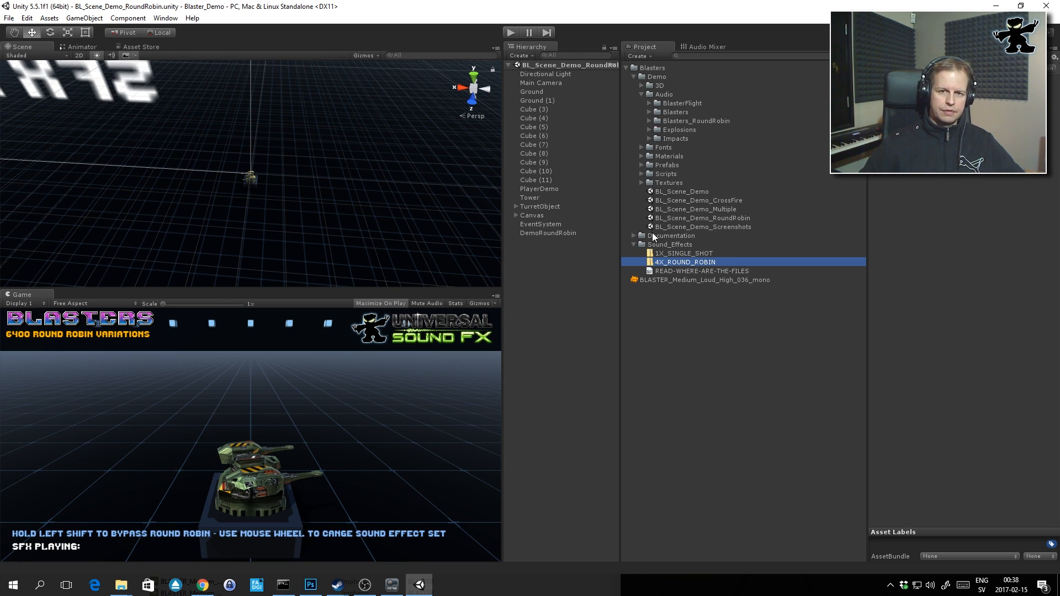
mouse_move(647, 268)
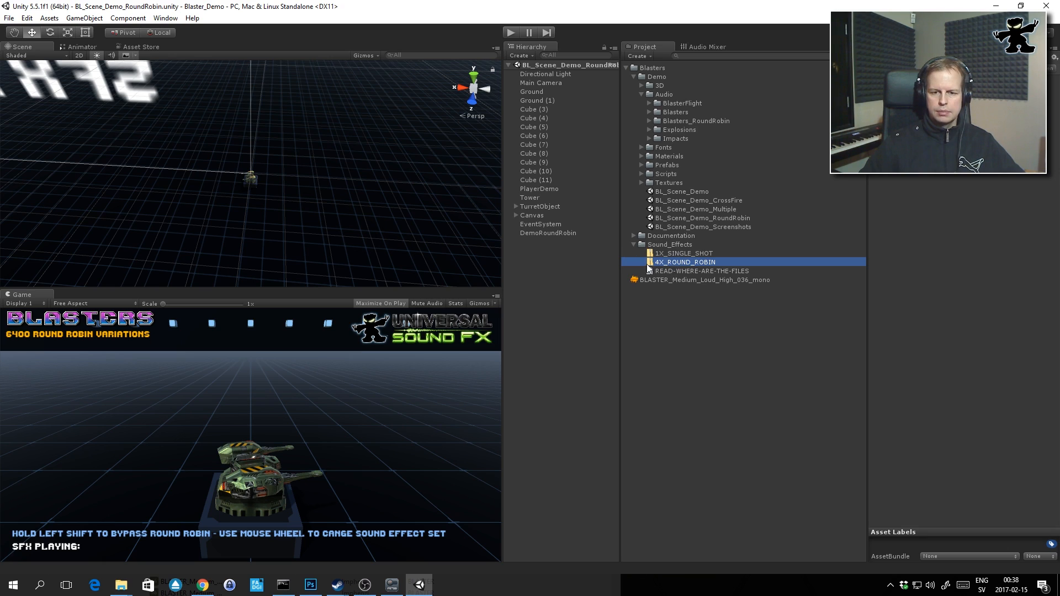